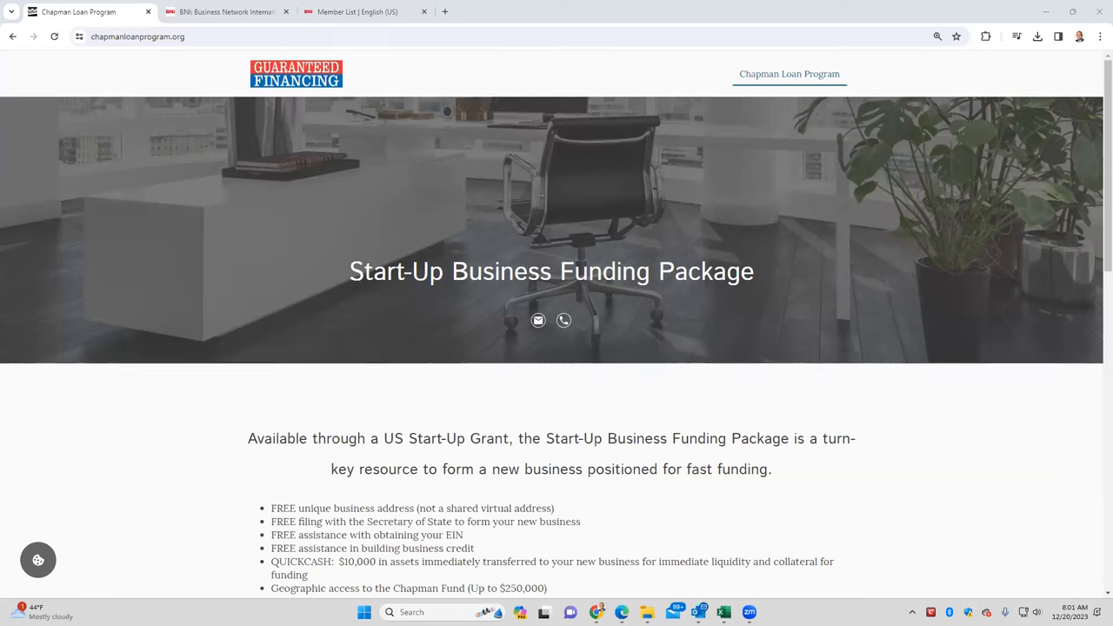
- Scroll the Start-Up Business Funding Package page to the footer and back to Two Step Process
scroll("down", 3)
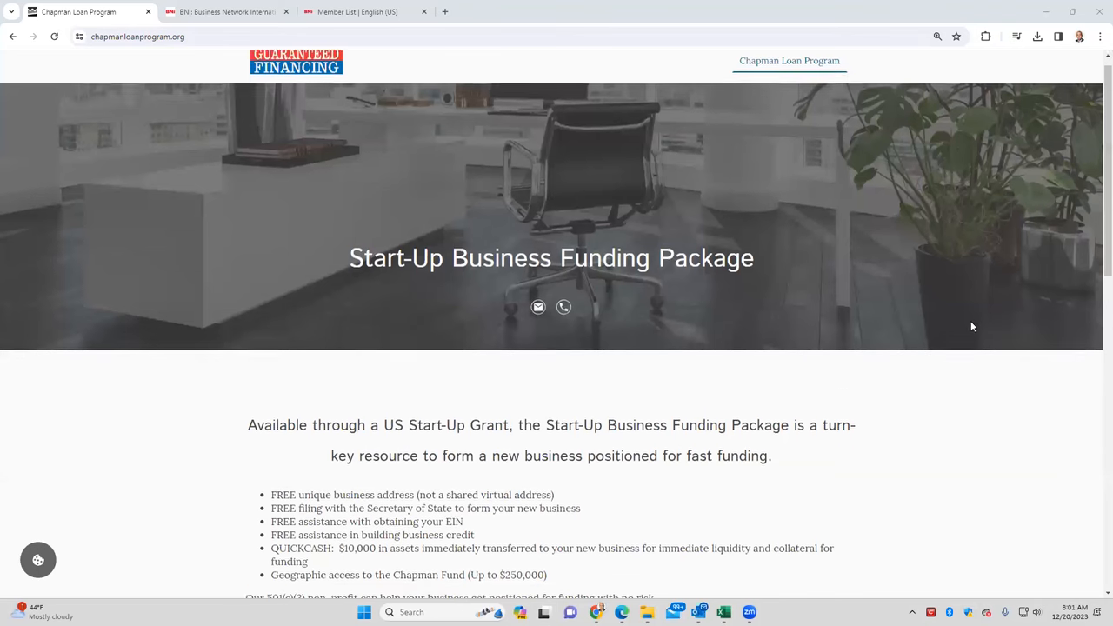
scroll("down", 3)
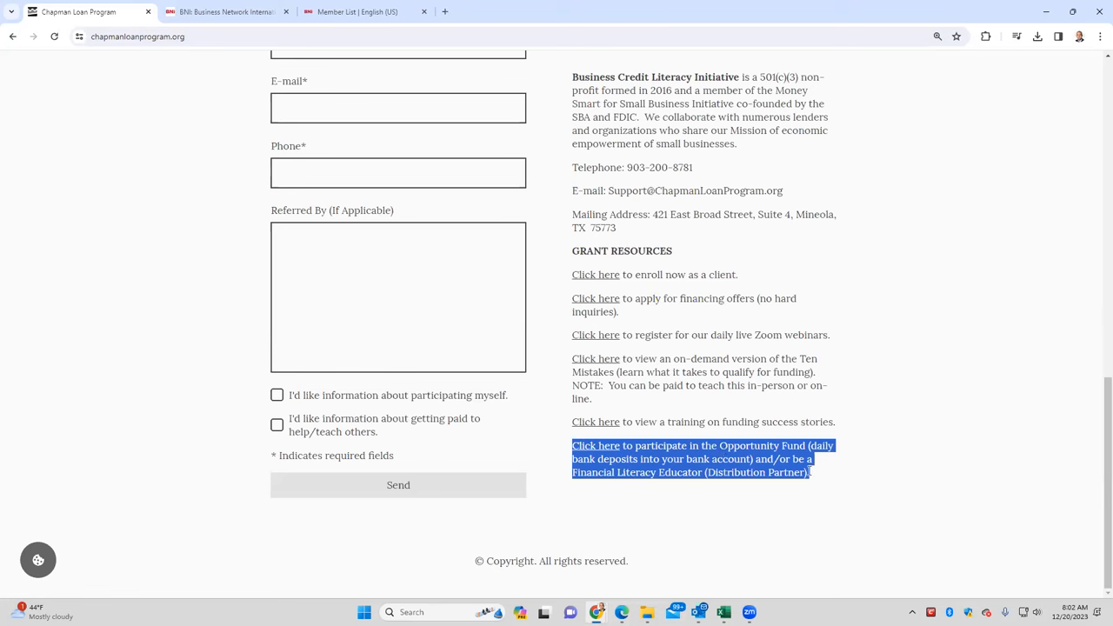
mouse_move(700, 457)
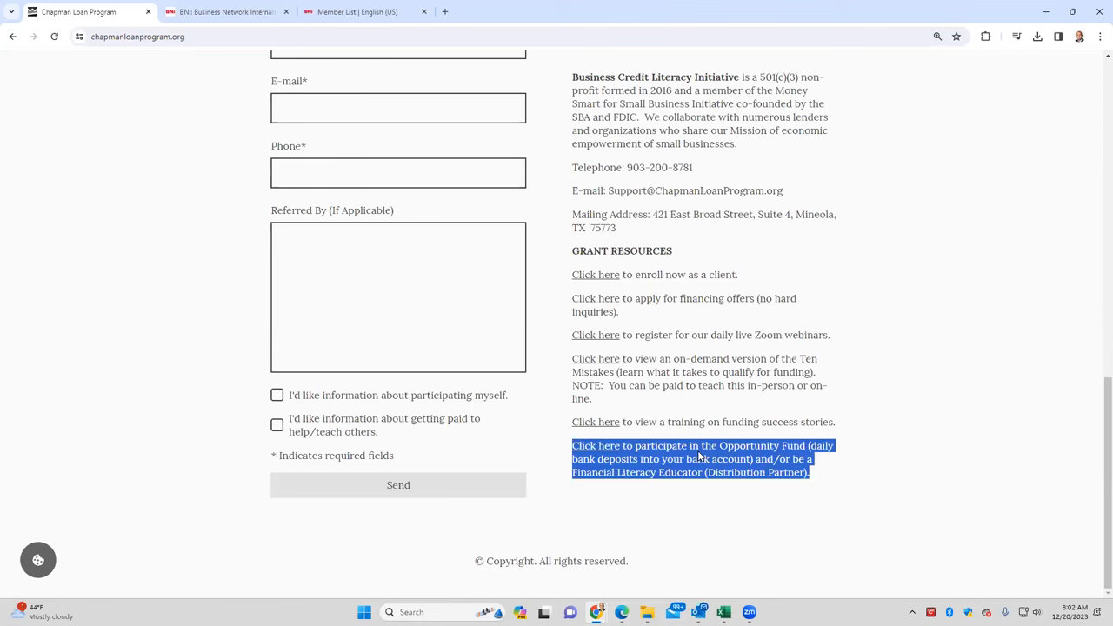
scroll("up", 3)
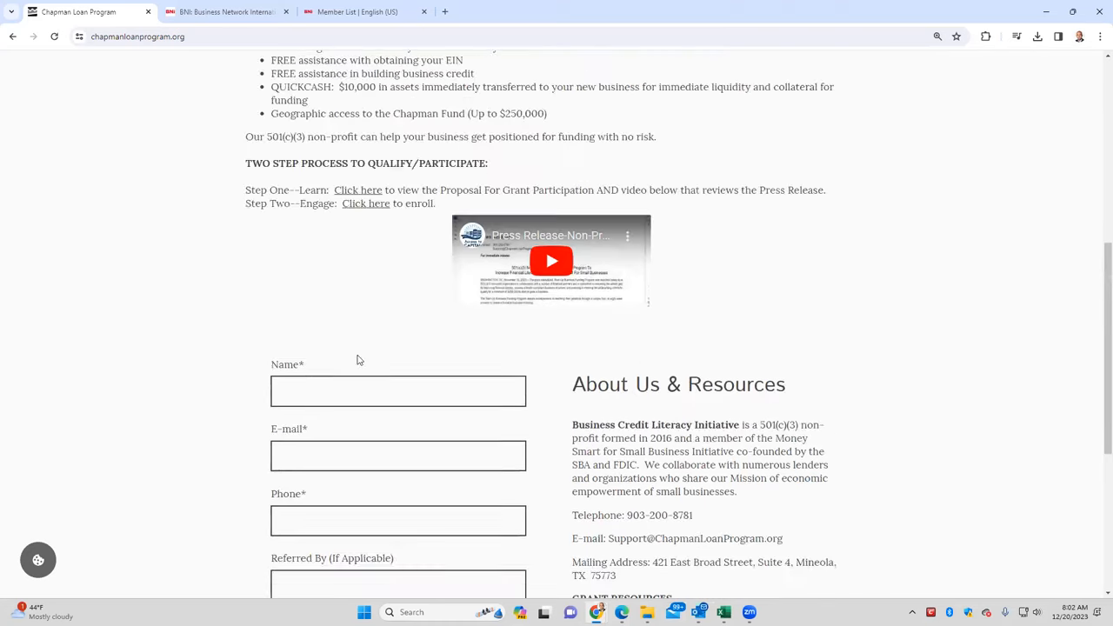
- Scroll the Chapman Loan Program page toward About Us & Resources and click into the page
scroll("down", 3)
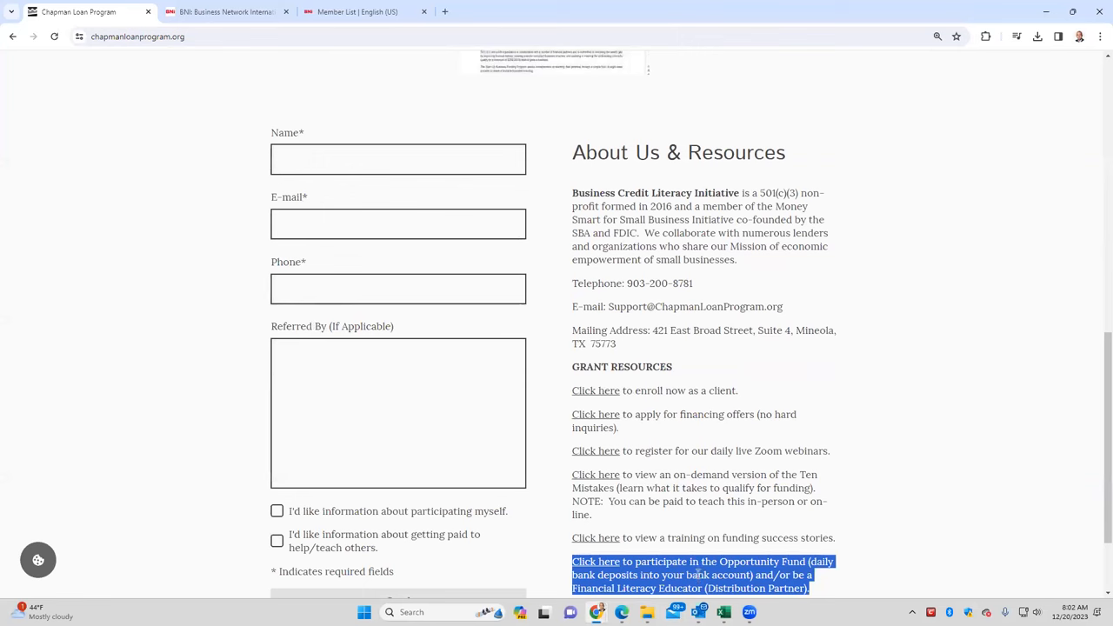
left_click(397, 223)
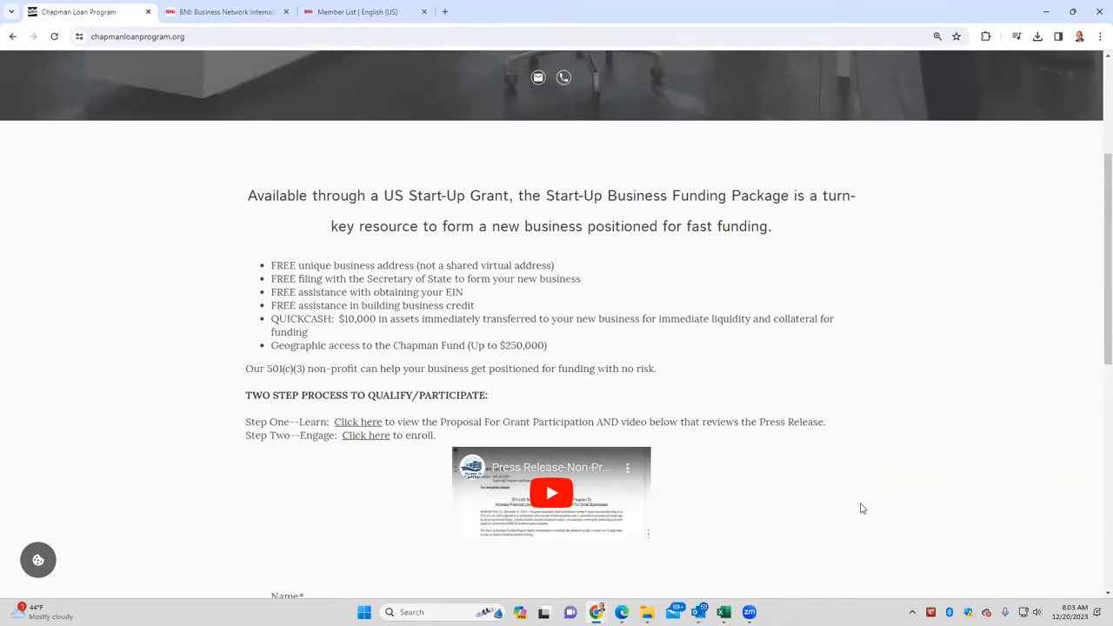
double_click(489, 195)
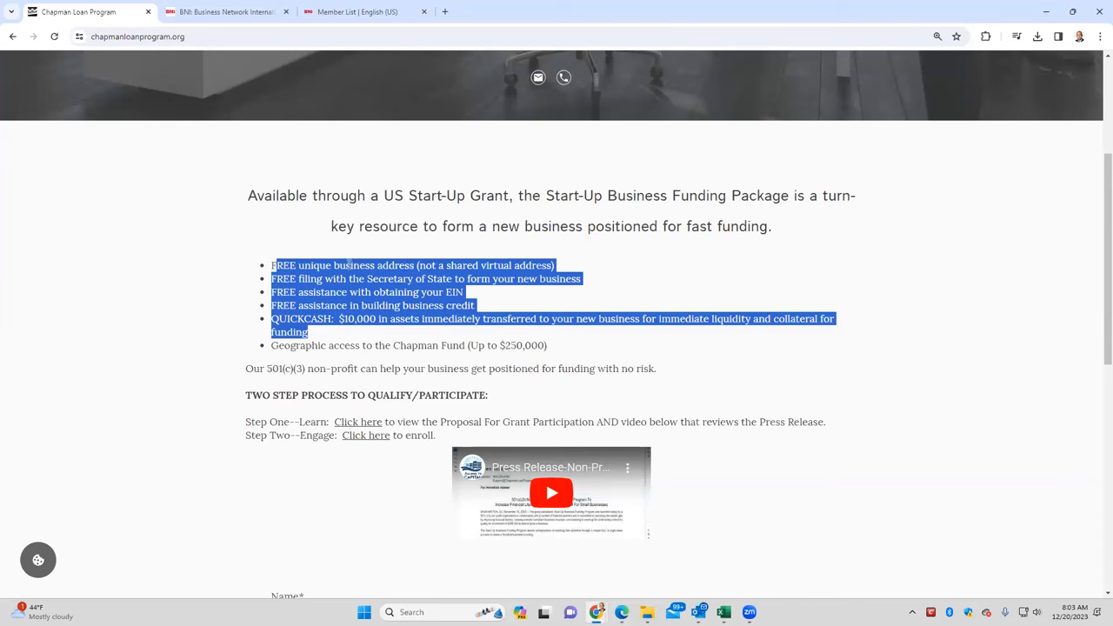
scroll("down", 3)
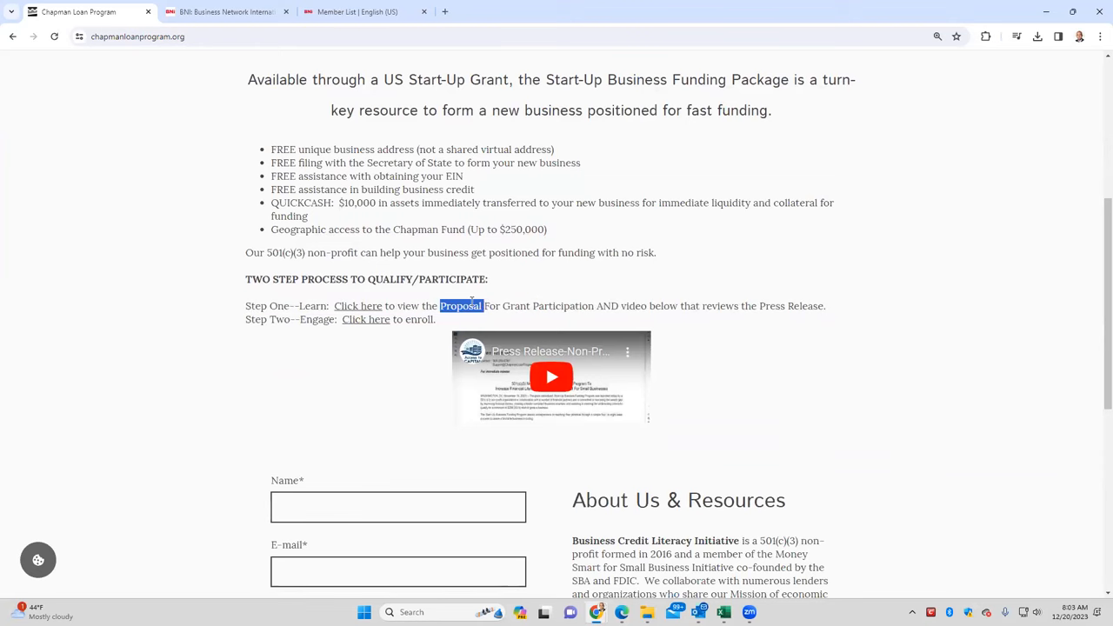
left_click_drag(441, 305, 824, 305)
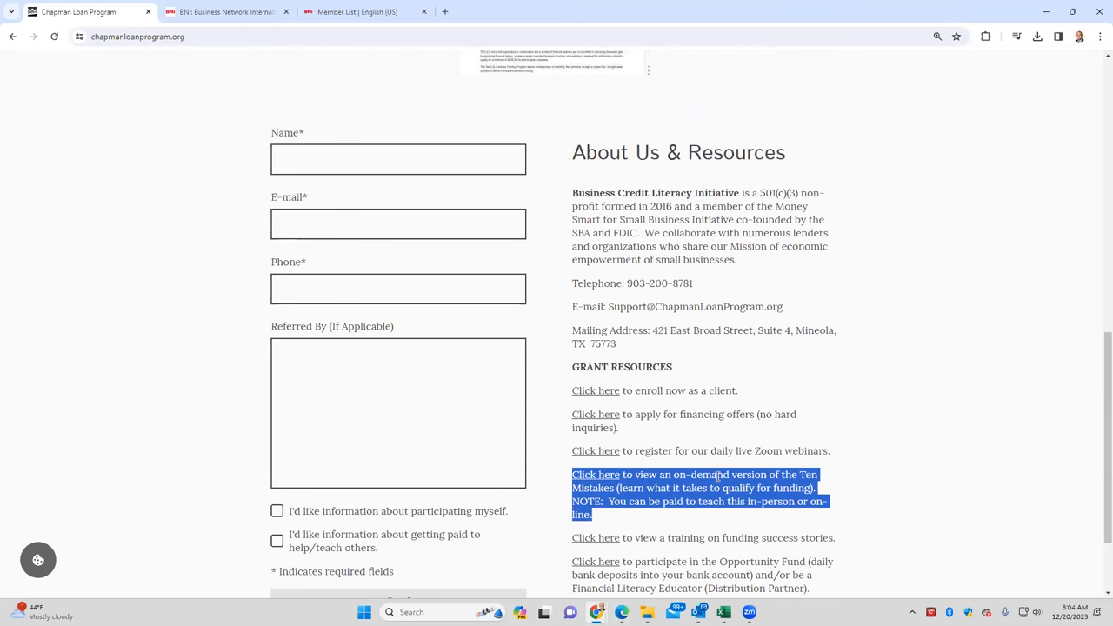
mouse_move(842, 427)
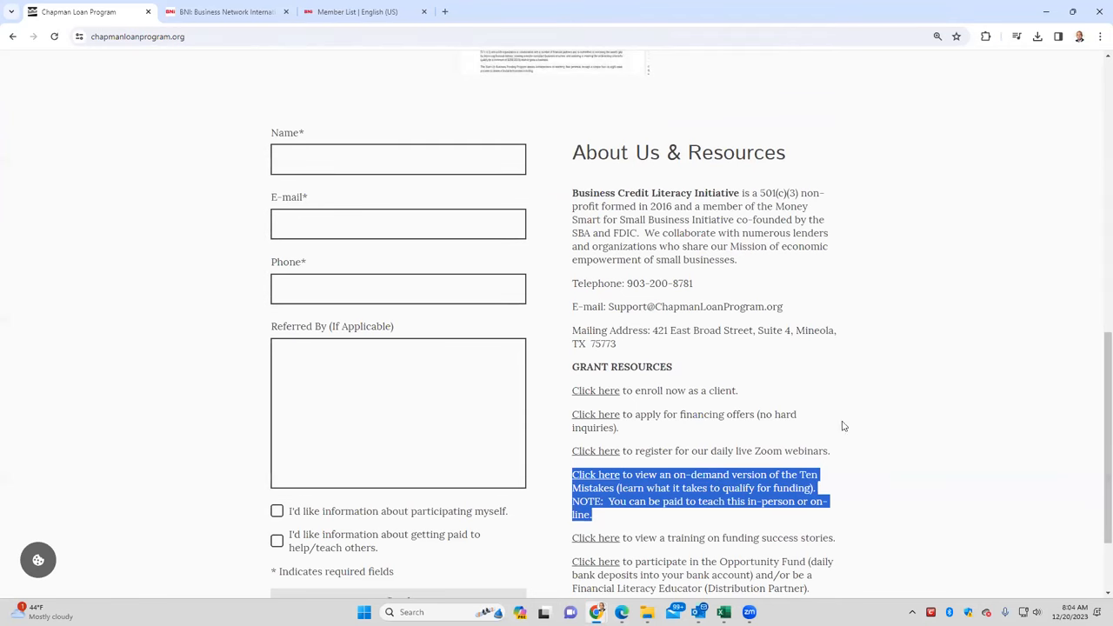
scroll("up", 3)
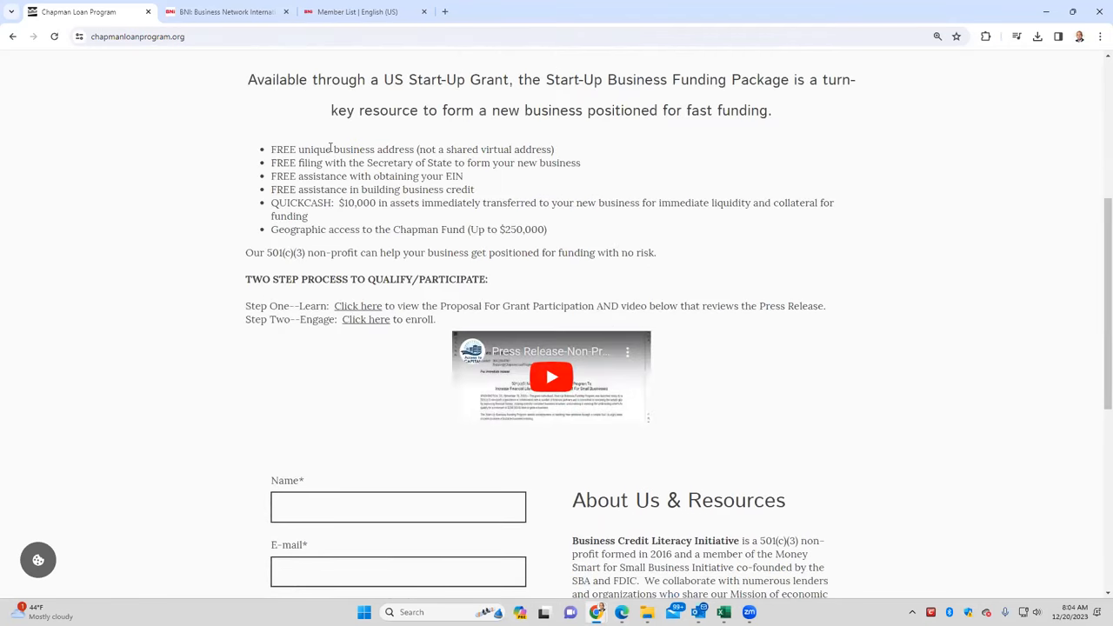
- Double-click text near the Press Release and scroll the funding package page
double_click(460, 306)
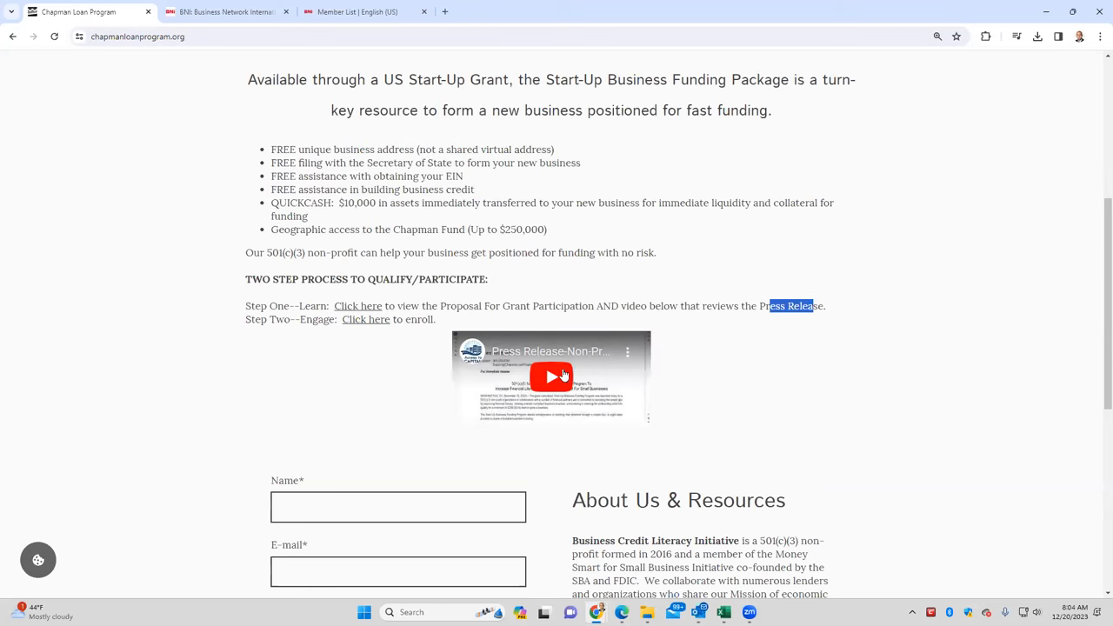
scroll("down", 3)
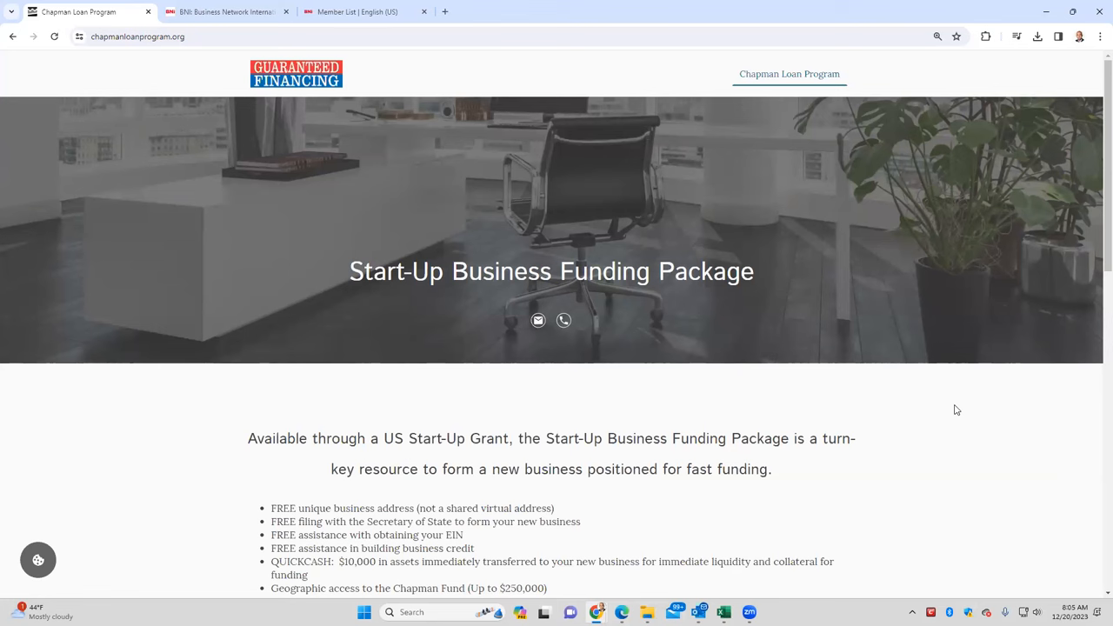
- Scroll down from the banner to the Two Step Process and press-release video
scroll("down", 3)
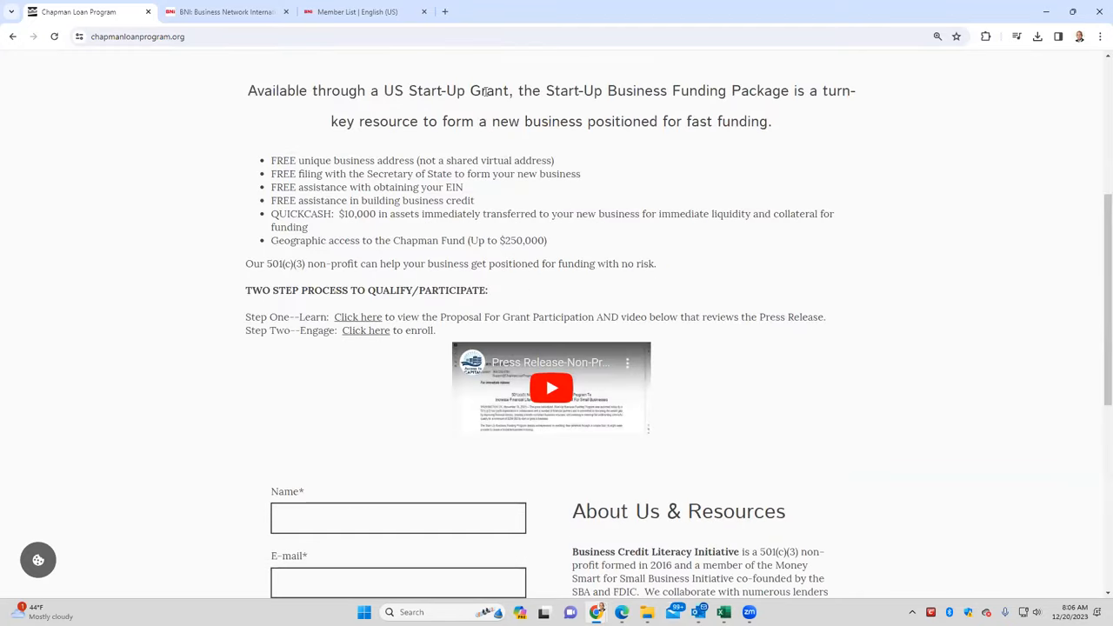
- Drag across the top of the Chapman Loan Program funding package page
left_click_drag(549, 91, 731, 90)
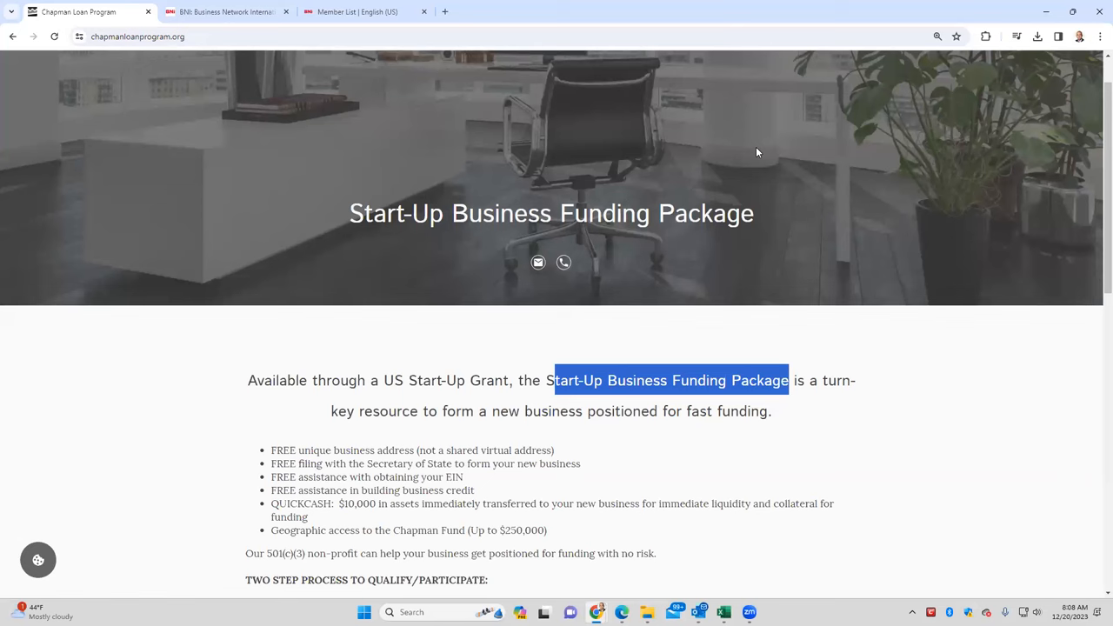
mouse_move(750, 8)
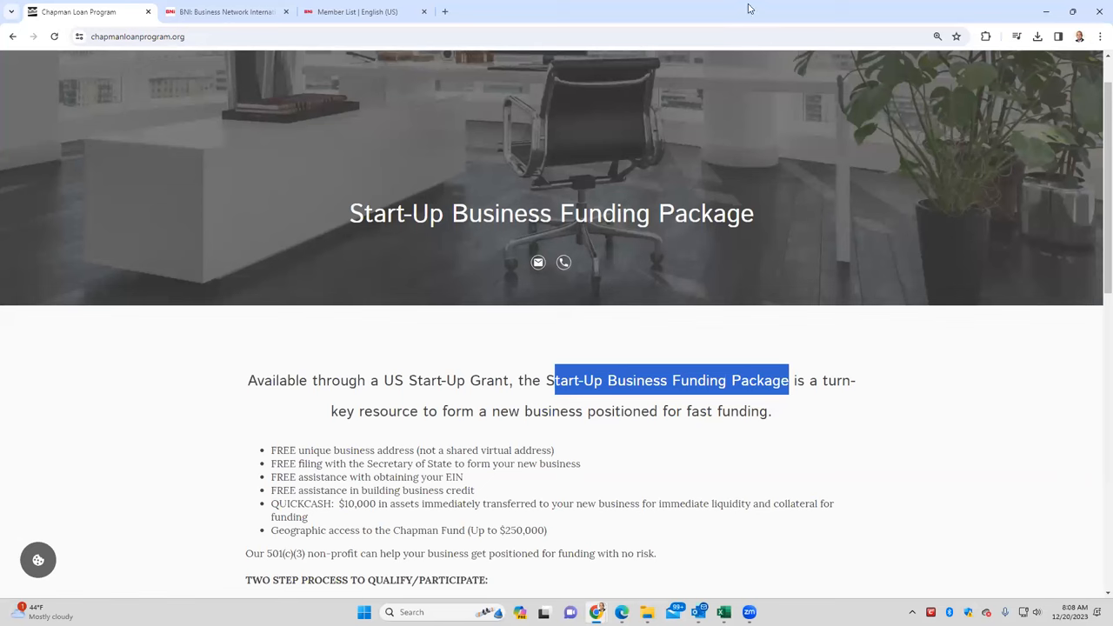
left_click(226, 11)
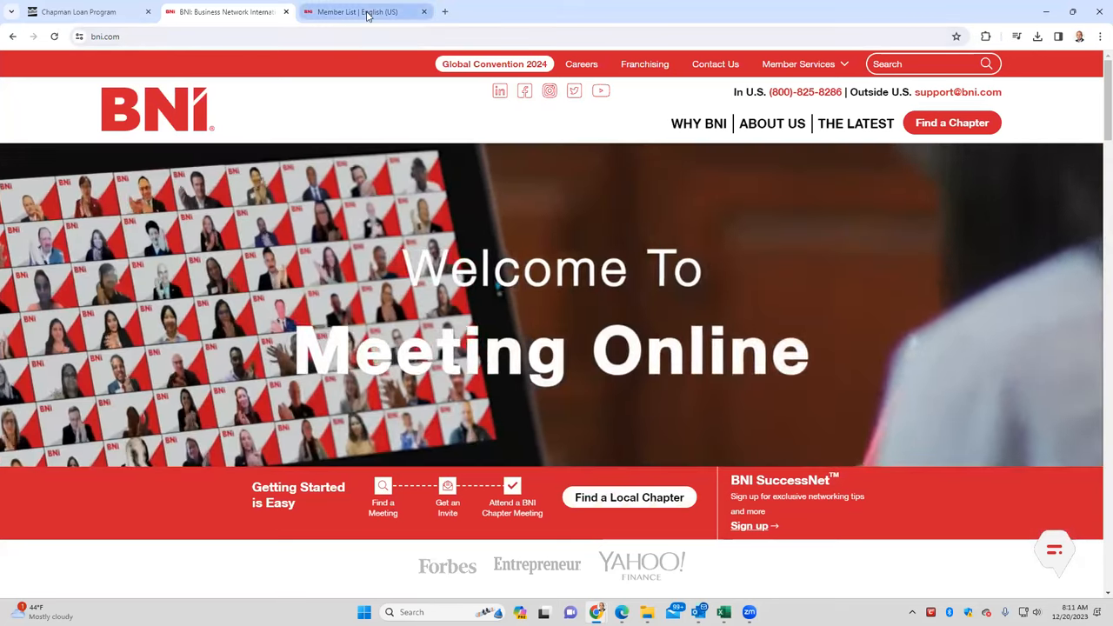
- Switch to the 'Member List | English (US)' tab and scroll to the Longview member table
left_click(356, 12)
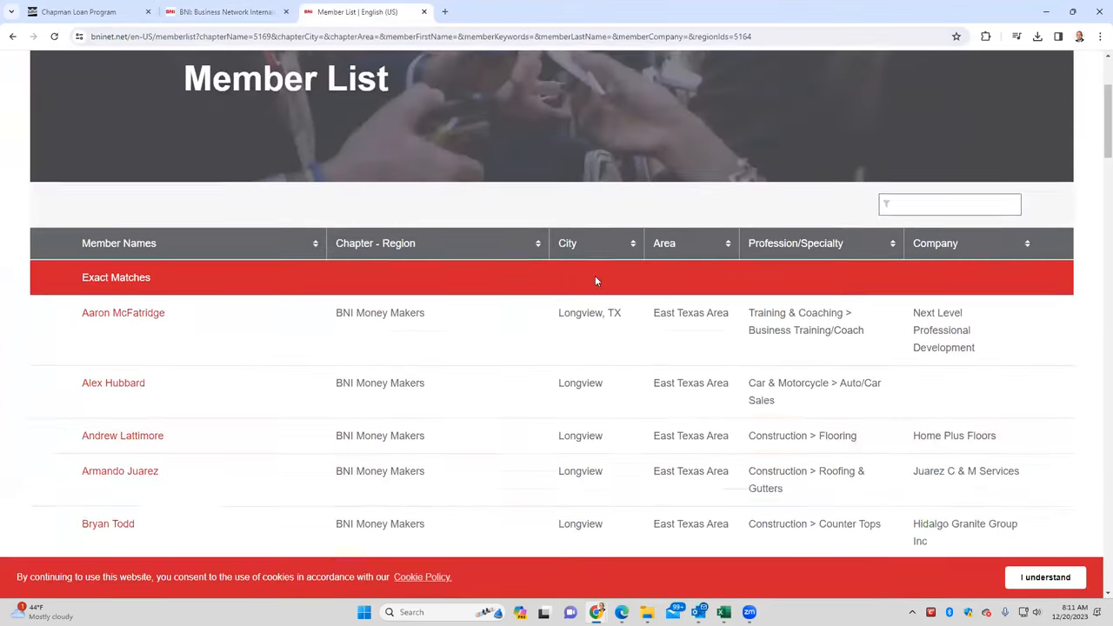
scroll("down", 3)
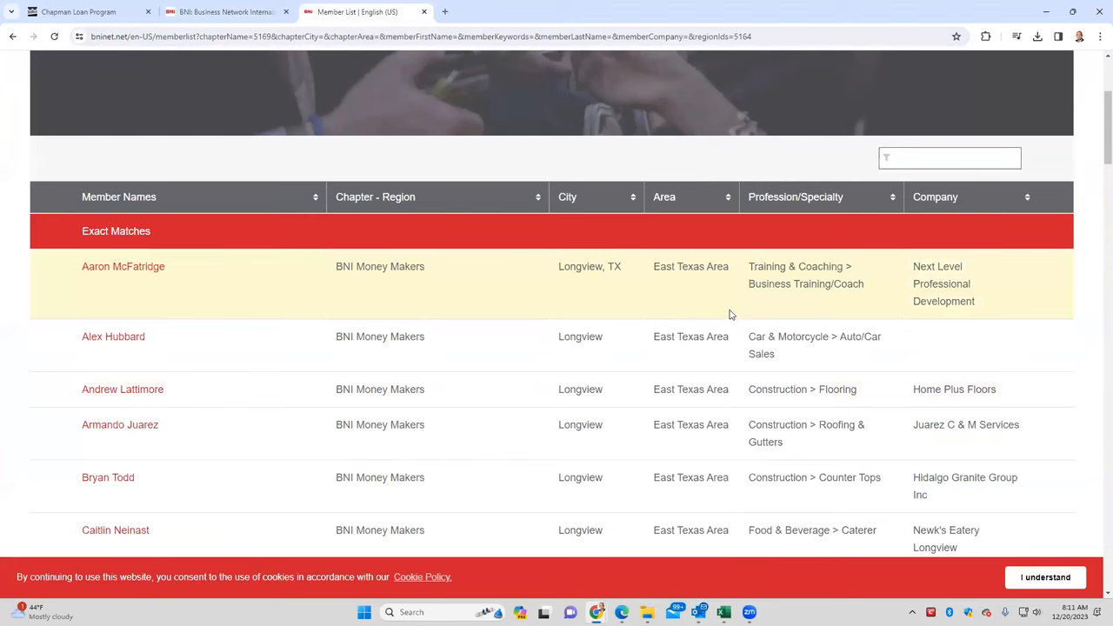
mouse_move(500, 313)
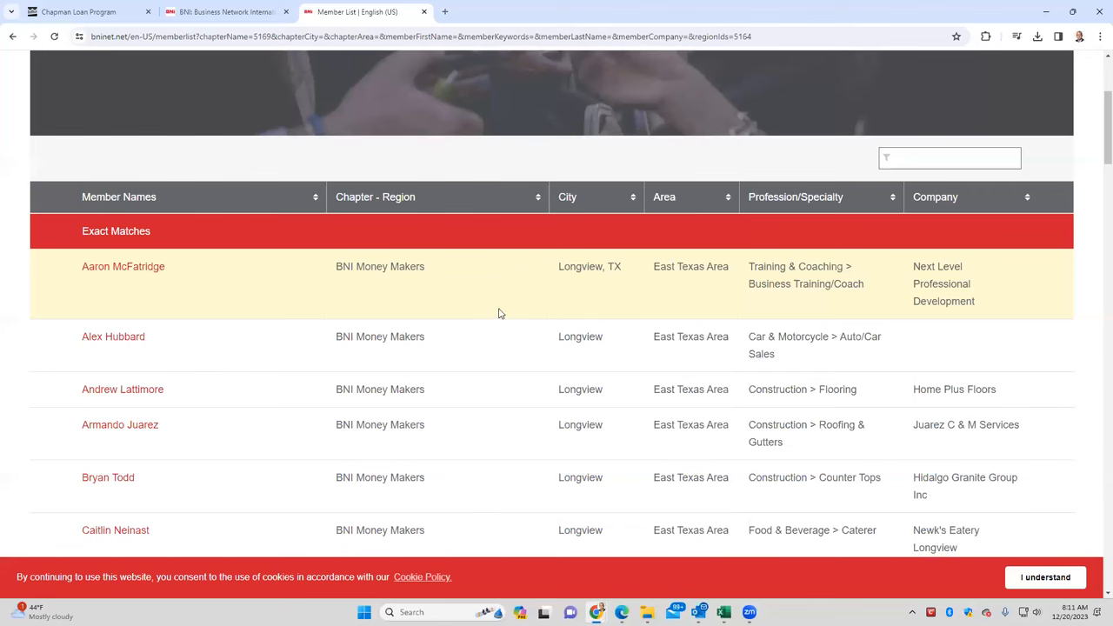
mouse_move(509, 304)
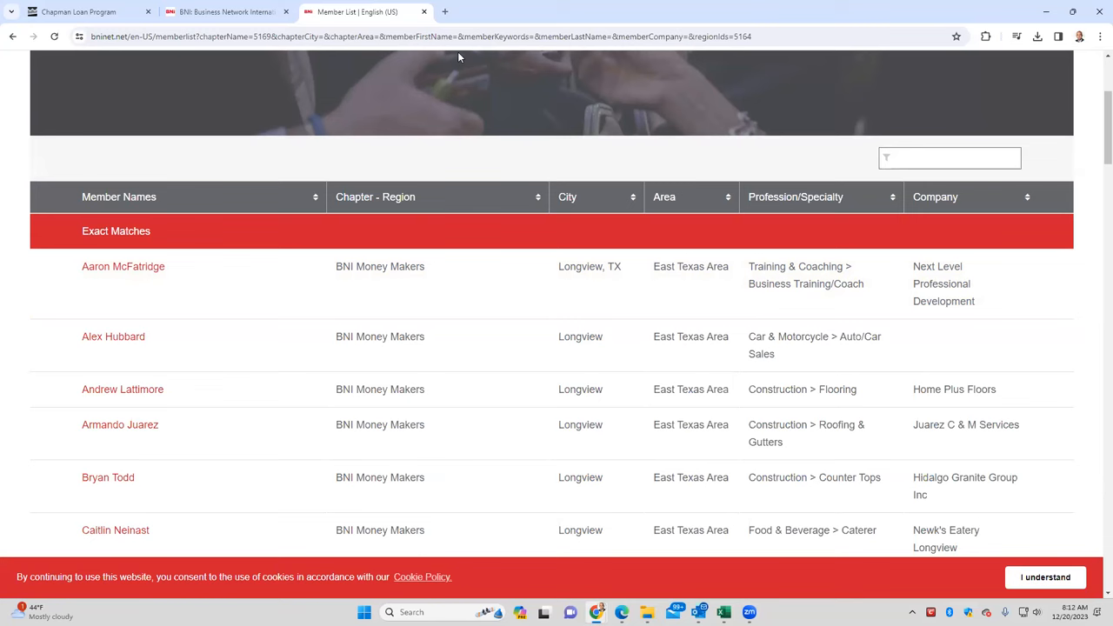
mouse_move(149, 336)
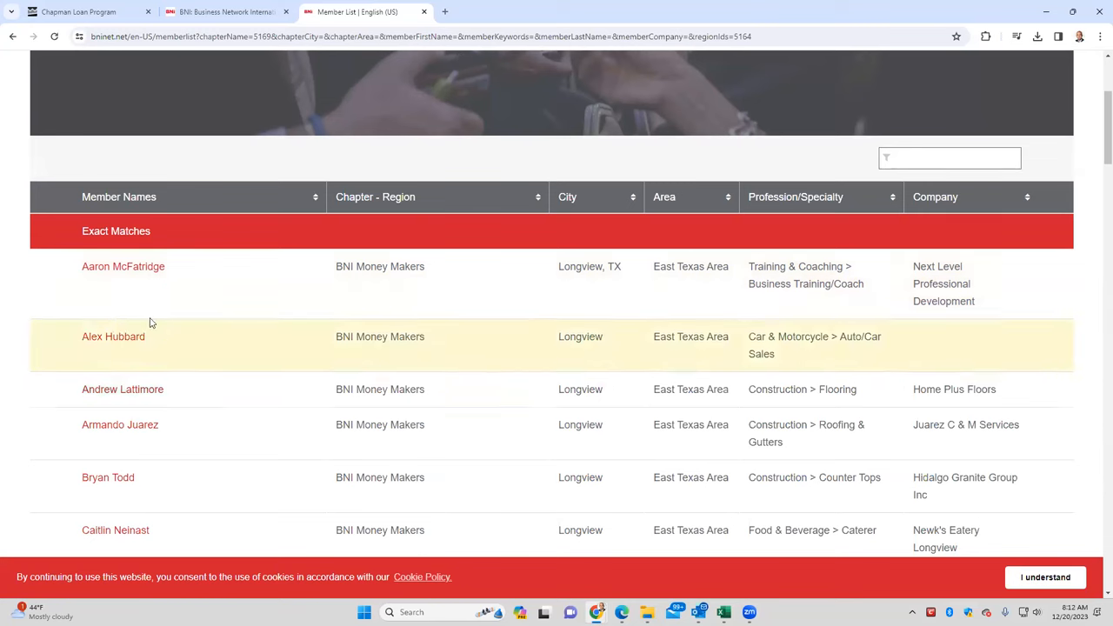
mouse_move(123, 267)
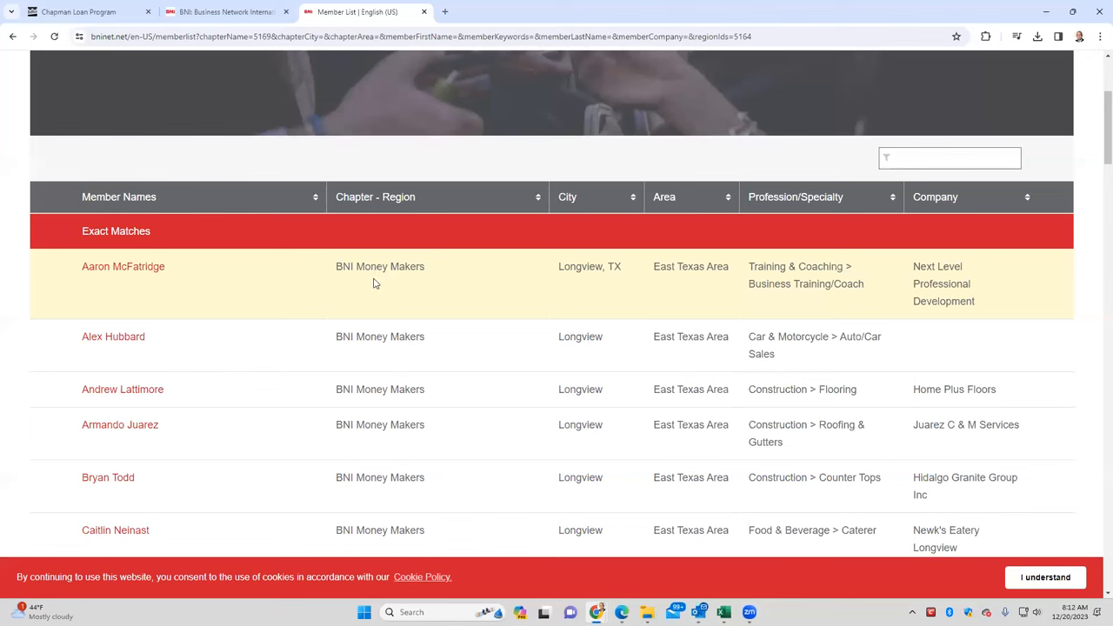
mouse_move(409, 273)
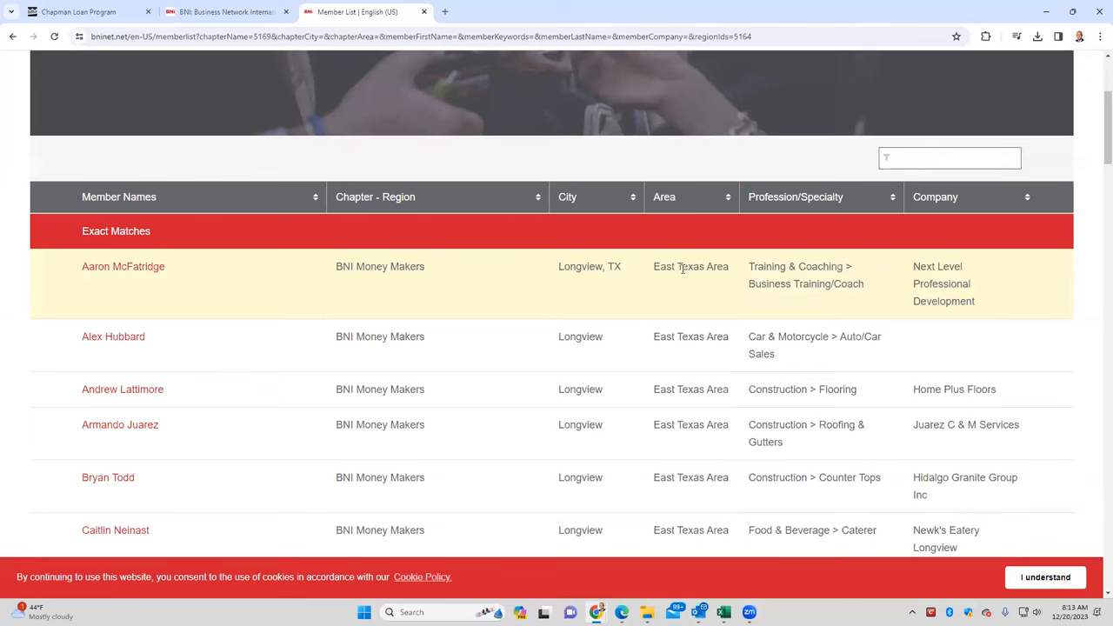
mouse_move(682, 269)
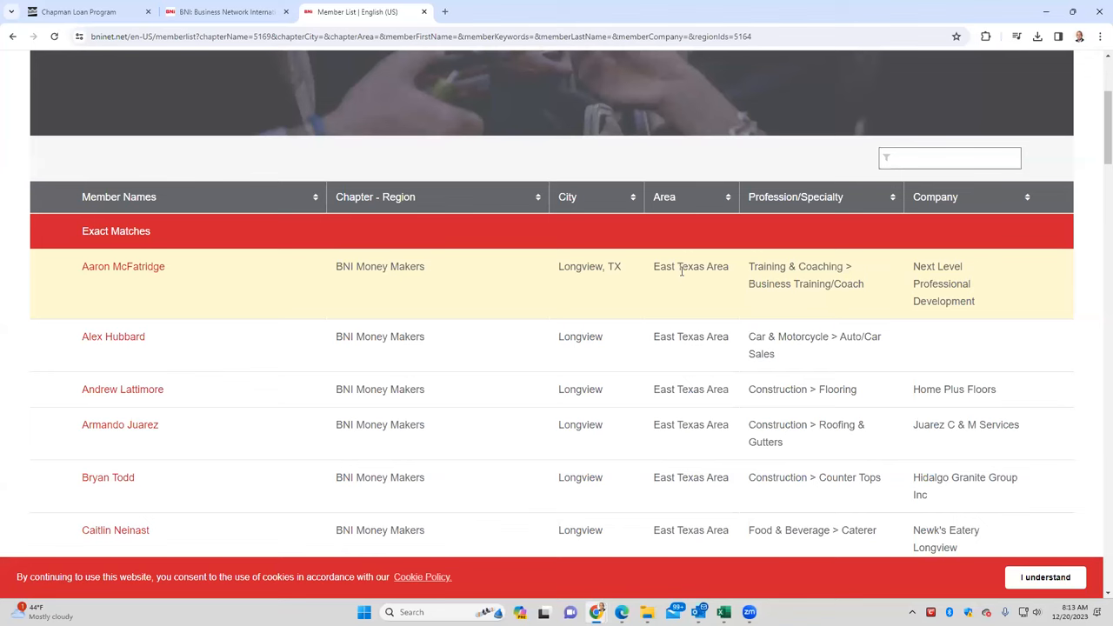
mouse_move(813, 254)
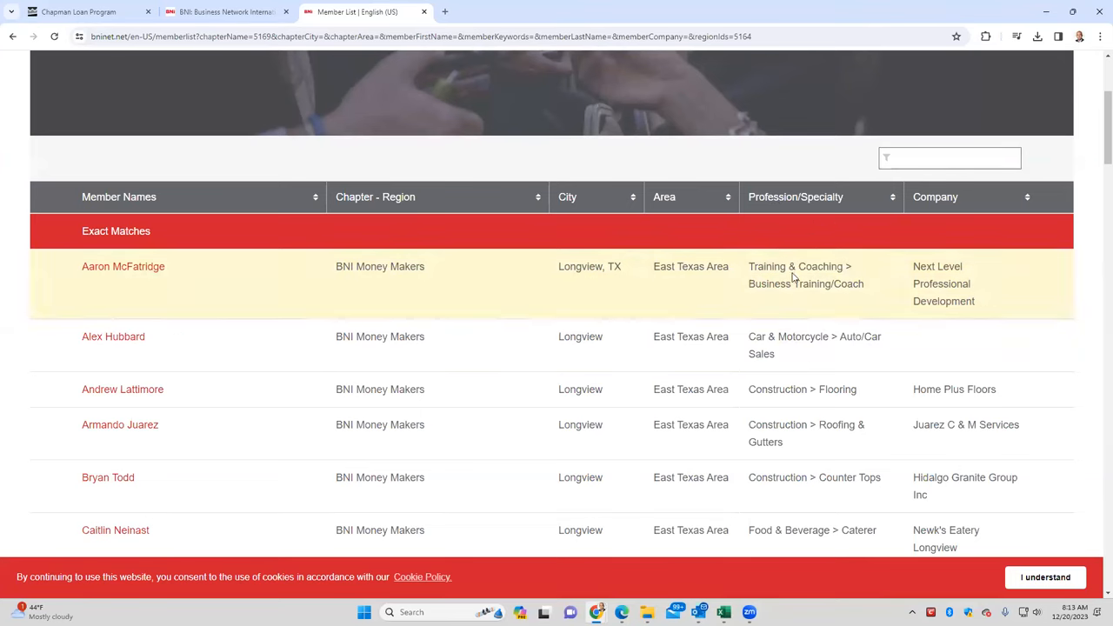
mouse_move(571, 286)
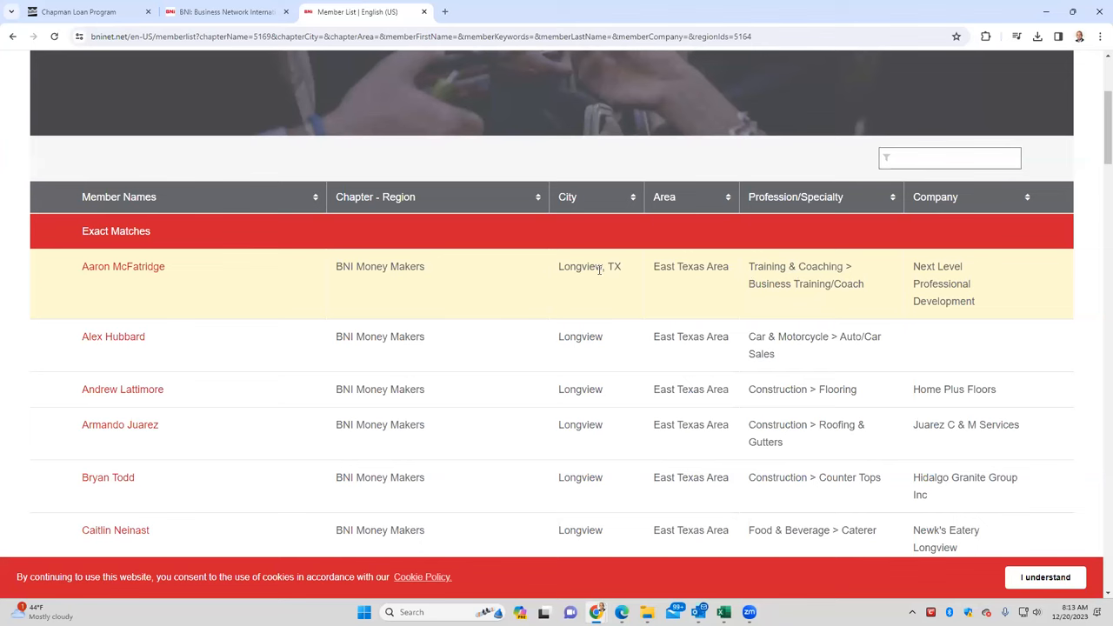
mouse_move(603, 270)
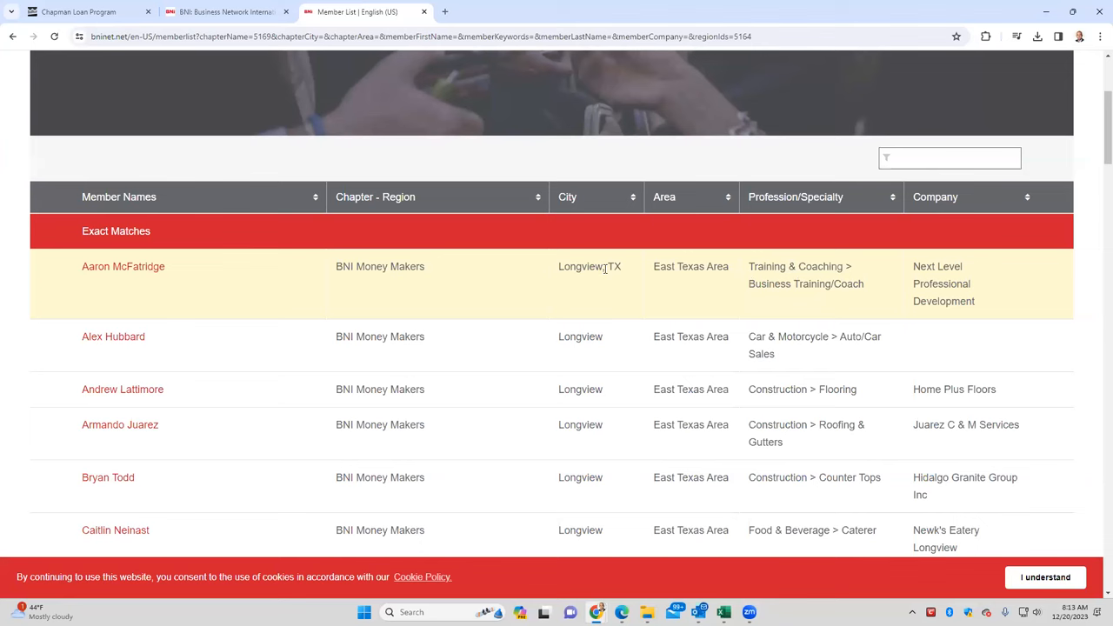
mouse_move(91, 267)
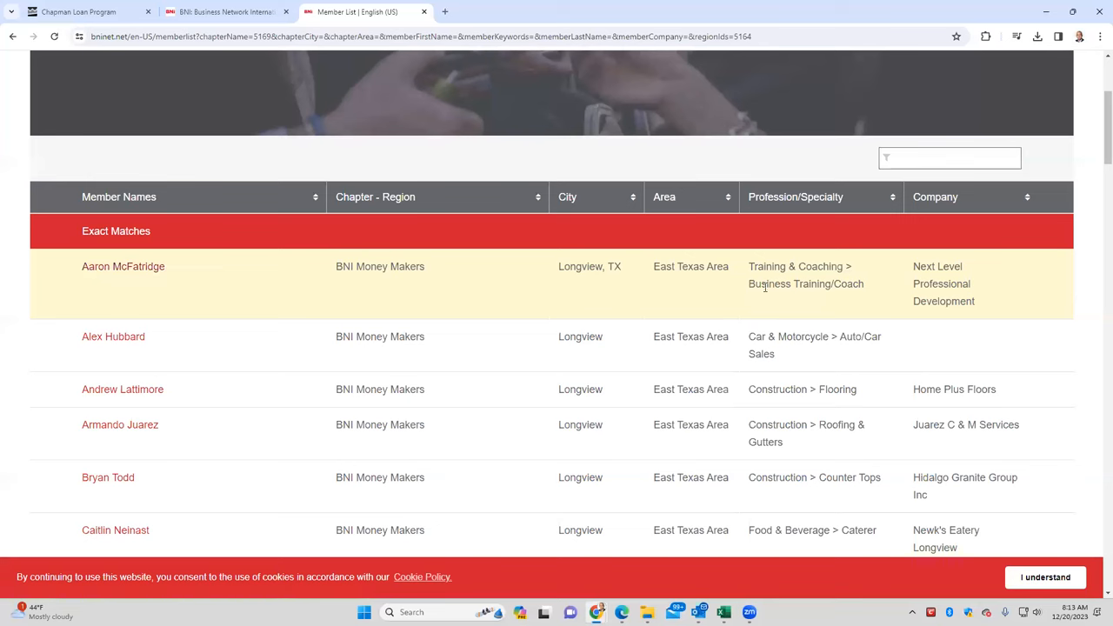
mouse_move(805, 286)
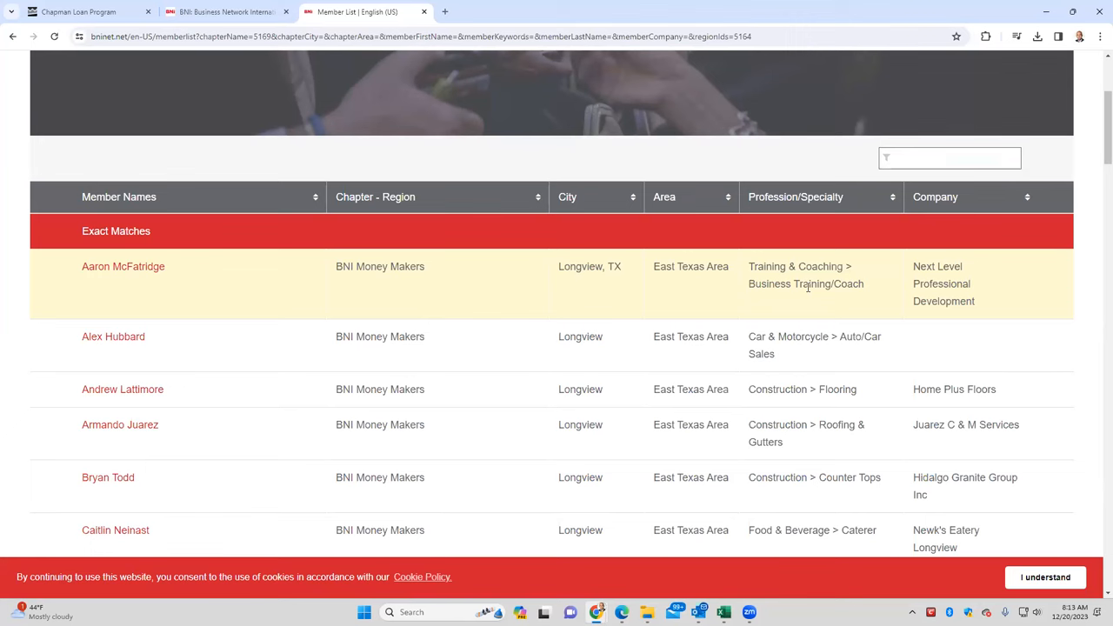
mouse_move(793, 279)
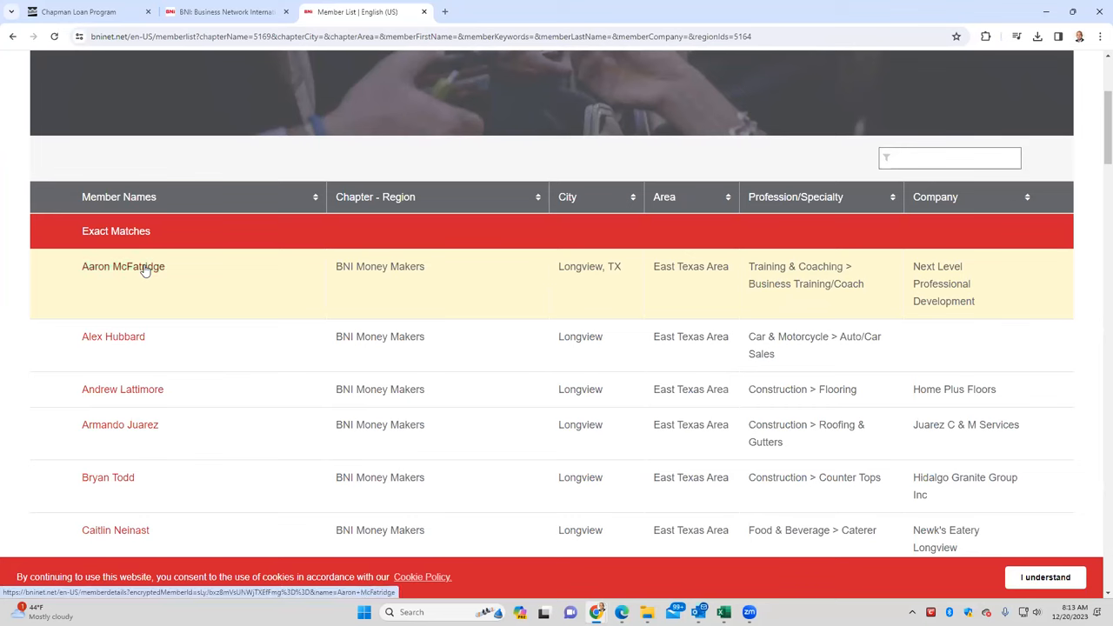
mouse_move(597, 296)
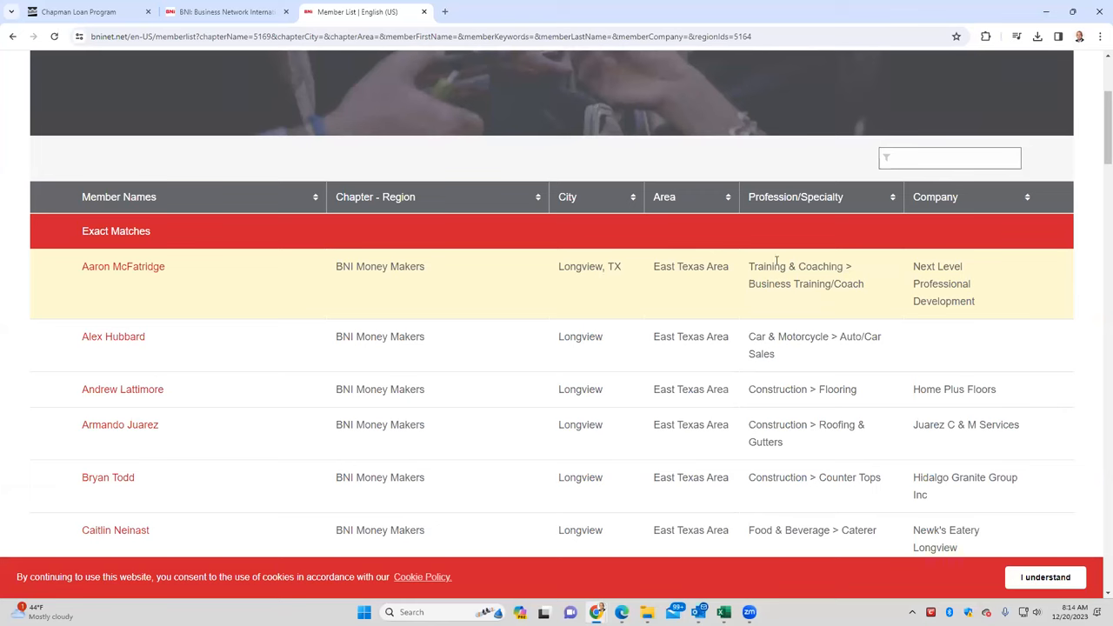
mouse_move(200, 337)
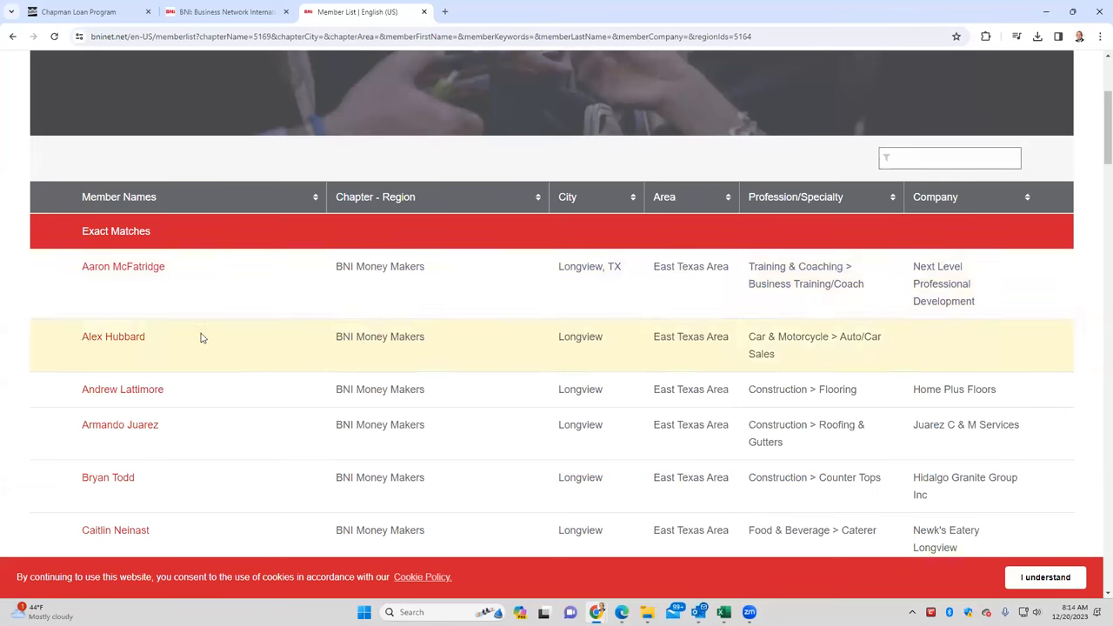
mouse_move(141, 278)
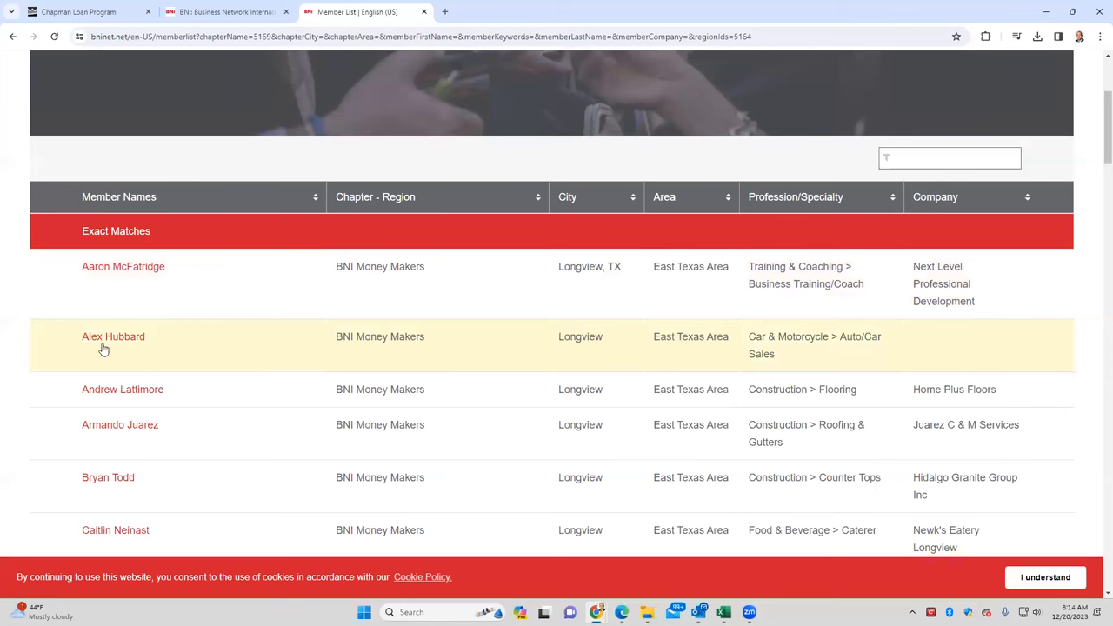
mouse_move(815, 337)
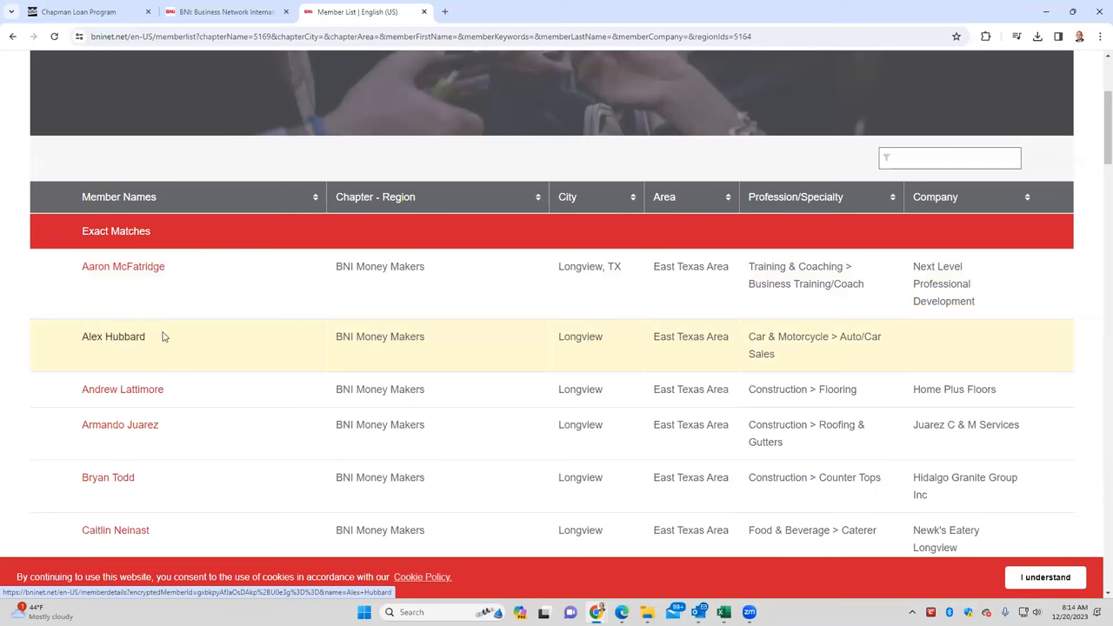
mouse_move(820, 342)
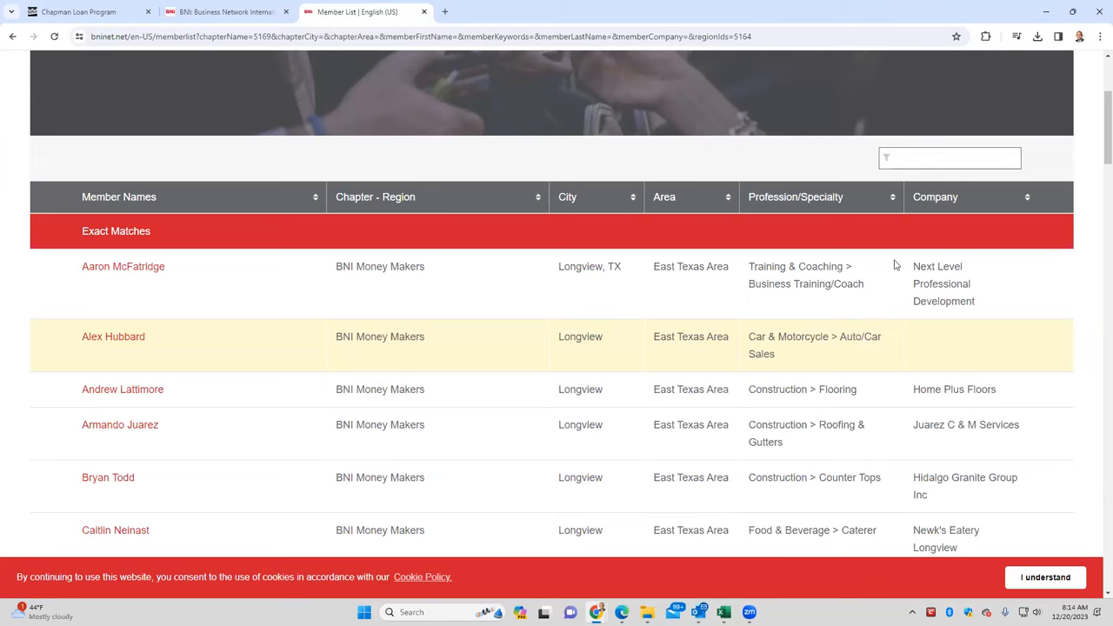
mouse_move(815, 340)
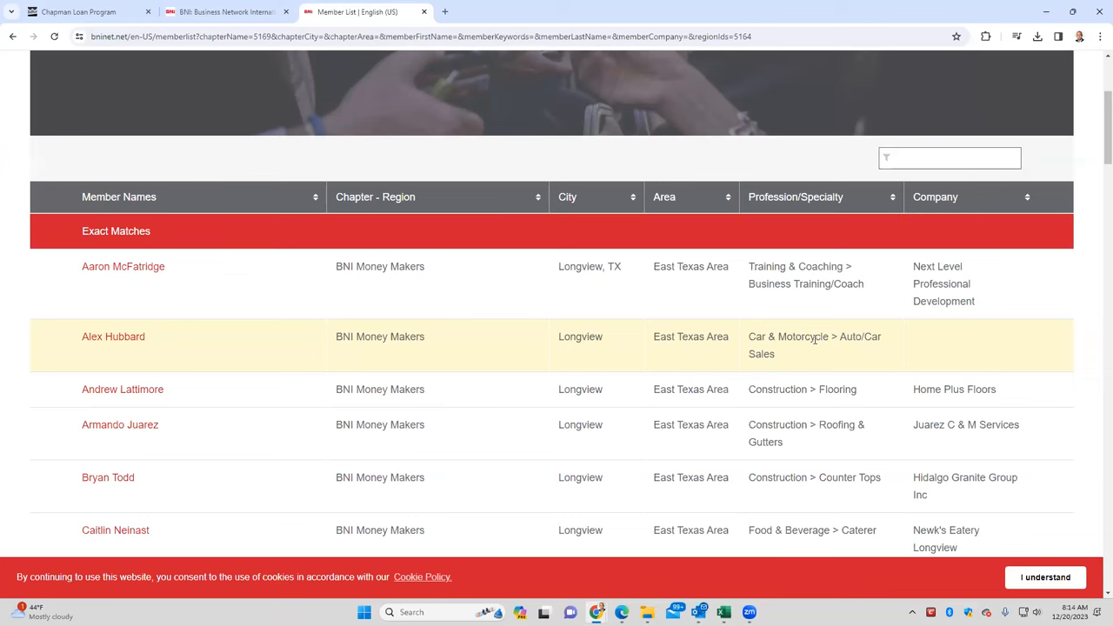
mouse_move(123, 389)
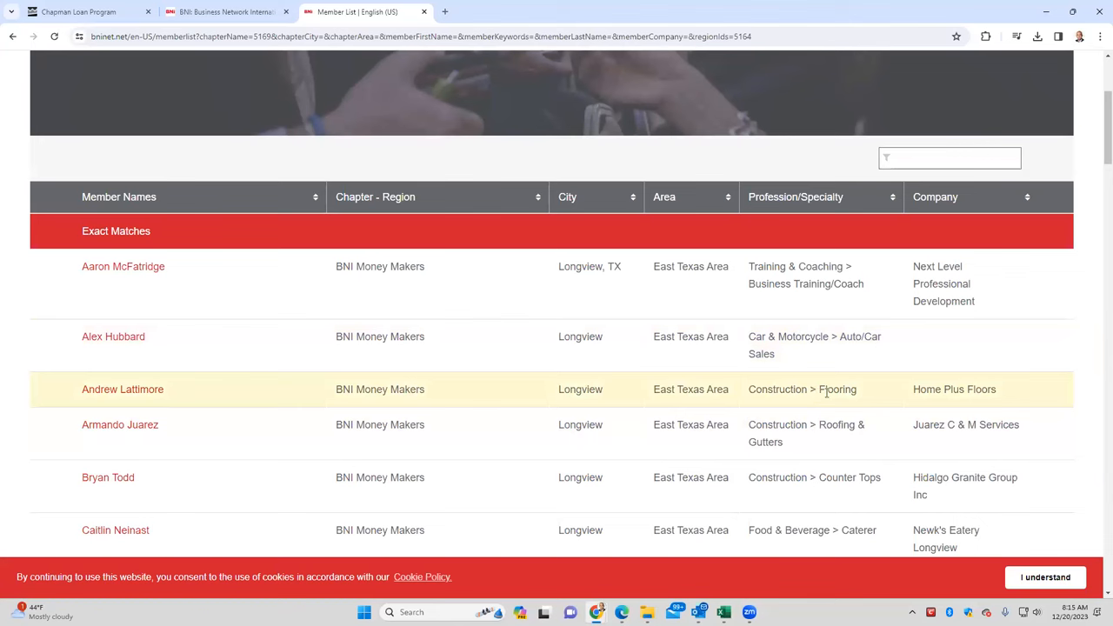
mouse_move(824, 394)
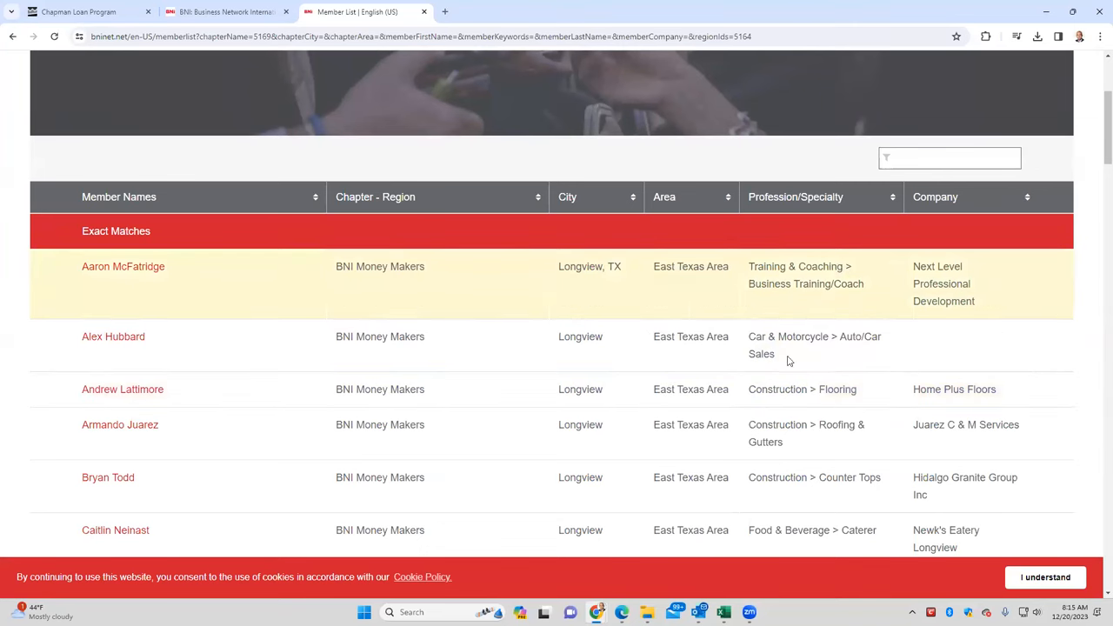
mouse_move(792, 389)
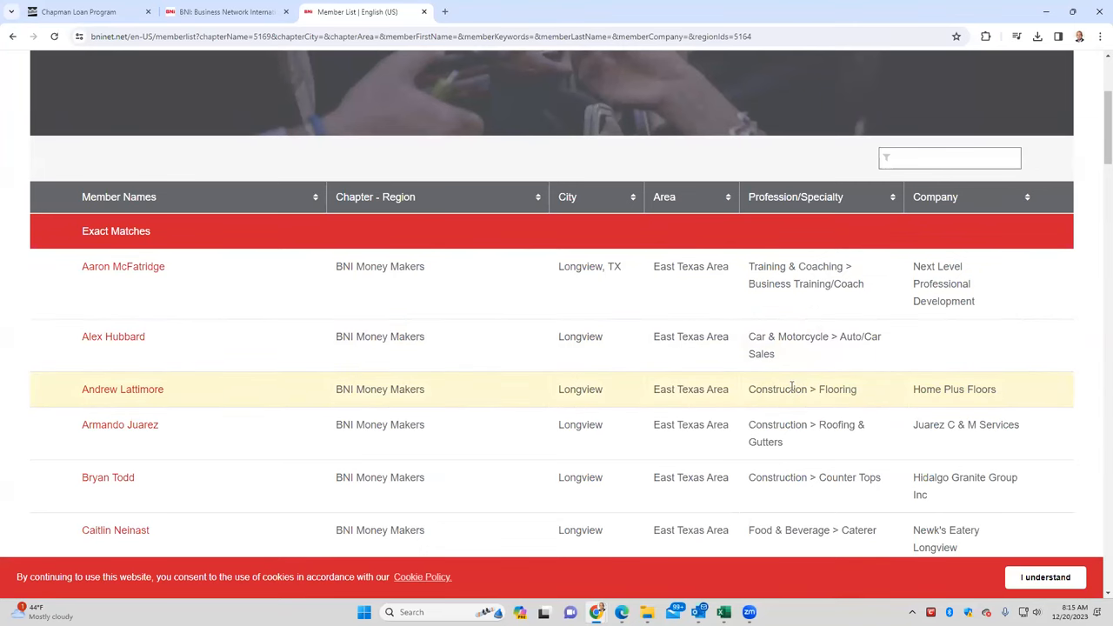
mouse_move(121, 389)
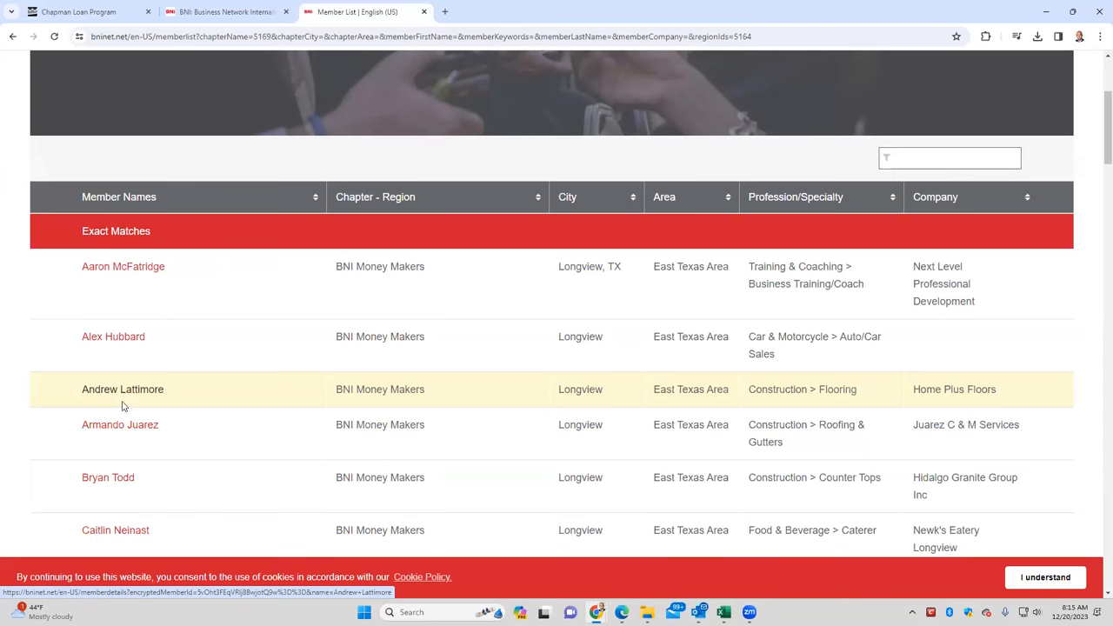
mouse_move(798, 432)
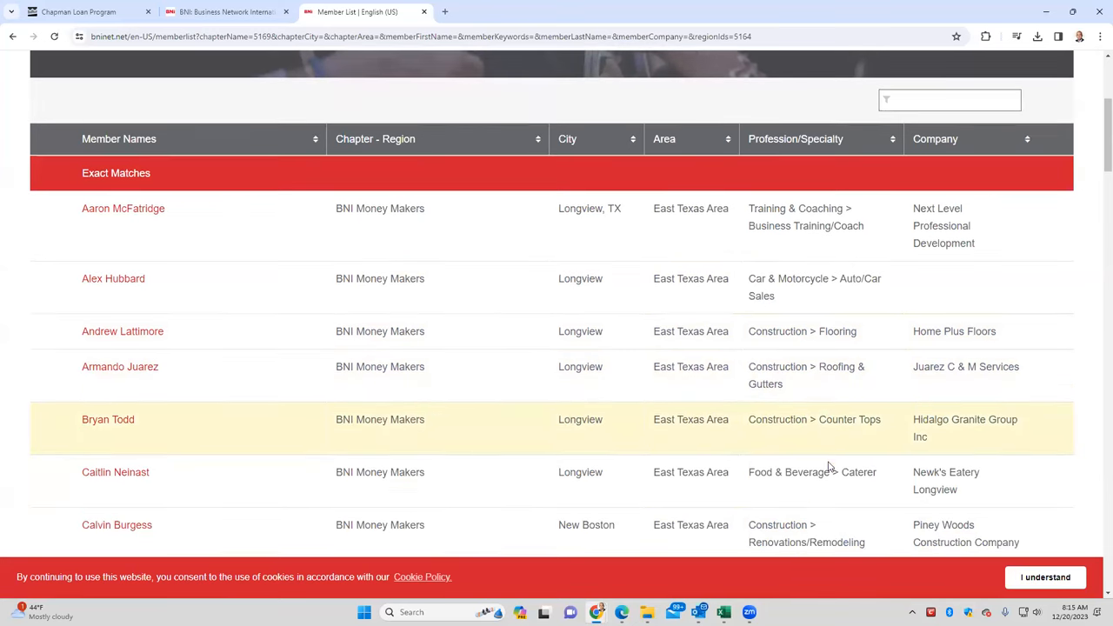
mouse_move(828, 472)
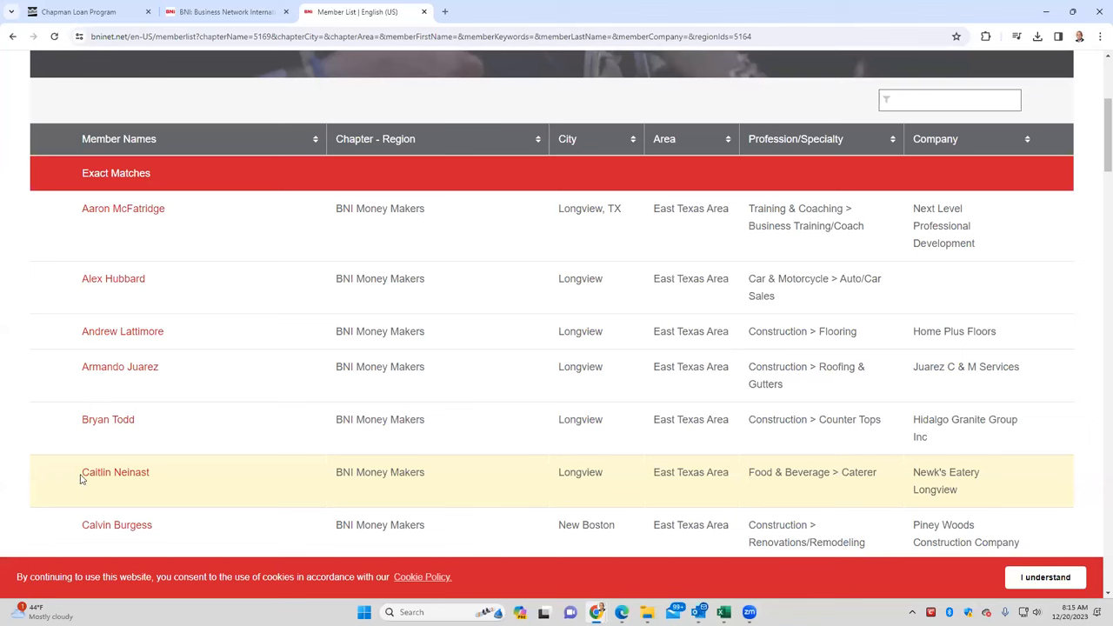
mouse_move(115, 472)
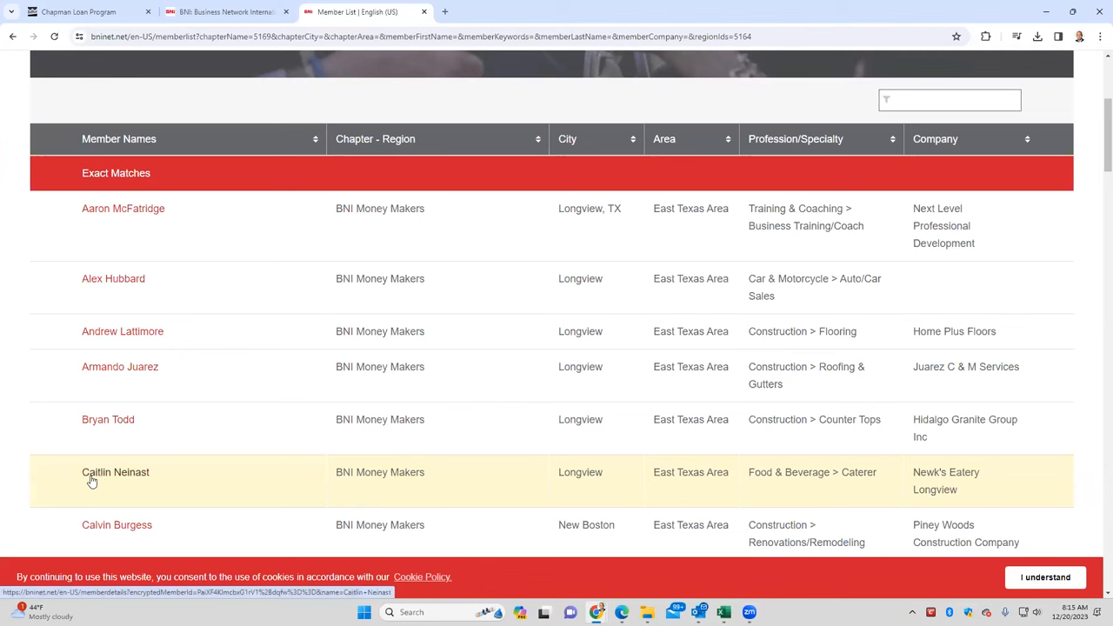
mouse_move(128, 476)
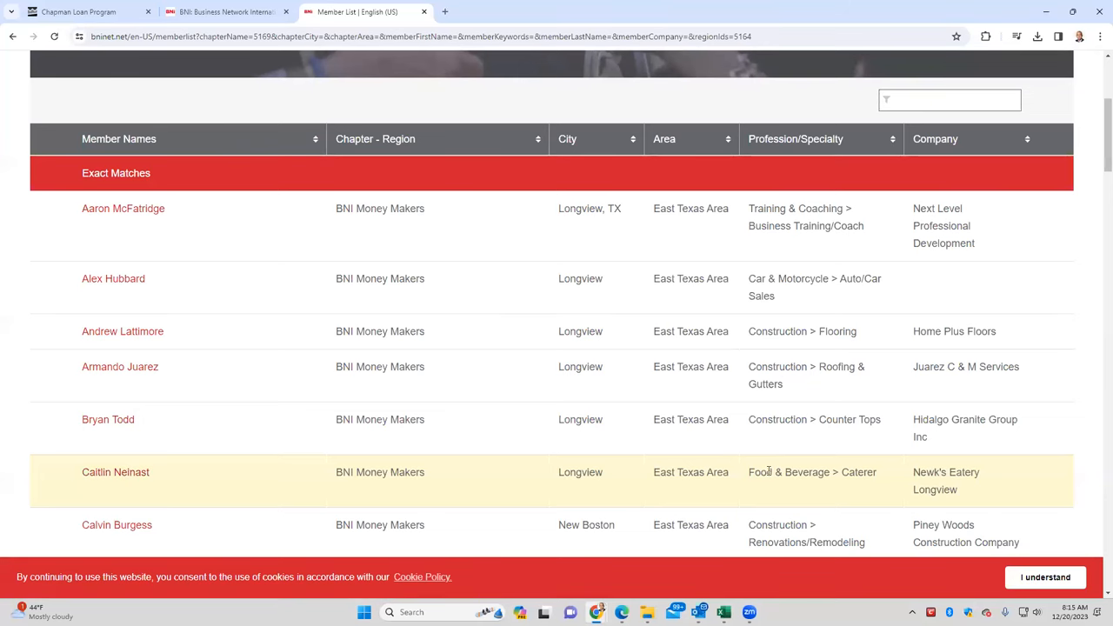
mouse_move(856, 474)
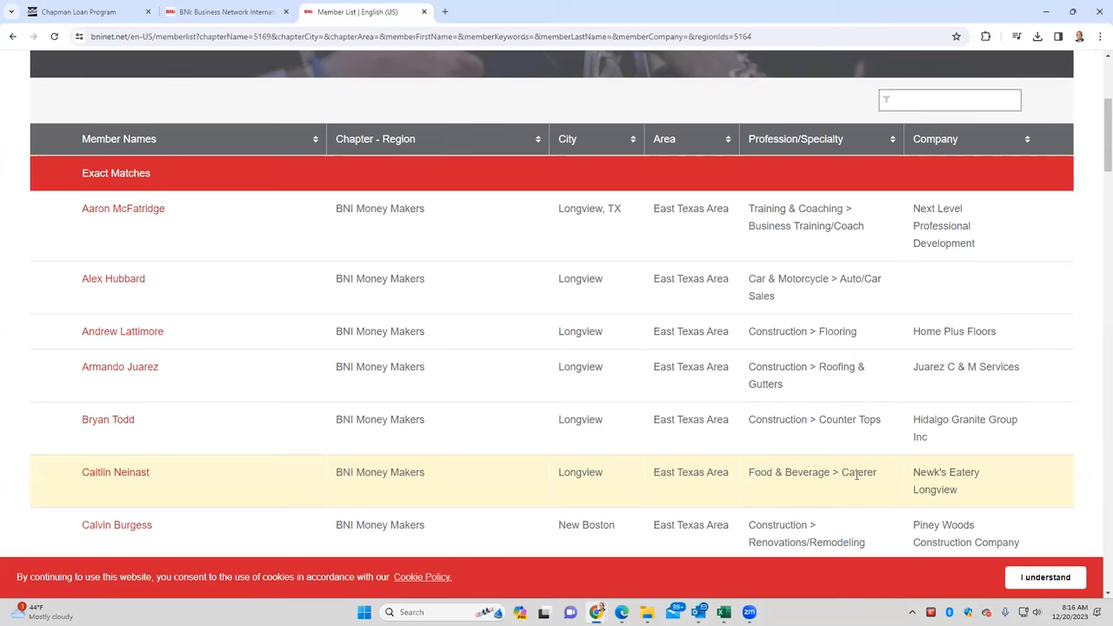
mouse_move(792, 525)
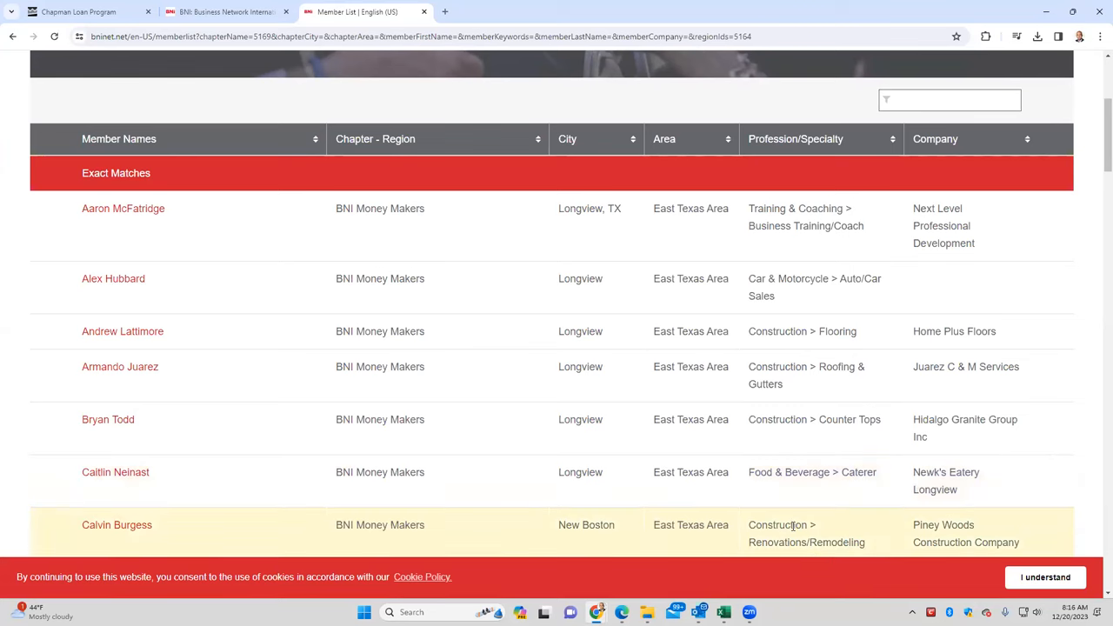
scroll("down", 3)
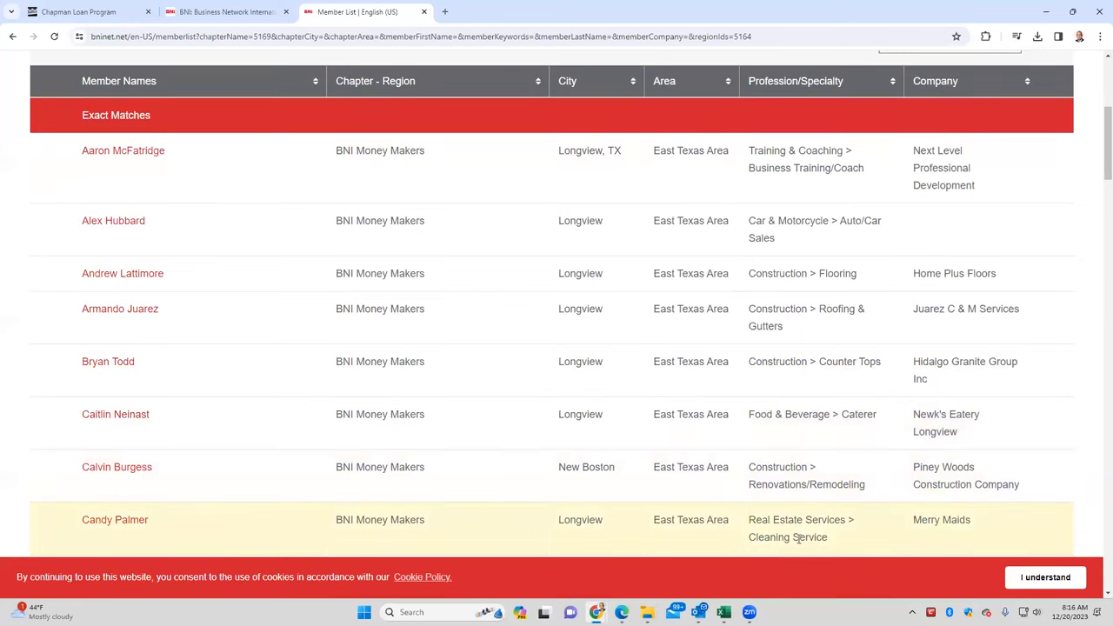
mouse_move(450, 541)
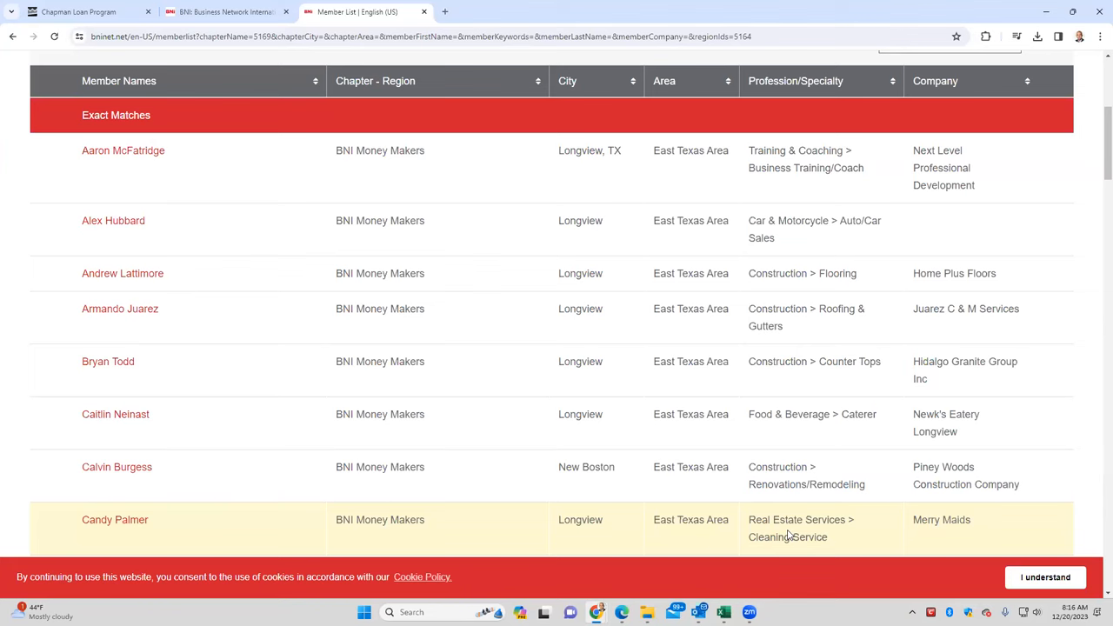
- Glance at Chapman Loan Program's grant resources, then return to the BNI member list tab
left_click(78, 11)
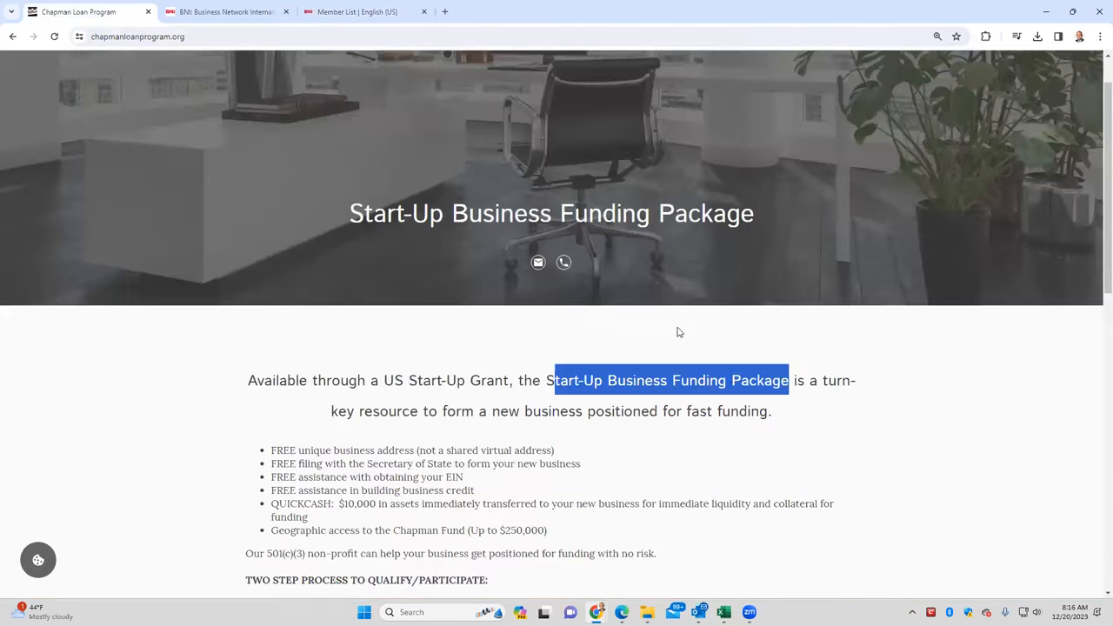
scroll("down", 3)
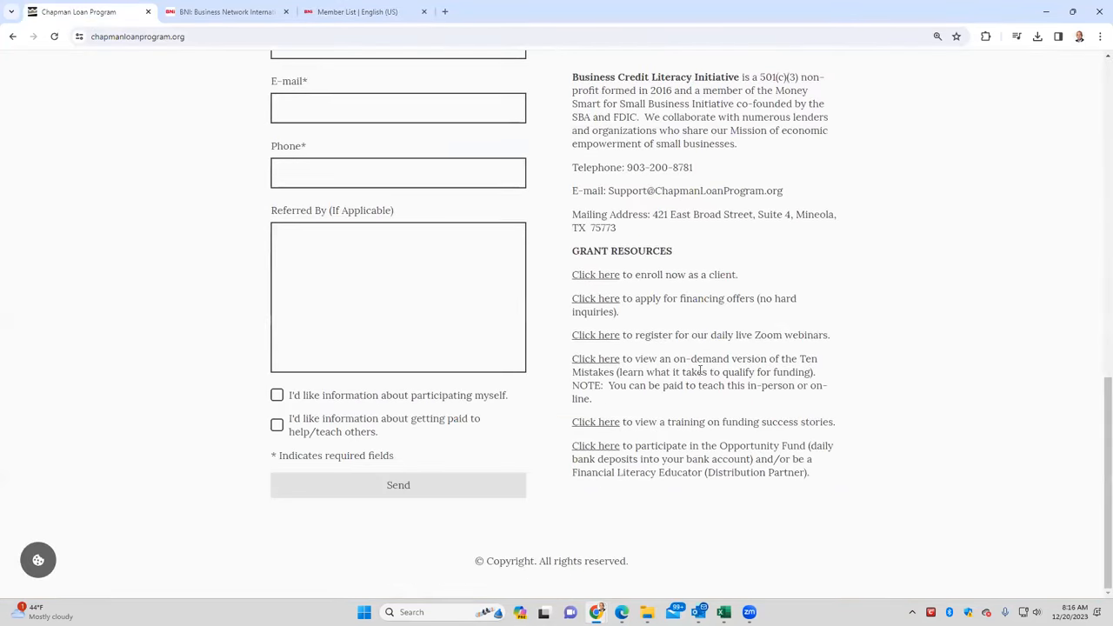
left_click_drag(572, 358, 592, 398)
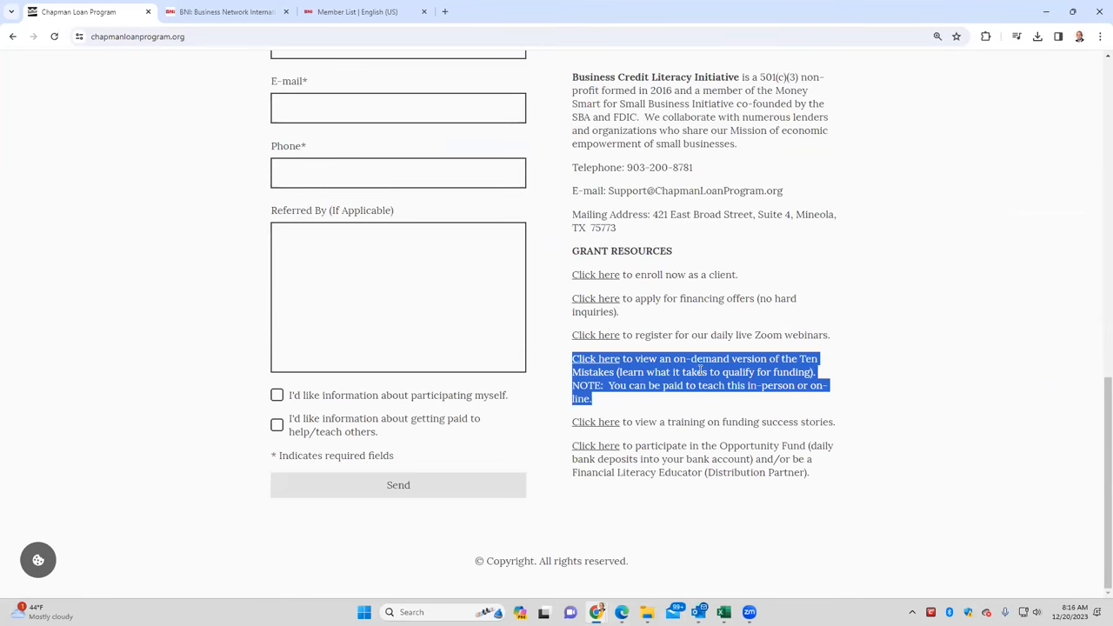
left_click(356, 11)
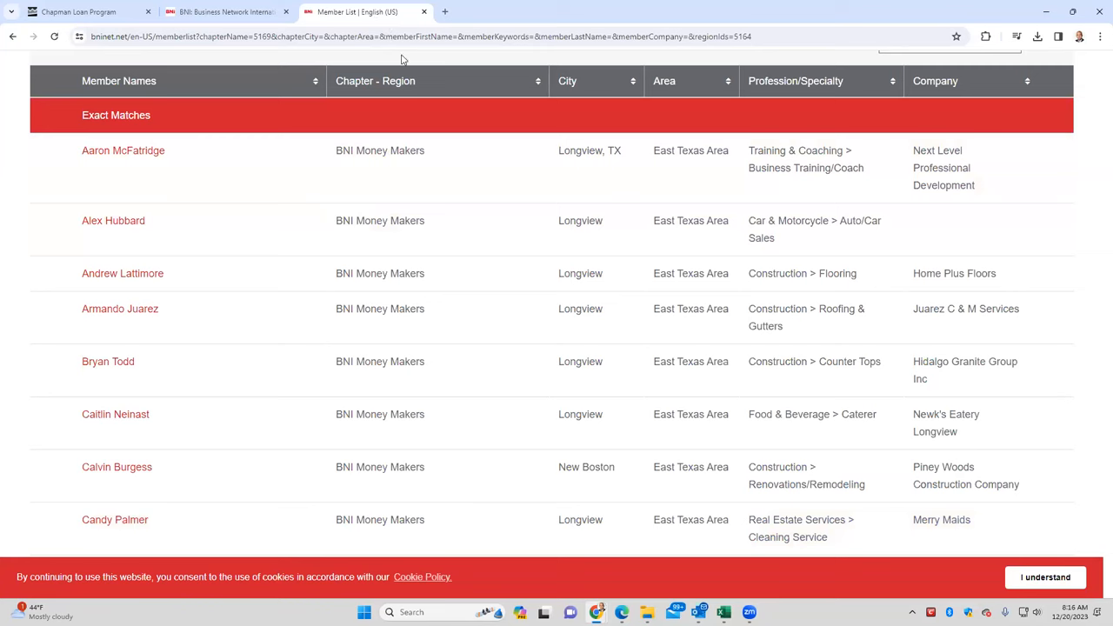
mouse_move(599, 391)
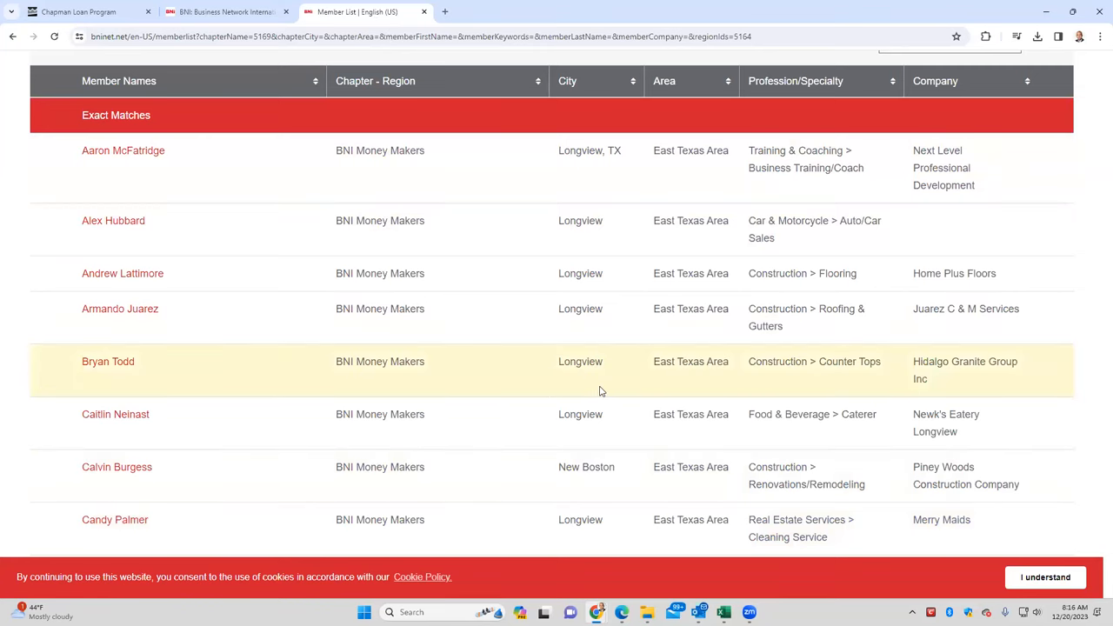
scroll("down", 3)
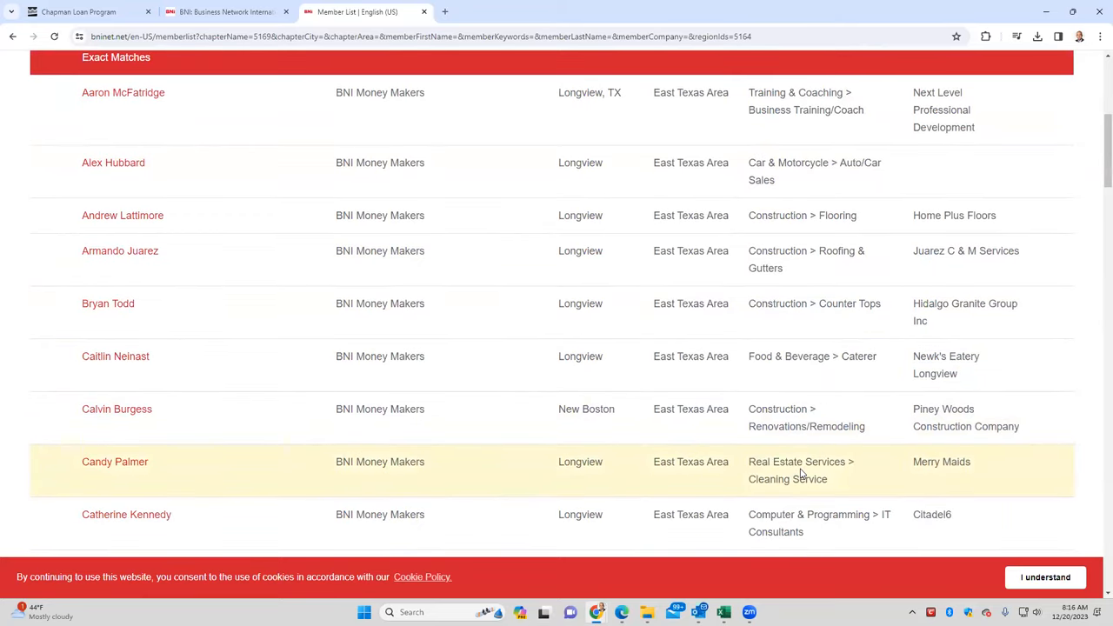
mouse_move(786, 524)
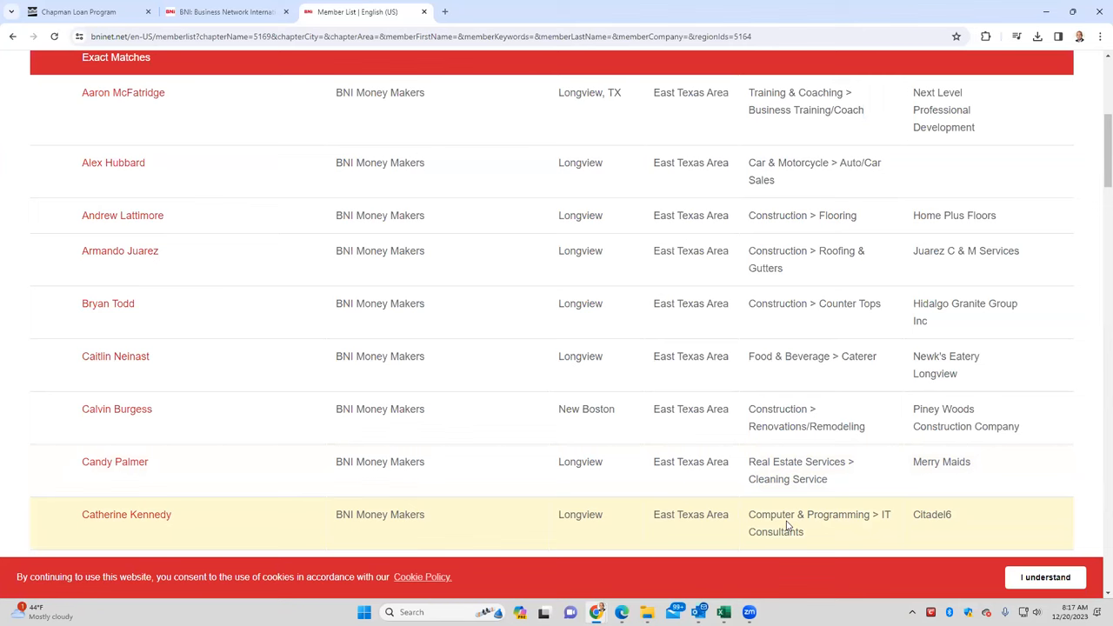
mouse_move(109, 503)
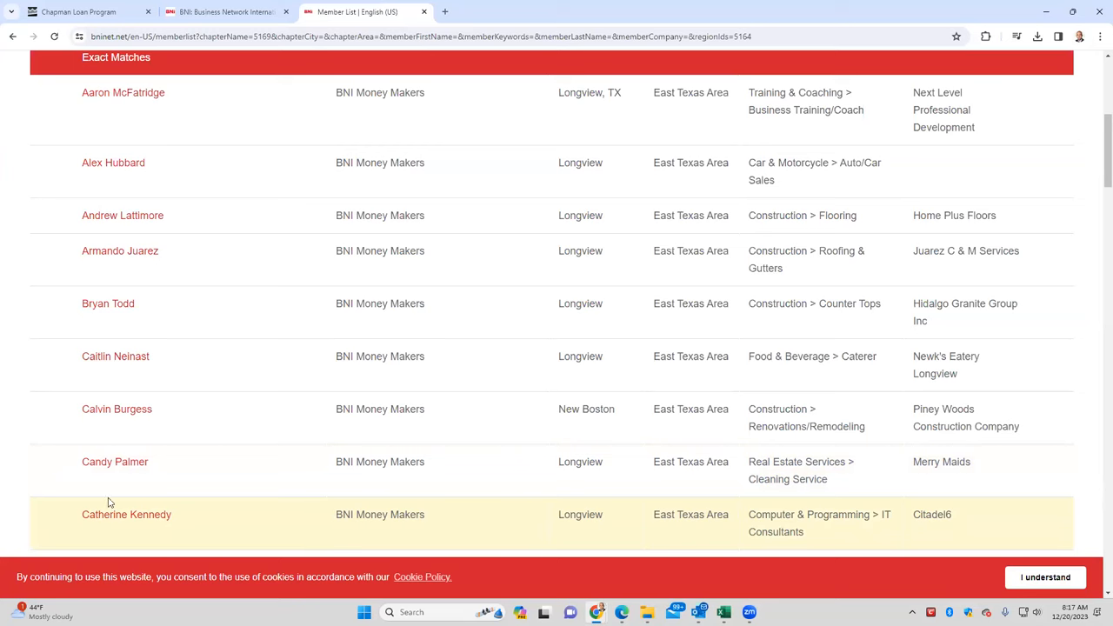
mouse_move(127, 514)
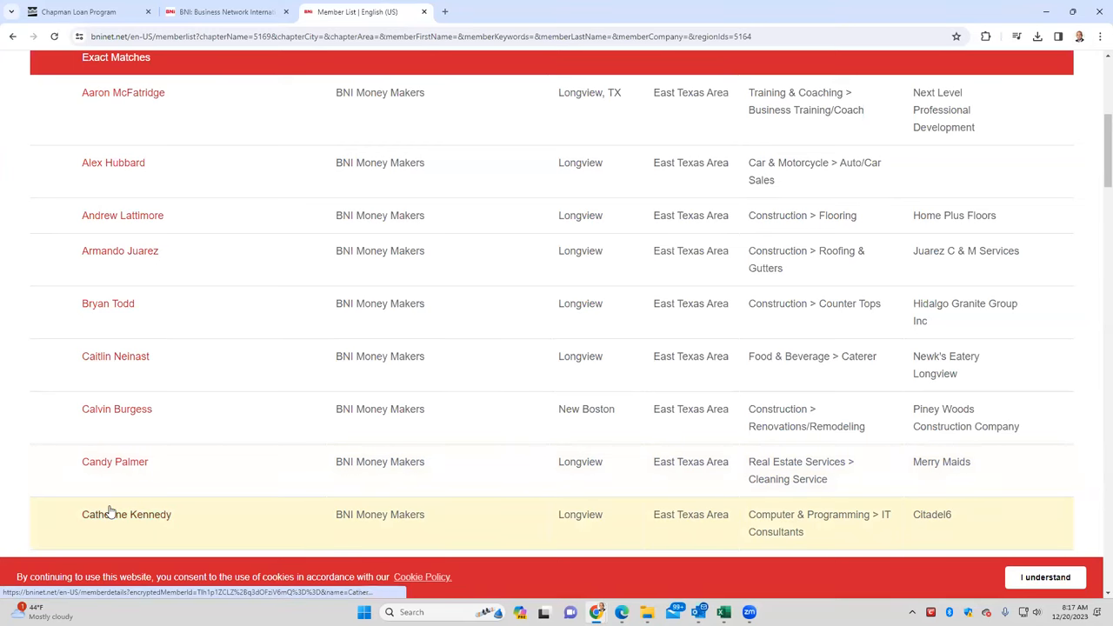
mouse_move(126, 514)
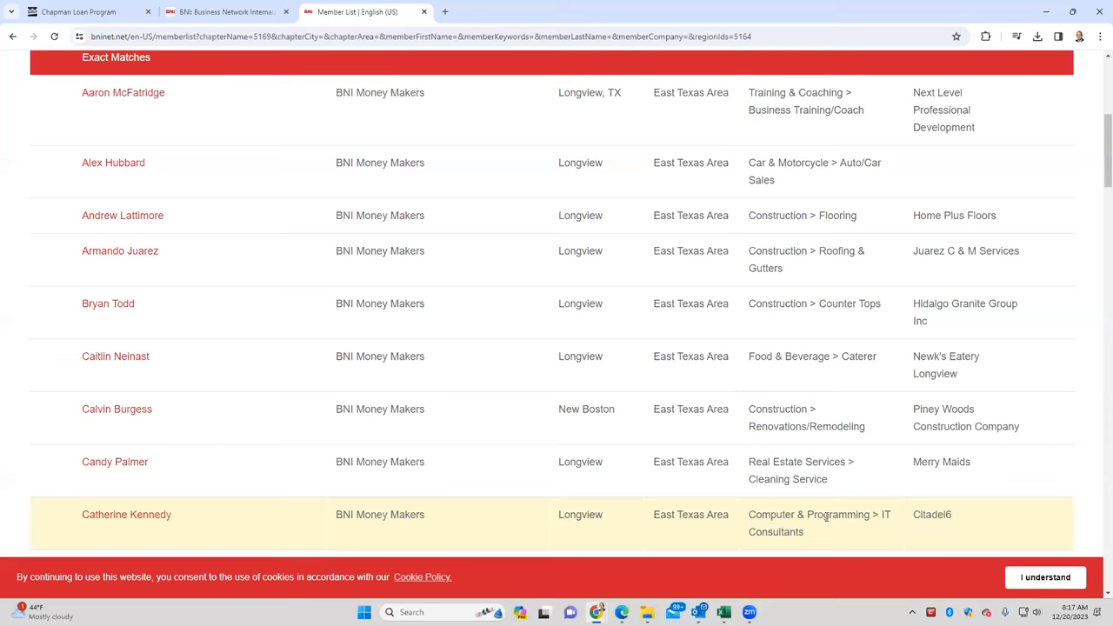
scroll("down", 3)
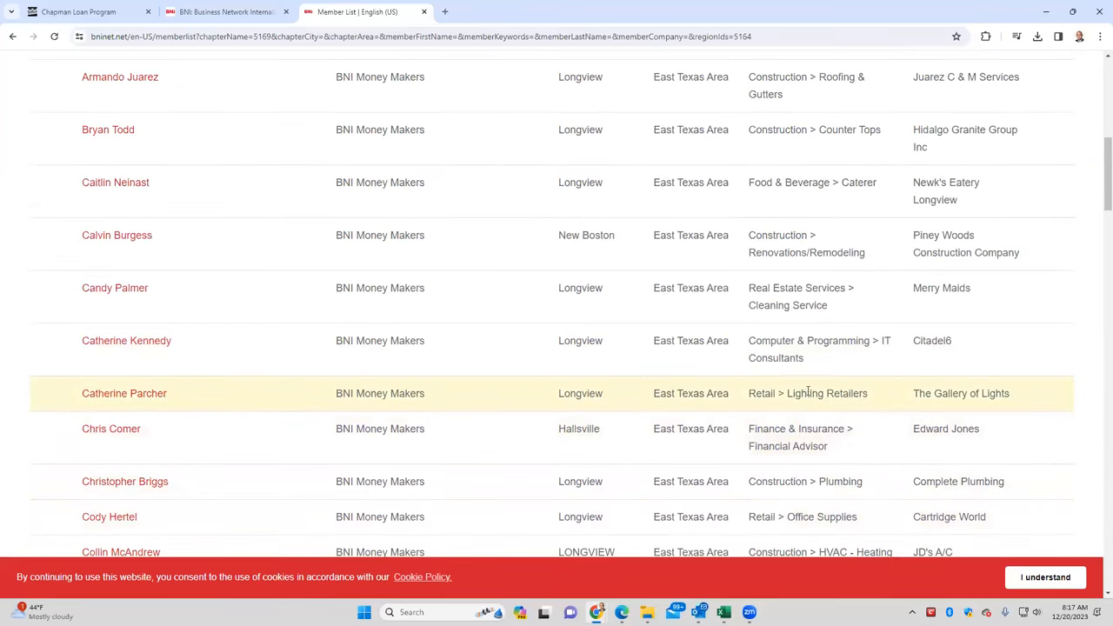
mouse_move(761, 428)
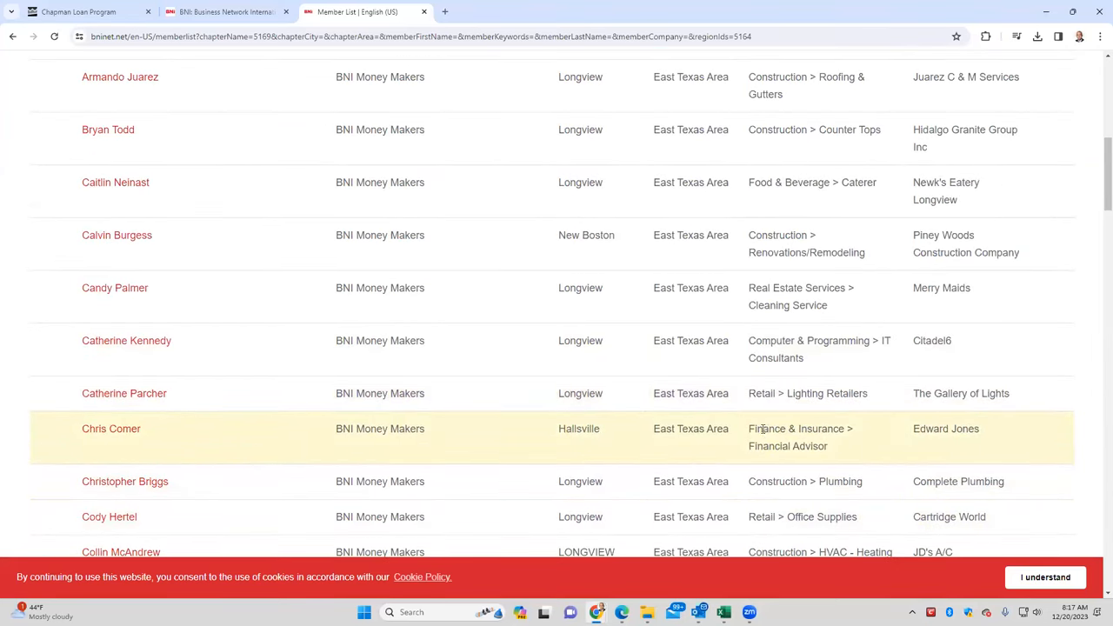
mouse_move(135, 428)
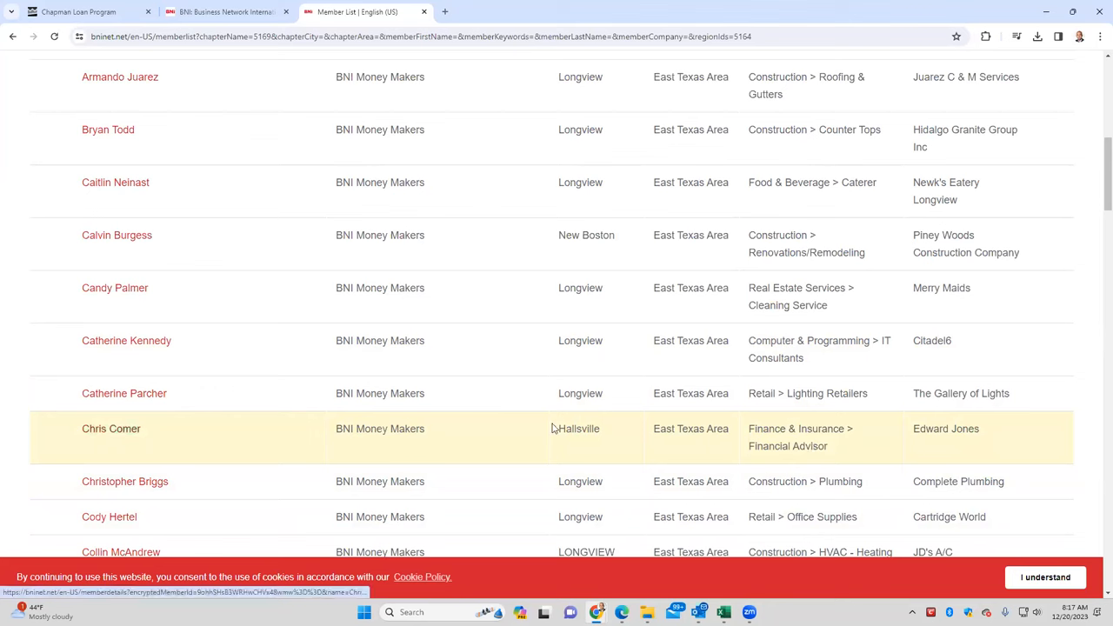
mouse_move(805, 480)
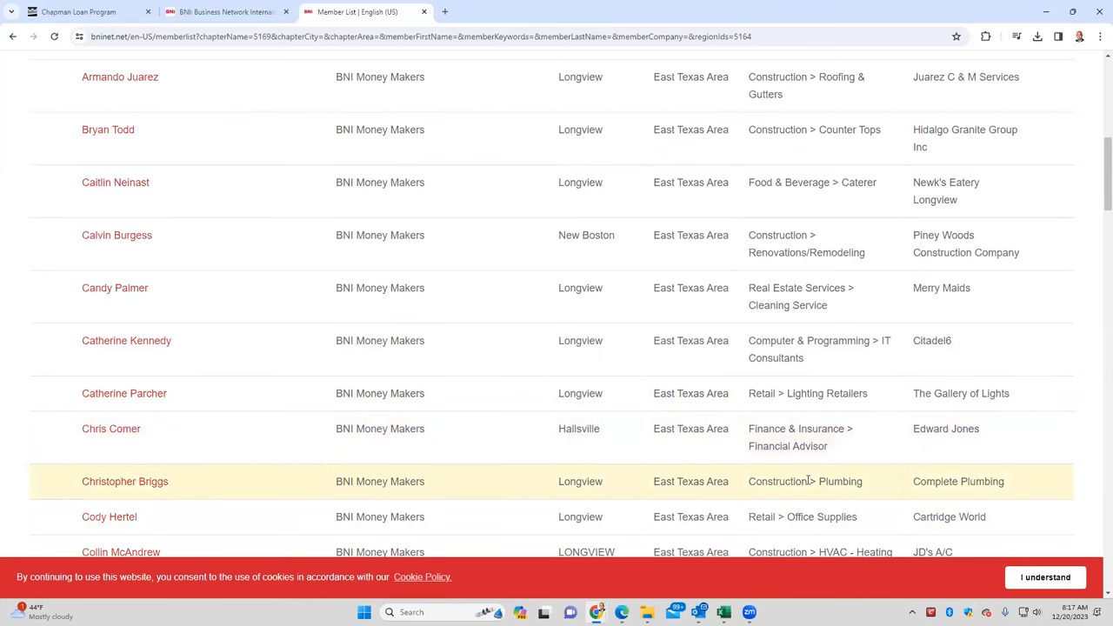
scroll("down", 3)
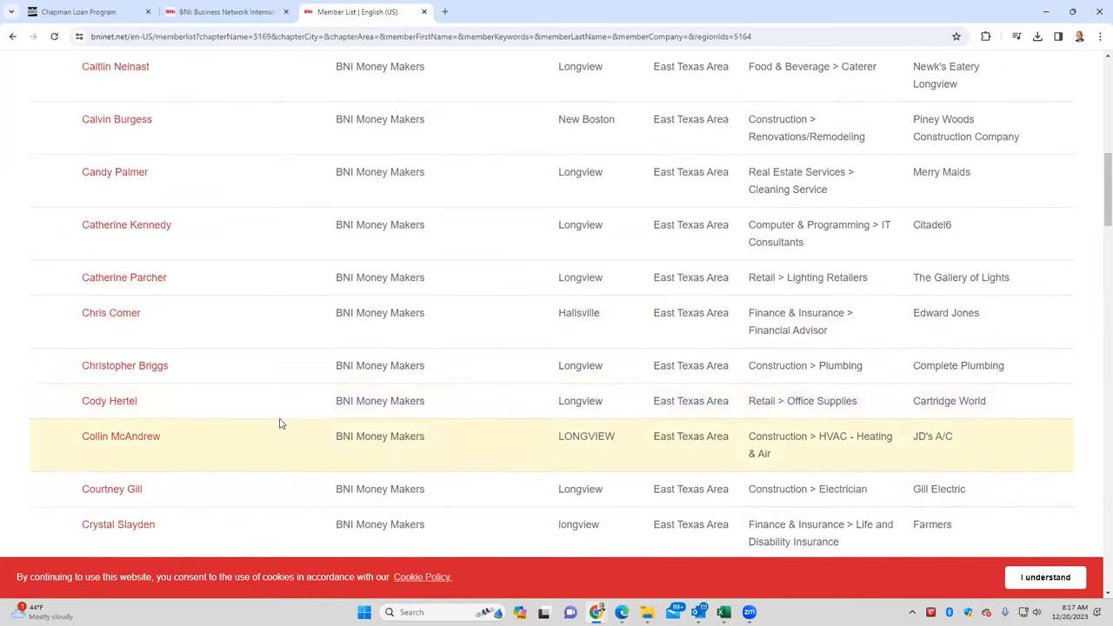
mouse_move(113, 401)
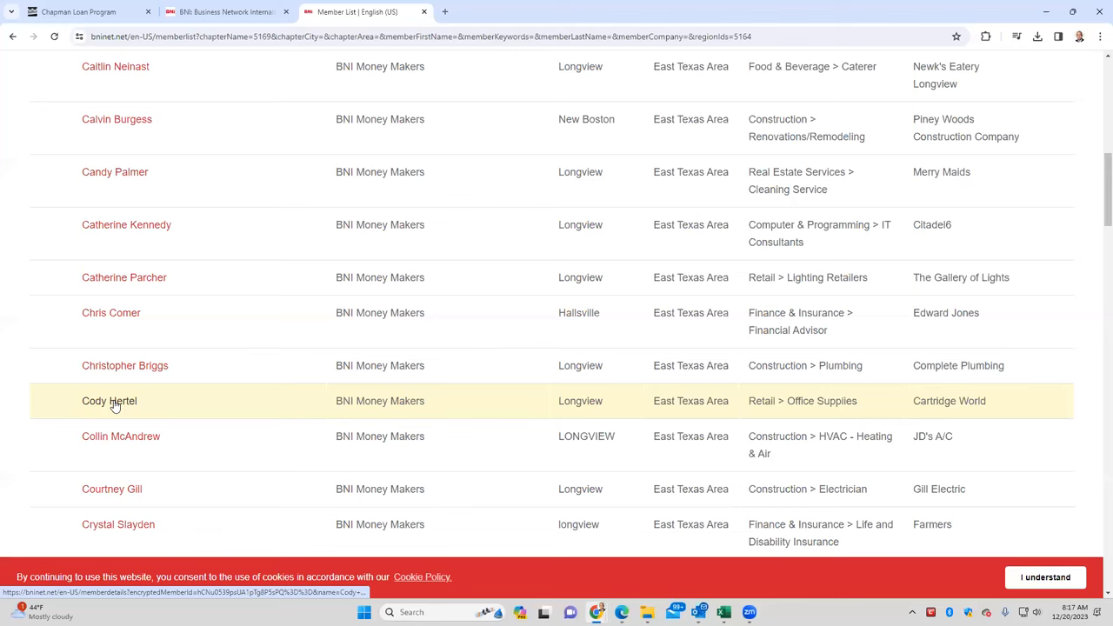
mouse_move(809, 412)
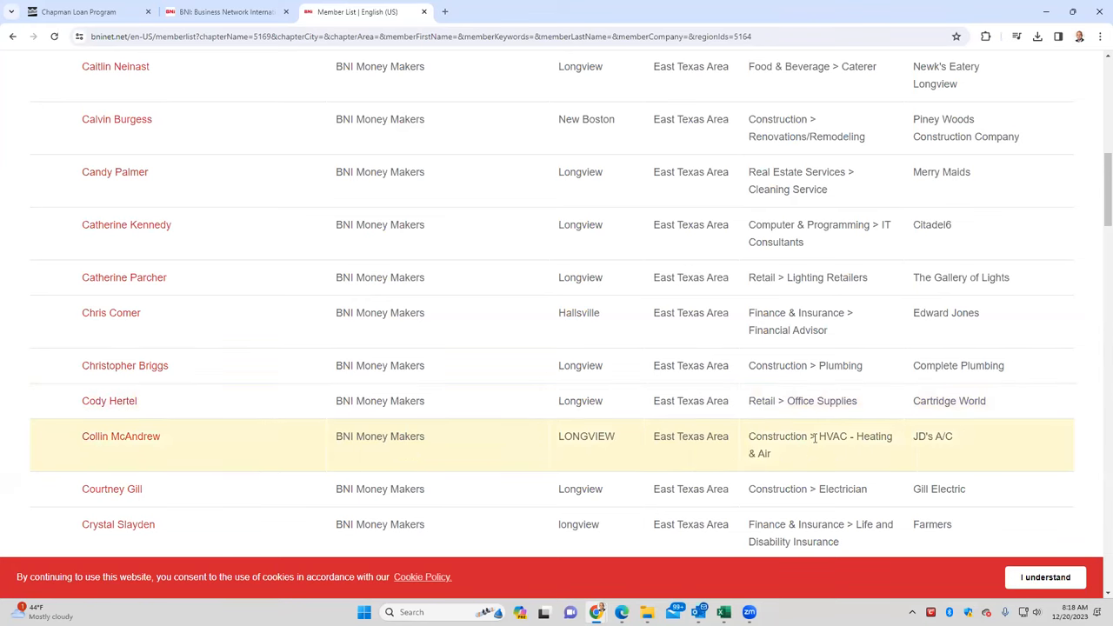
mouse_move(844, 489)
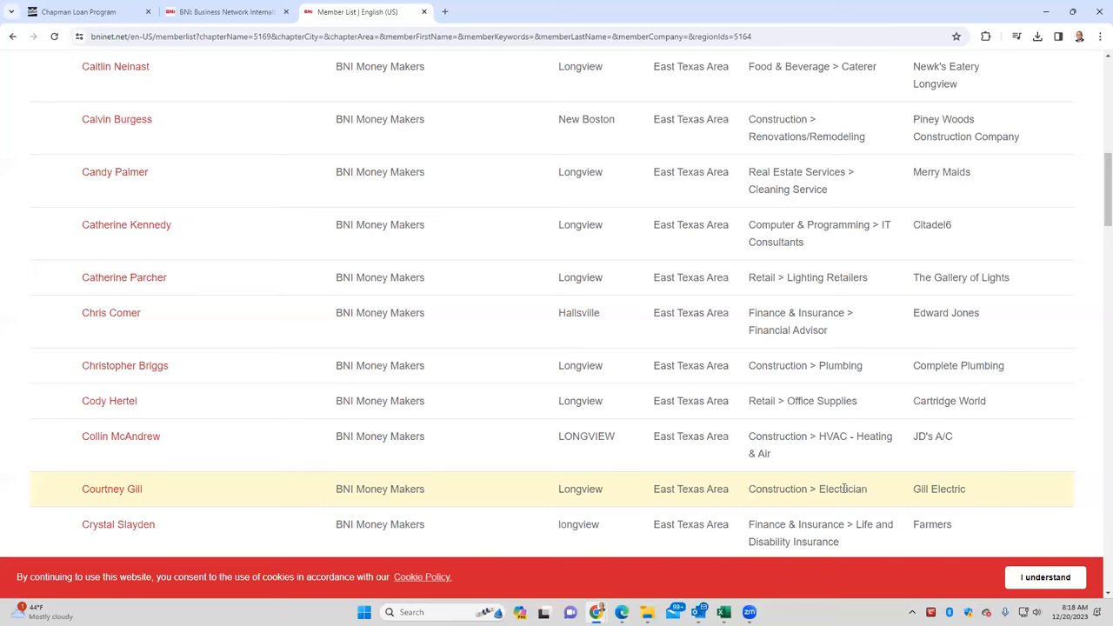
mouse_move(818, 531)
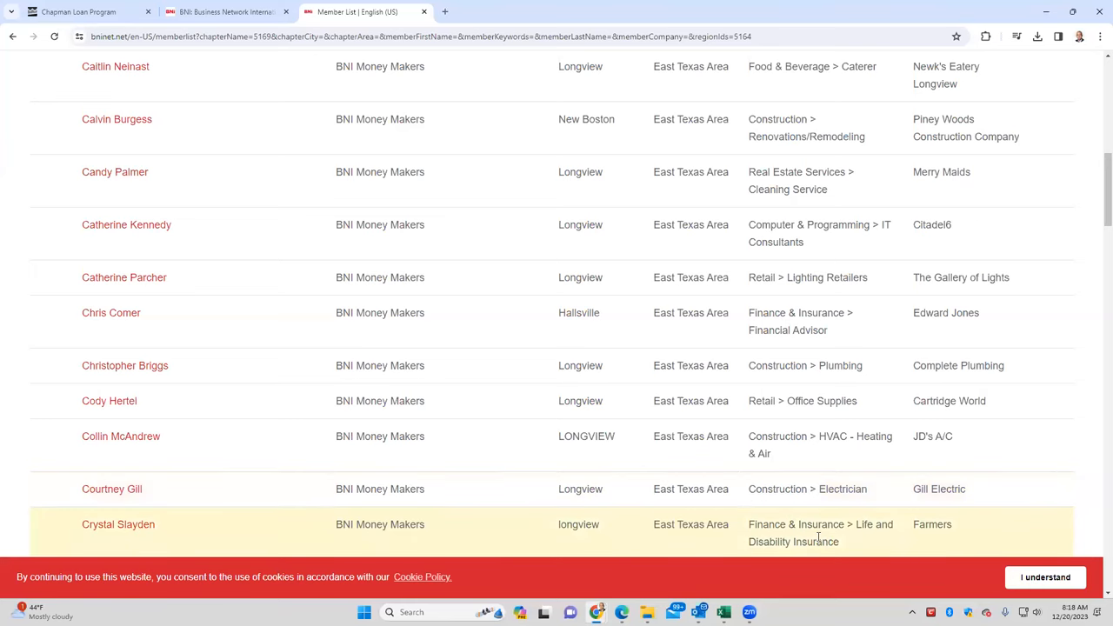
mouse_move(767, 527)
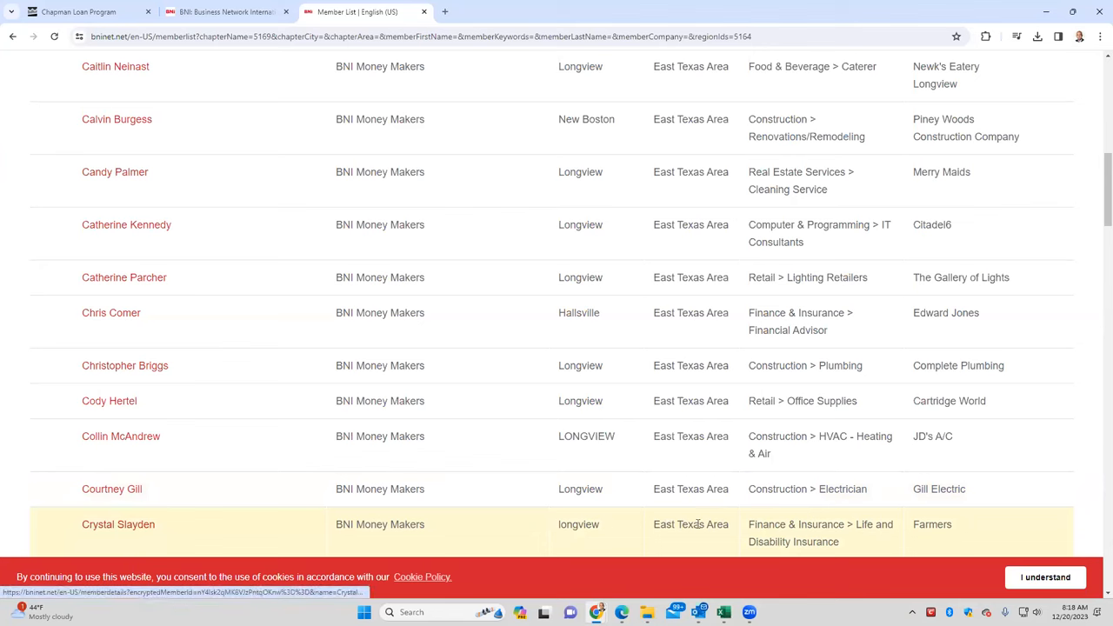
mouse_move(818, 524)
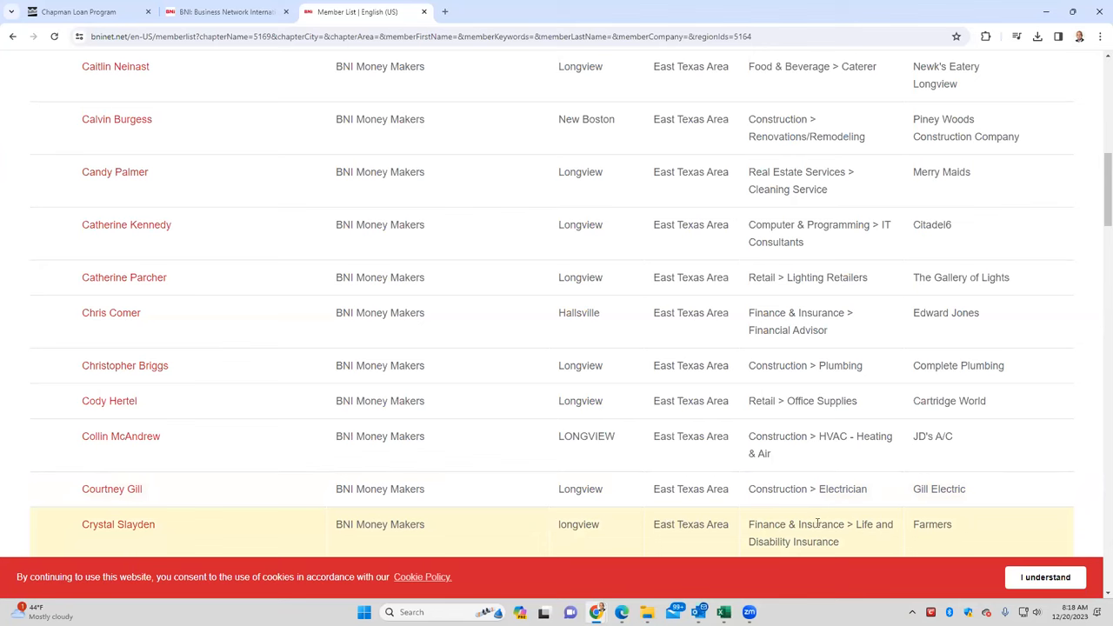
scroll("down", 3)
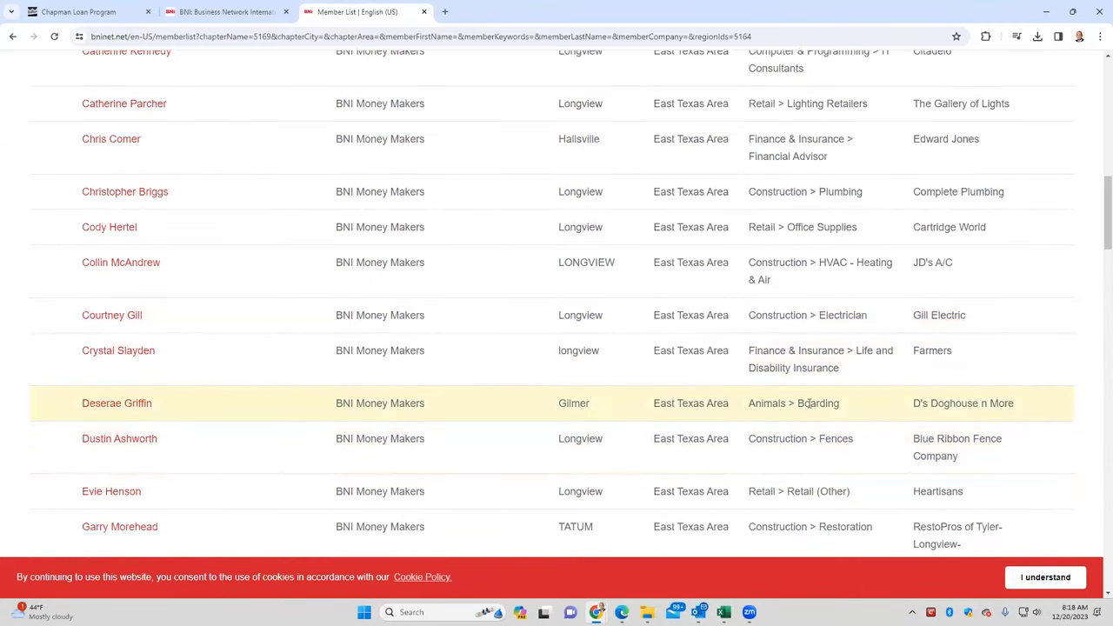
scroll("down", 3)
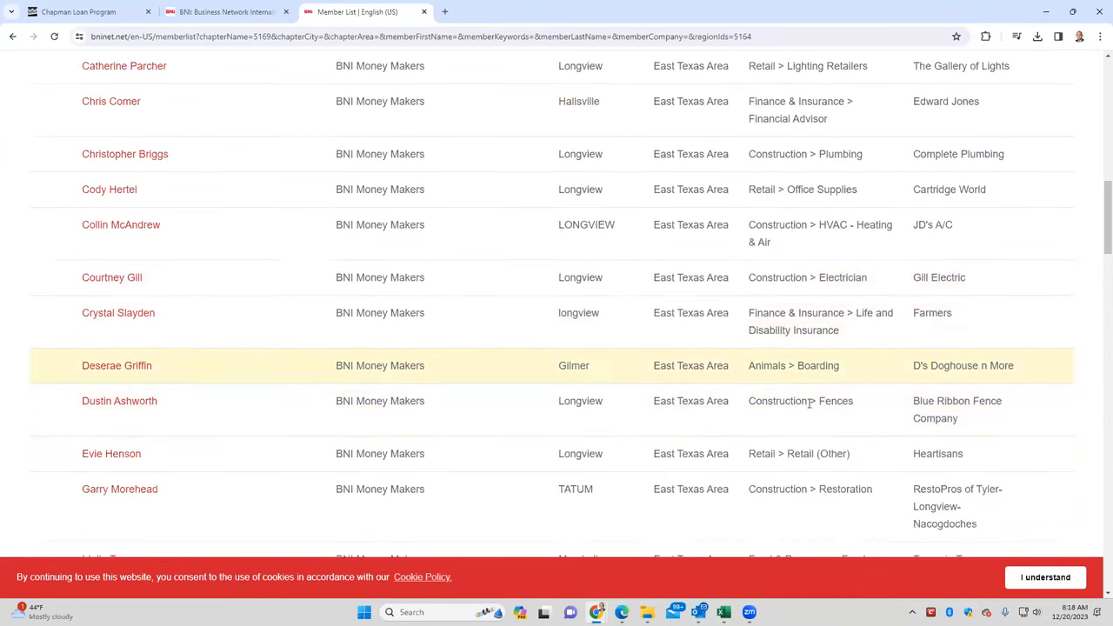
scroll("down", 3)
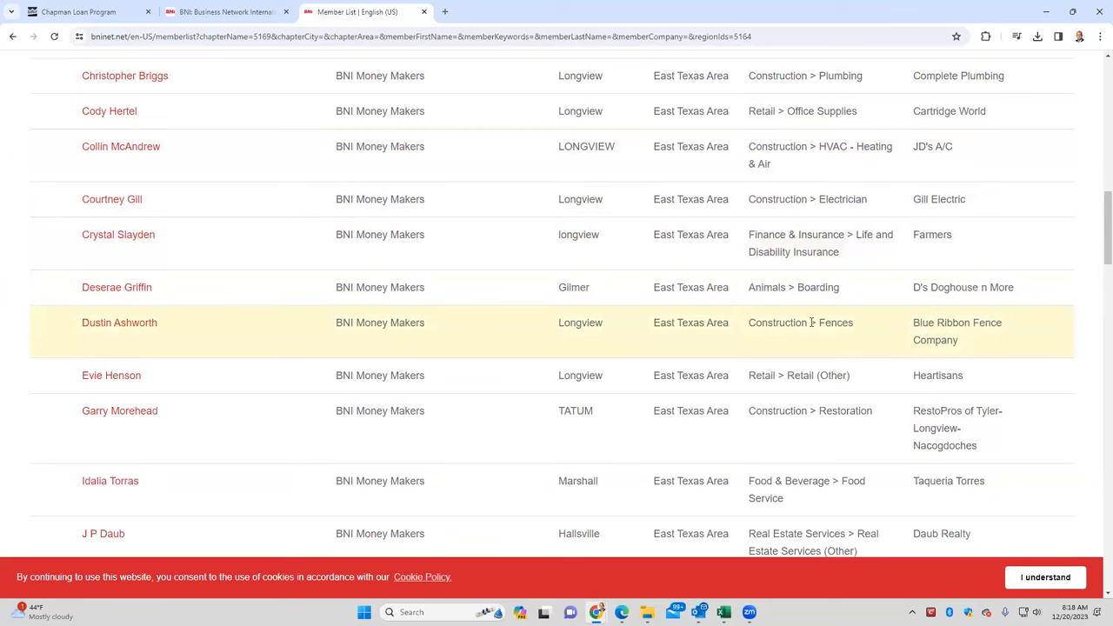
mouse_move(798, 375)
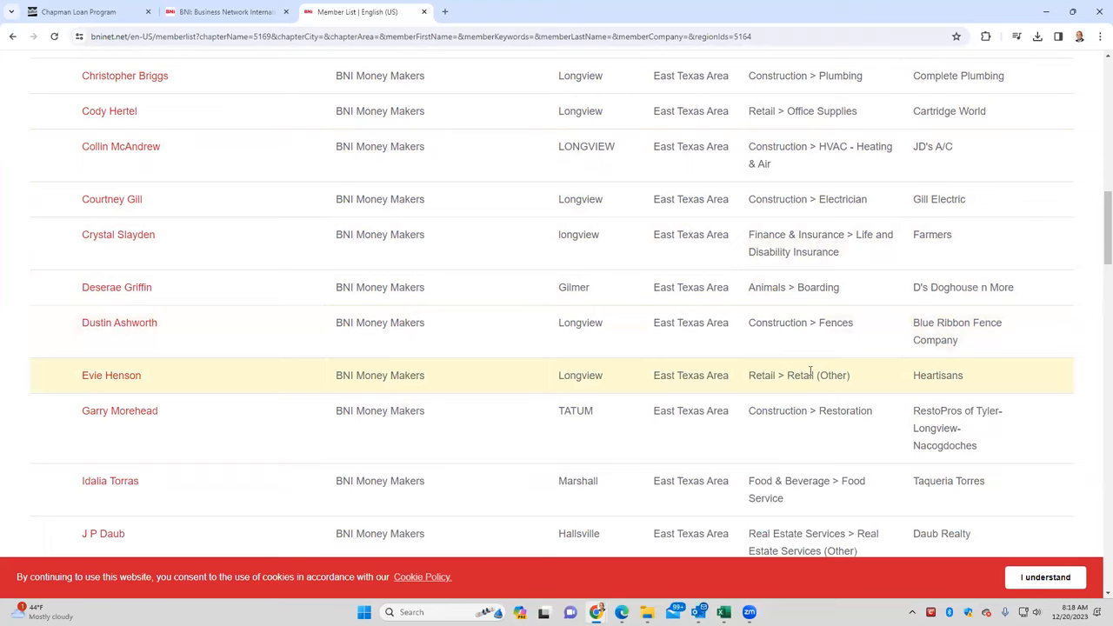
scroll("down", 3)
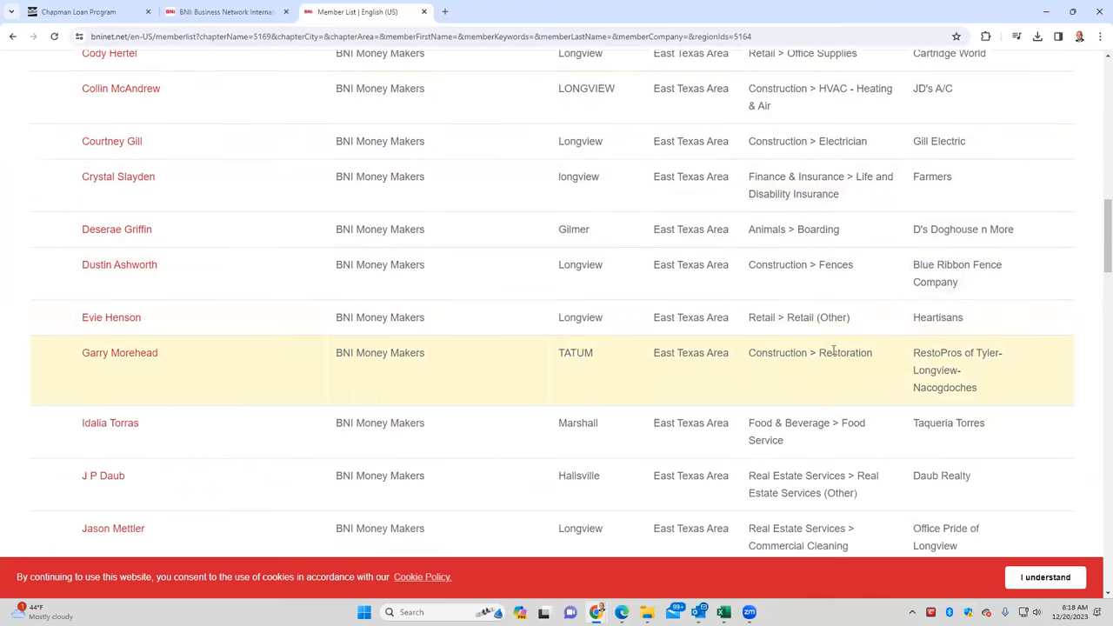
scroll("down", 3)
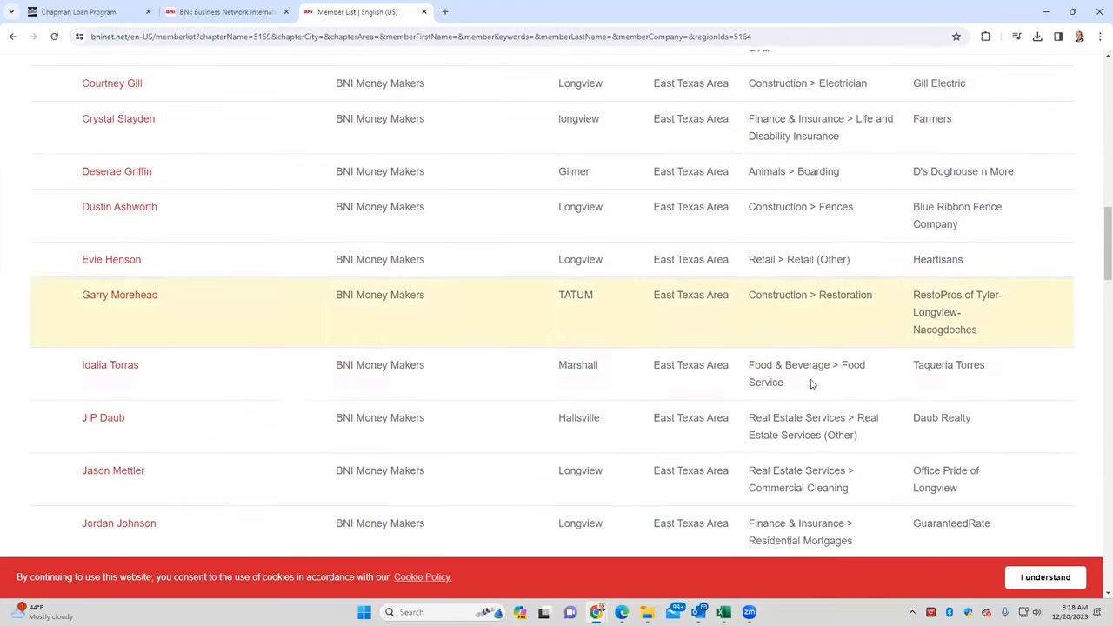
mouse_move(811, 373)
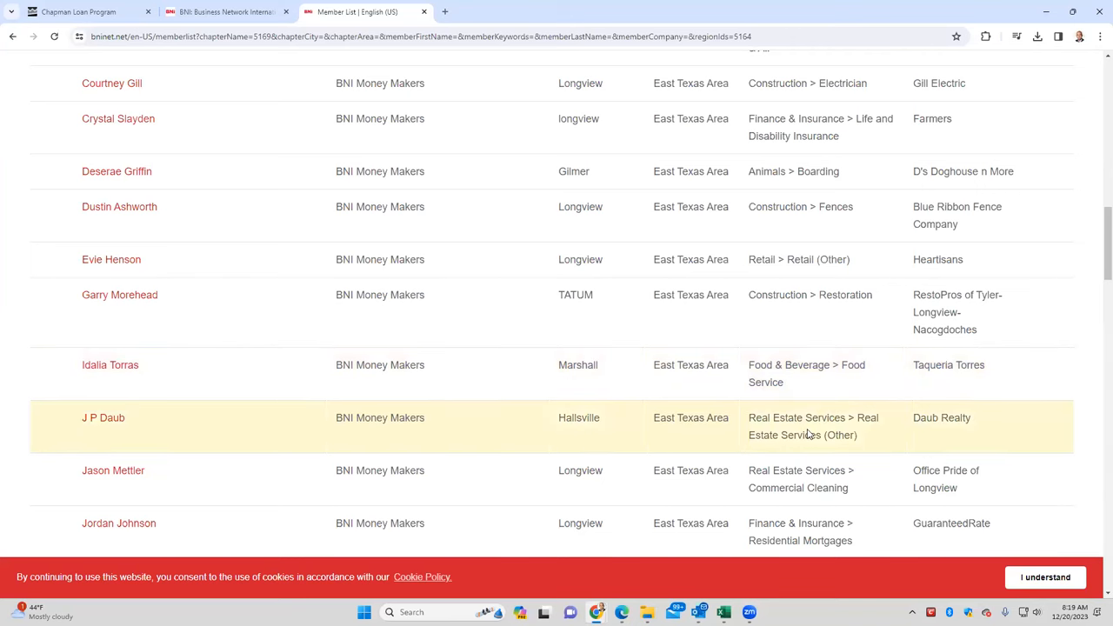
mouse_move(103, 418)
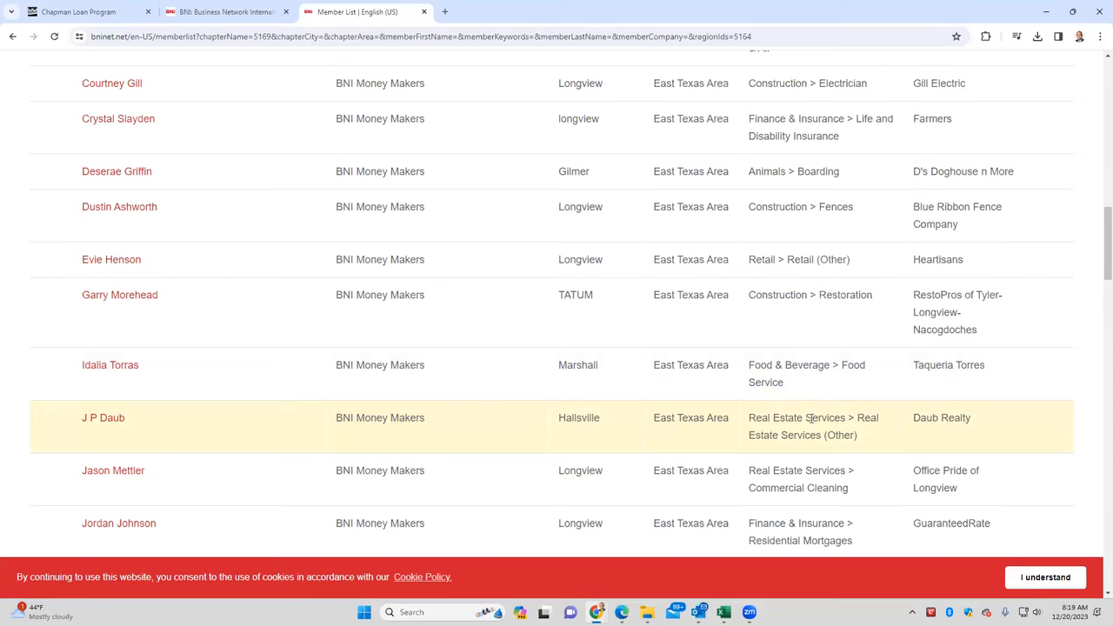
mouse_move(708, 417)
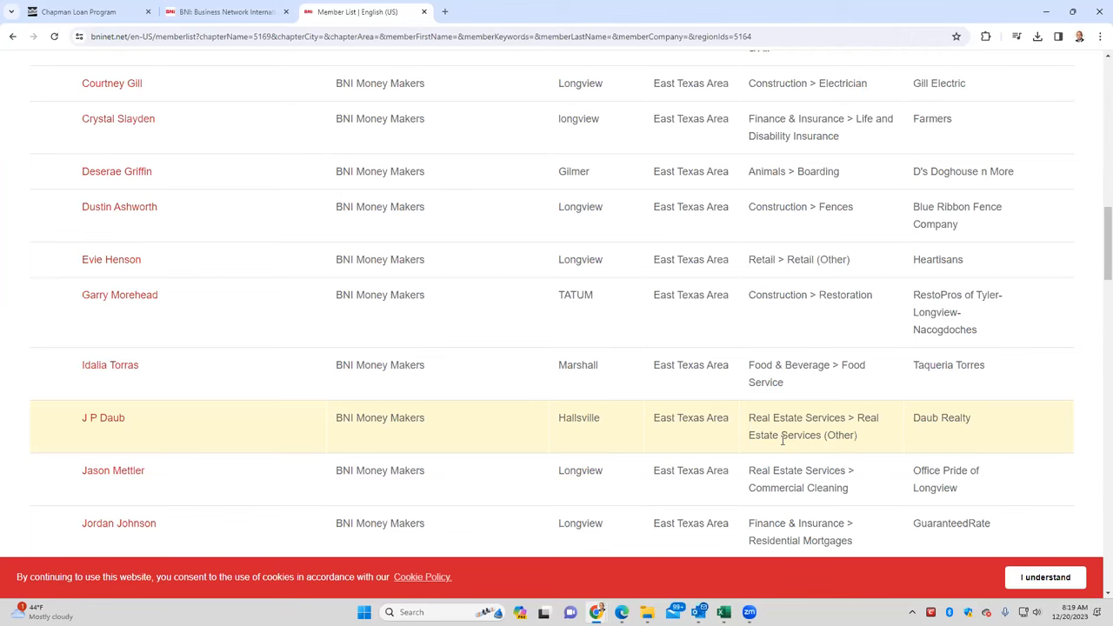
mouse_move(805, 422)
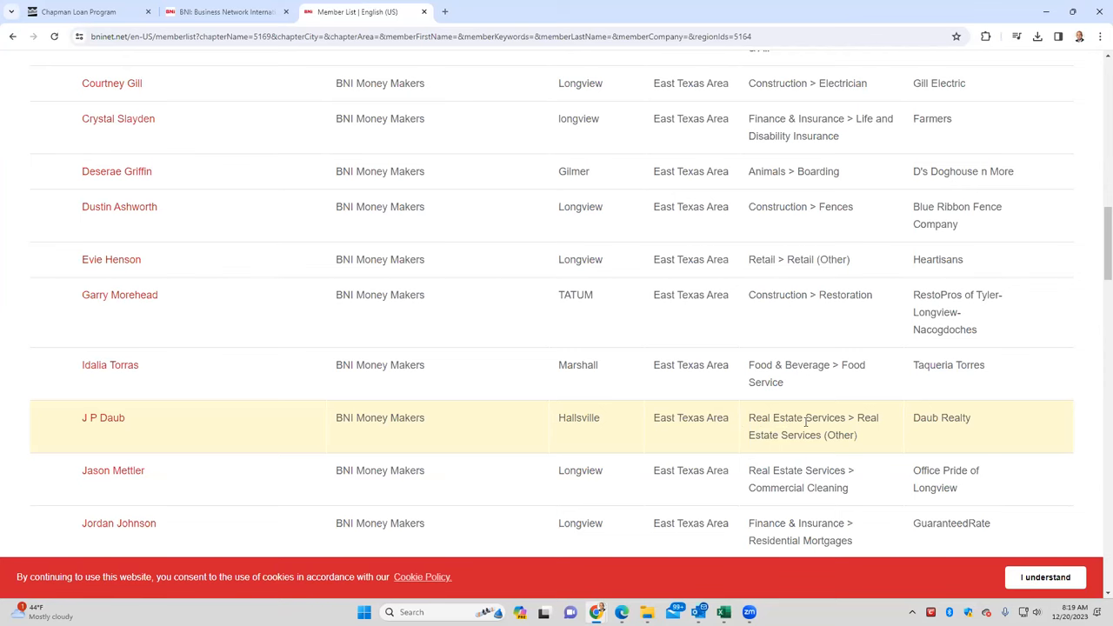
scroll("down", 3)
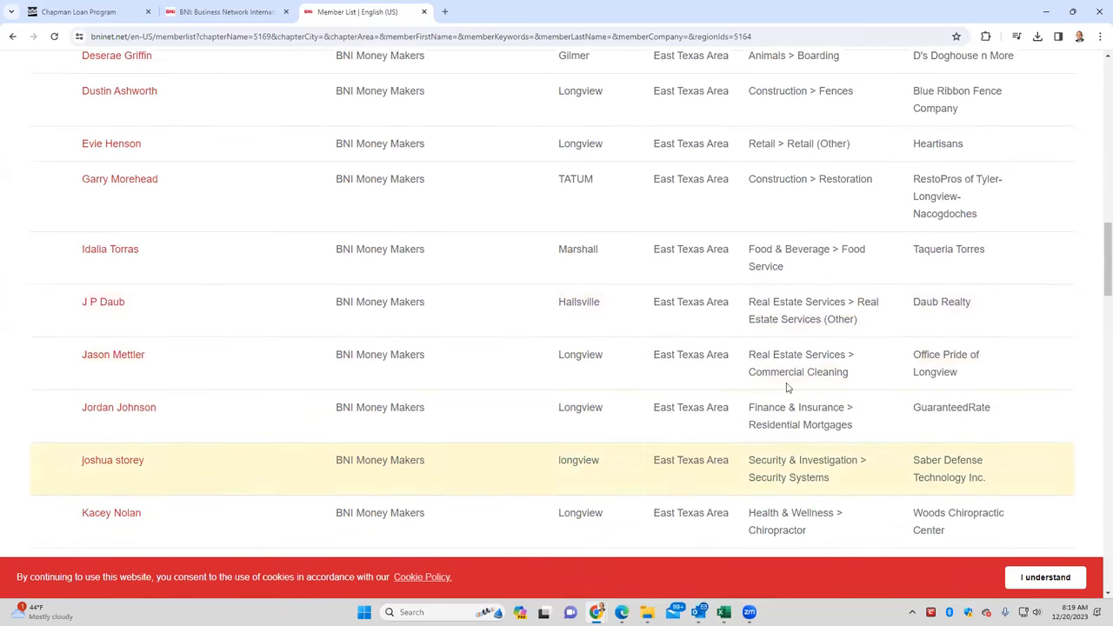
mouse_move(787, 364)
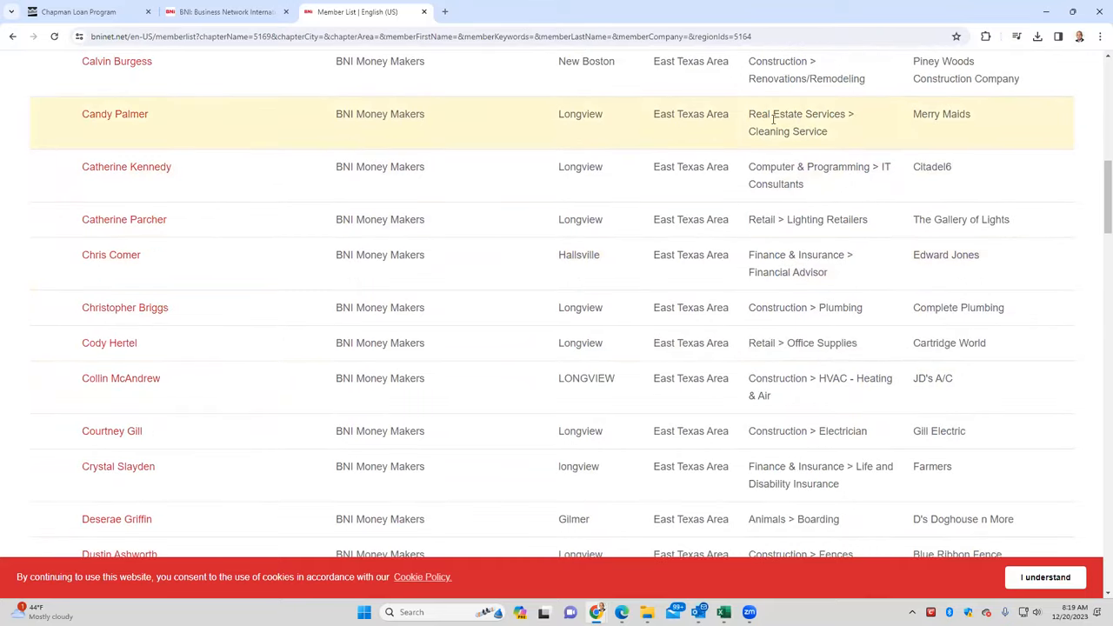
mouse_move(164, 106)
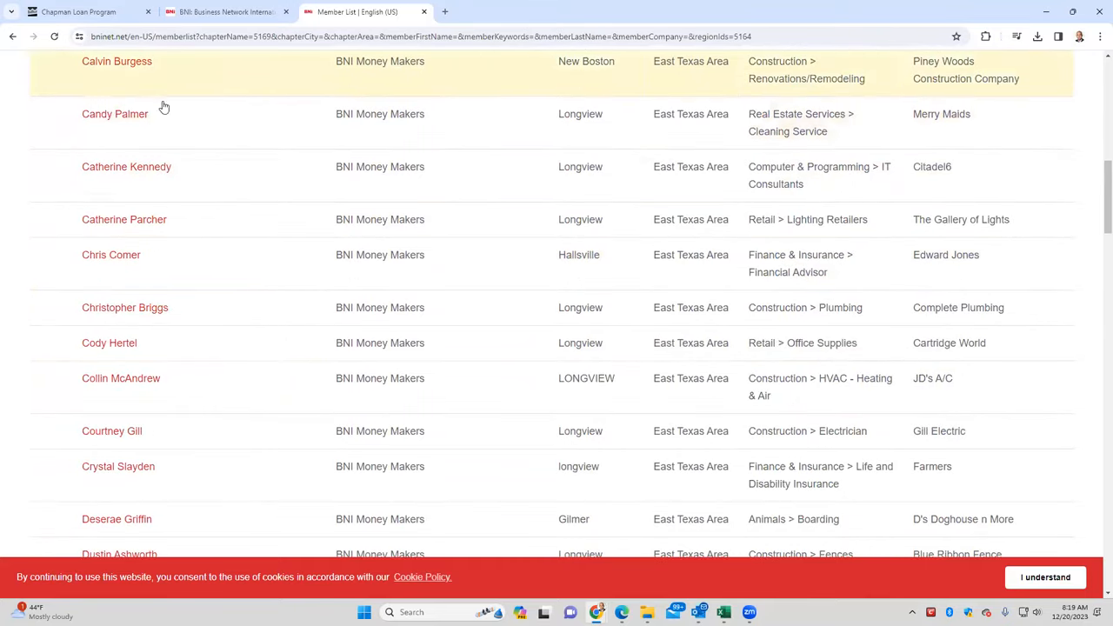
scroll("down", 3)
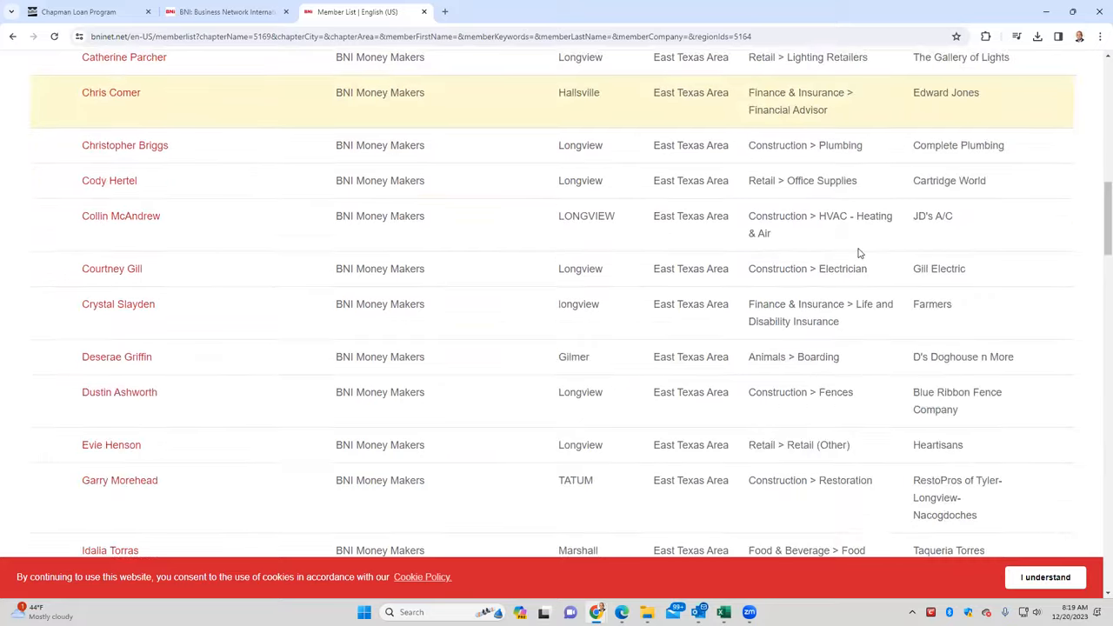
scroll("down", 3)
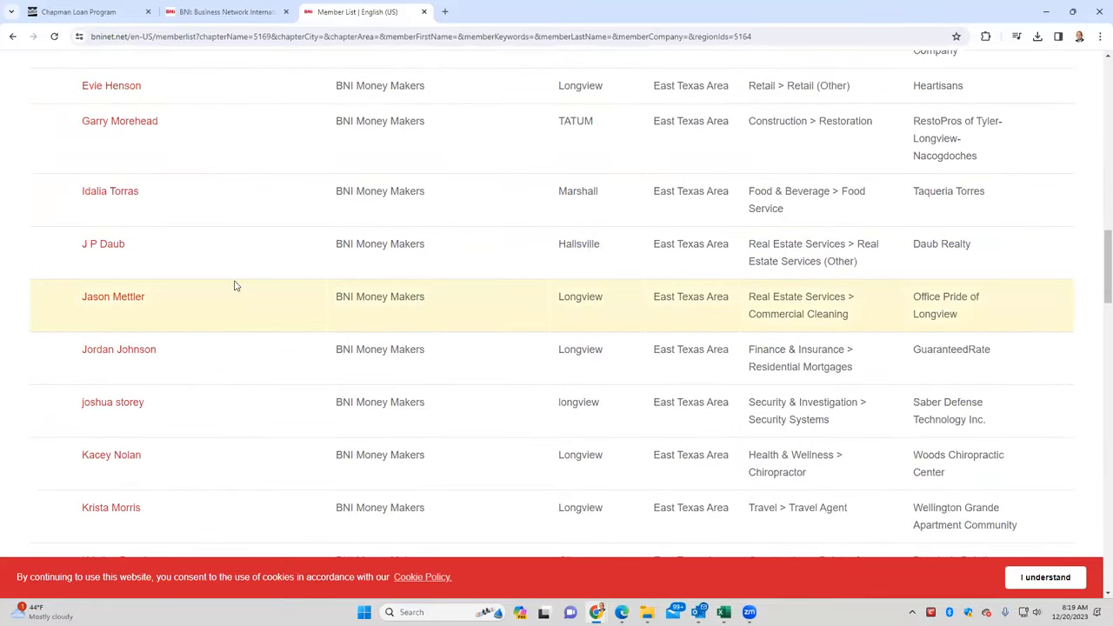
mouse_move(805, 308)
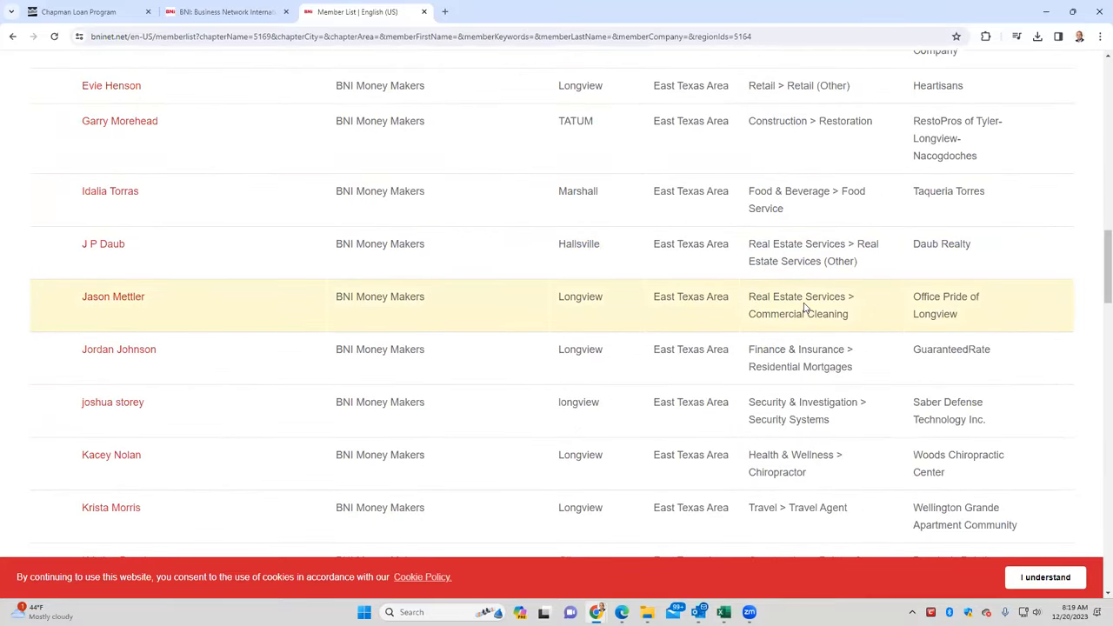
mouse_move(809, 357)
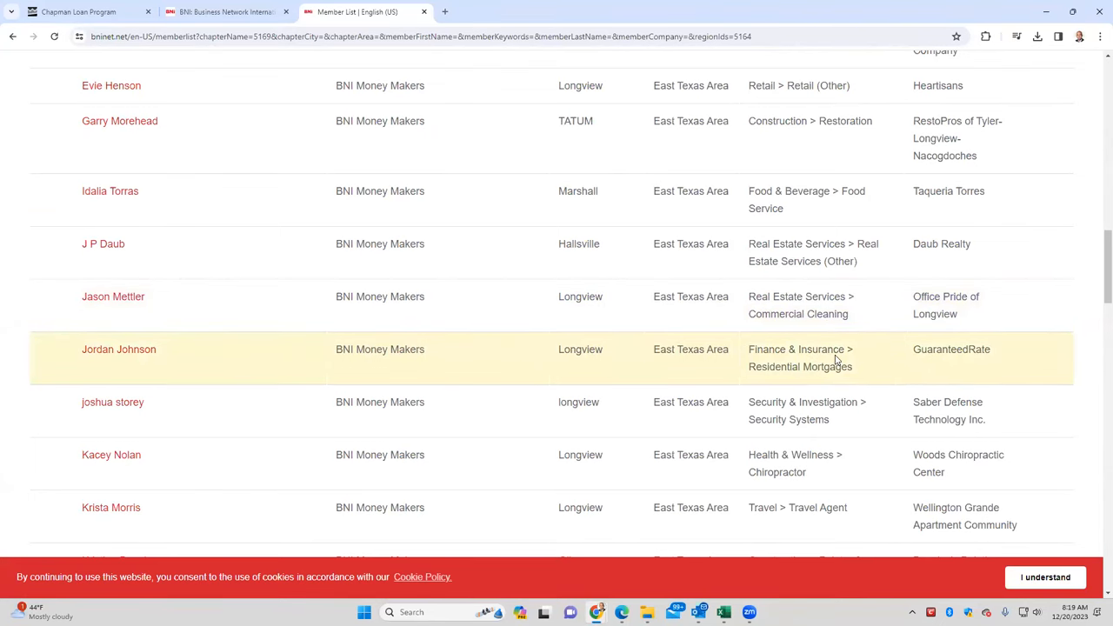
scroll("down", 3)
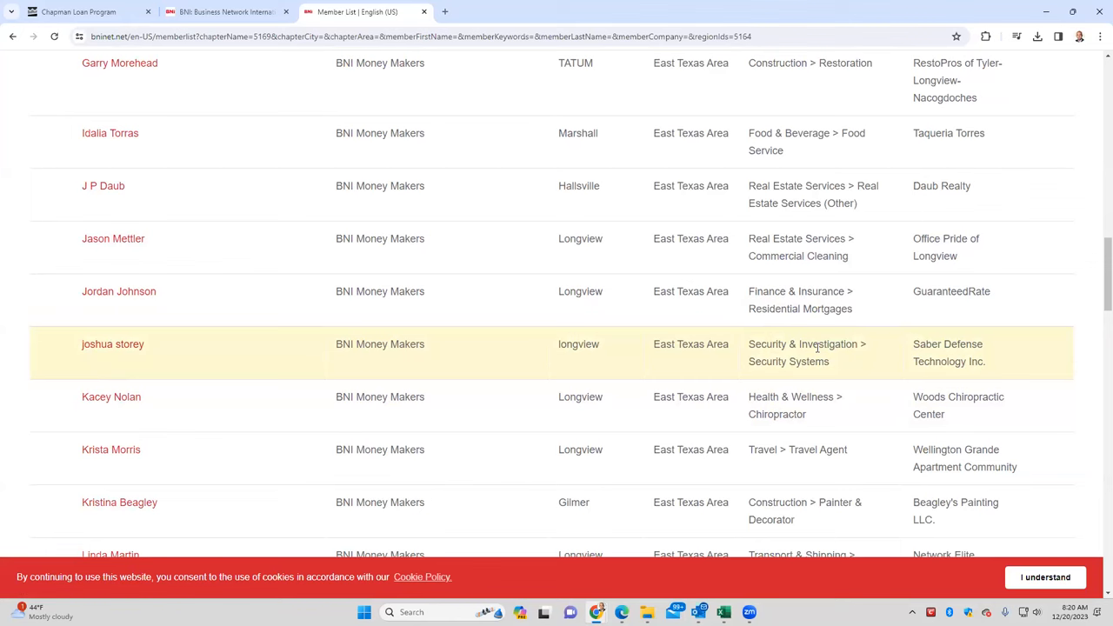
mouse_move(813, 411)
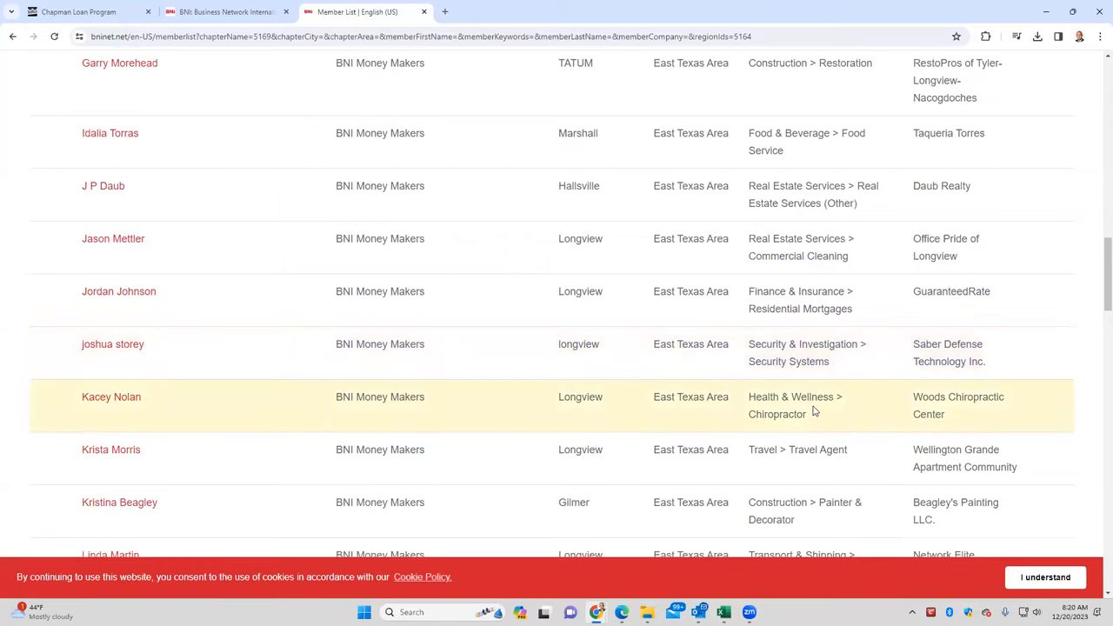
scroll("down", 3)
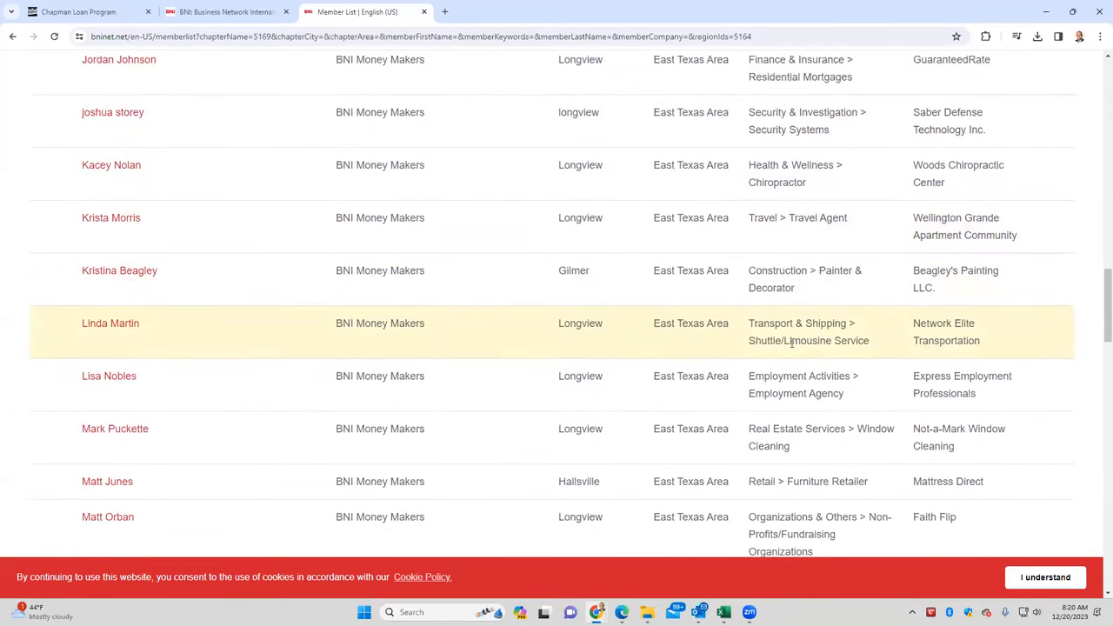
mouse_move(487, 303)
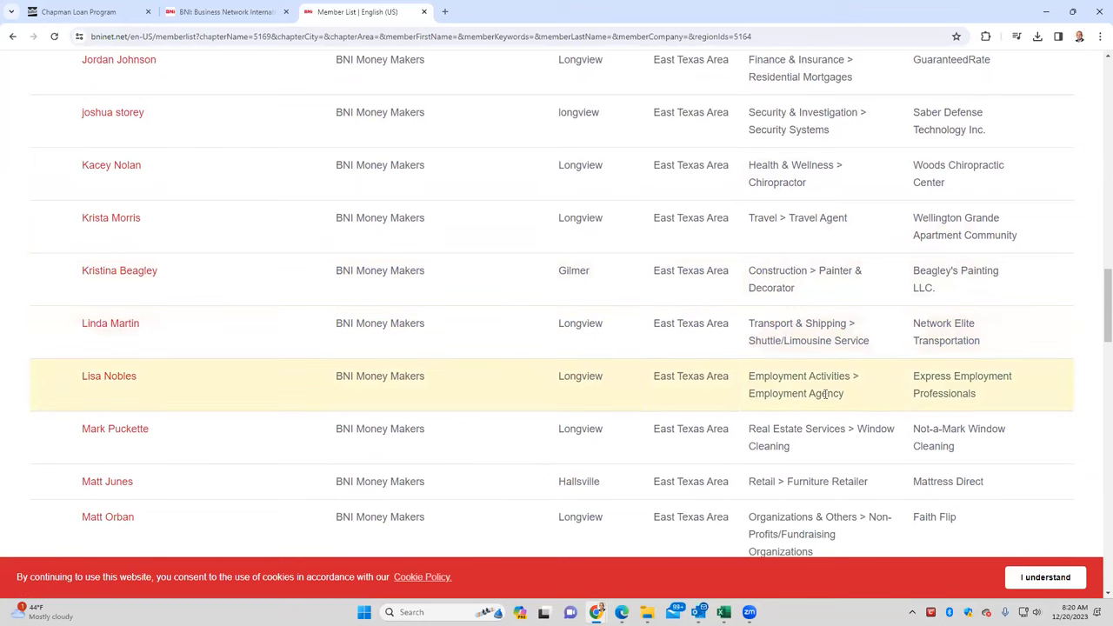
mouse_move(812, 390)
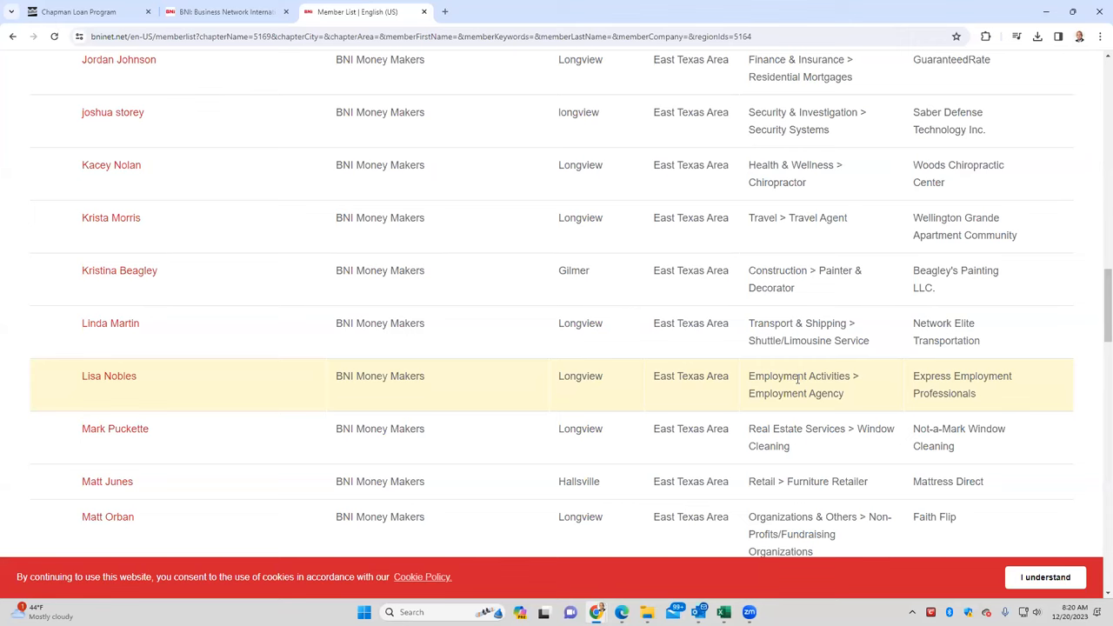
scroll("down", 3)
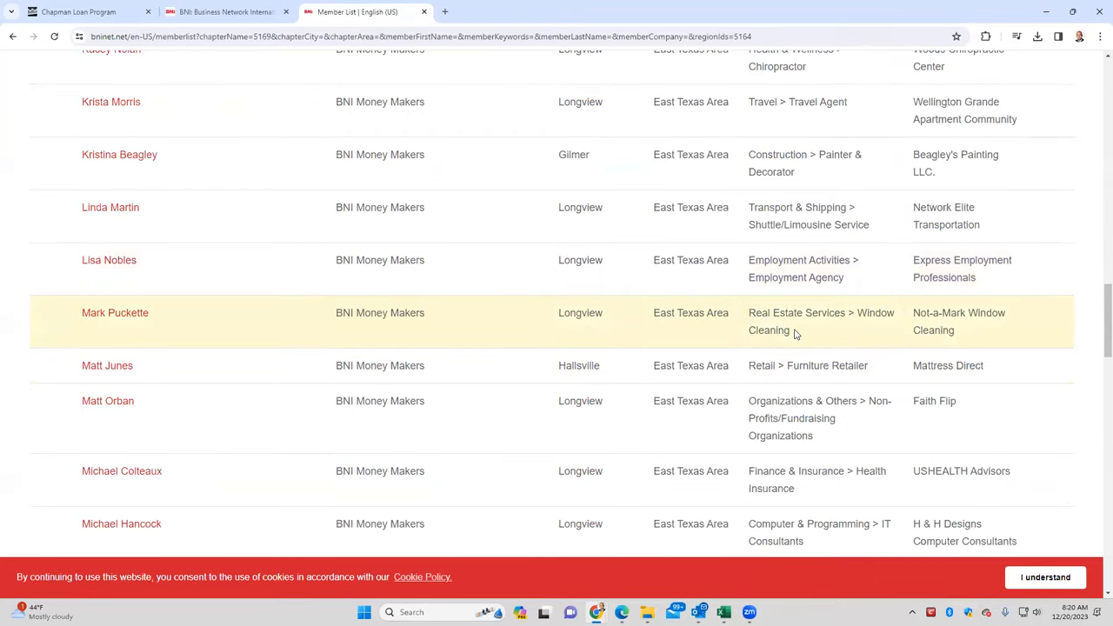
scroll("down", 3)
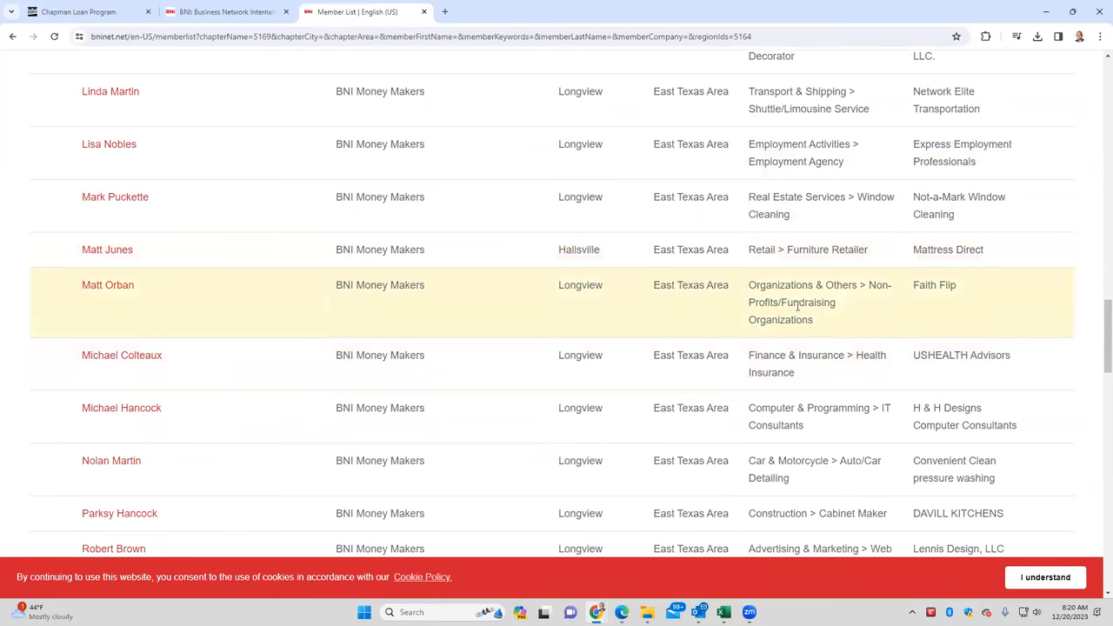
scroll("down", 3)
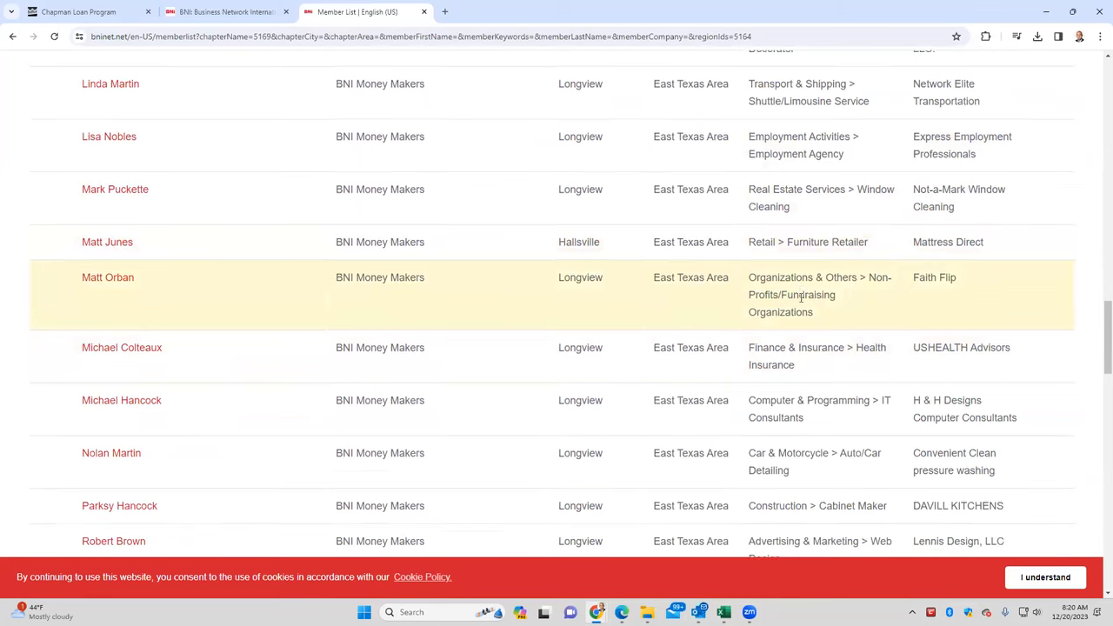
scroll("down", 3)
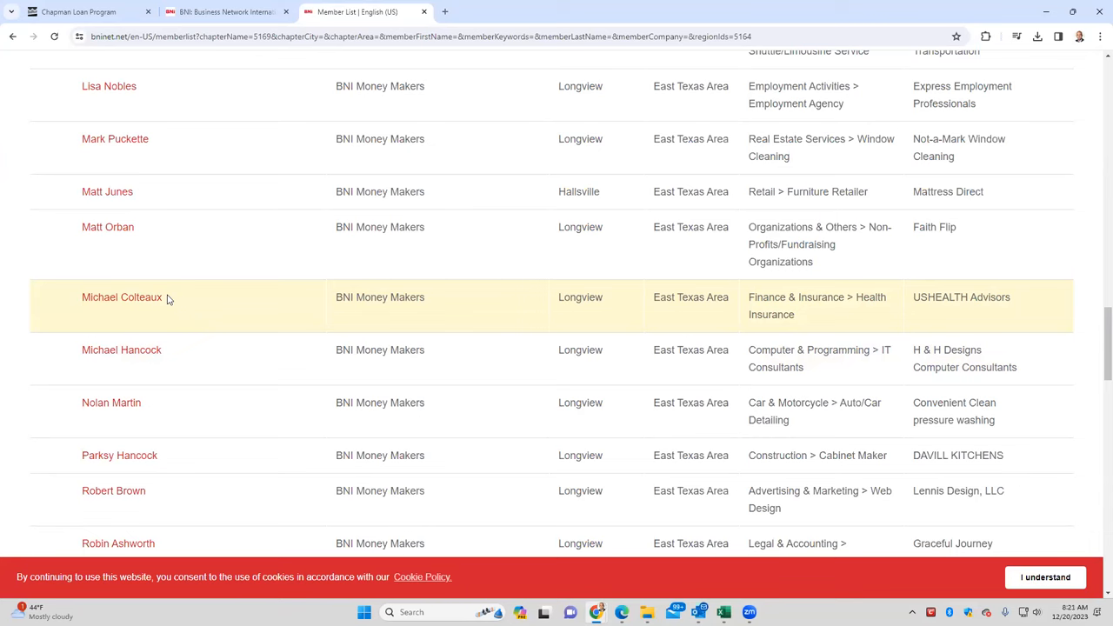
mouse_move(819, 359)
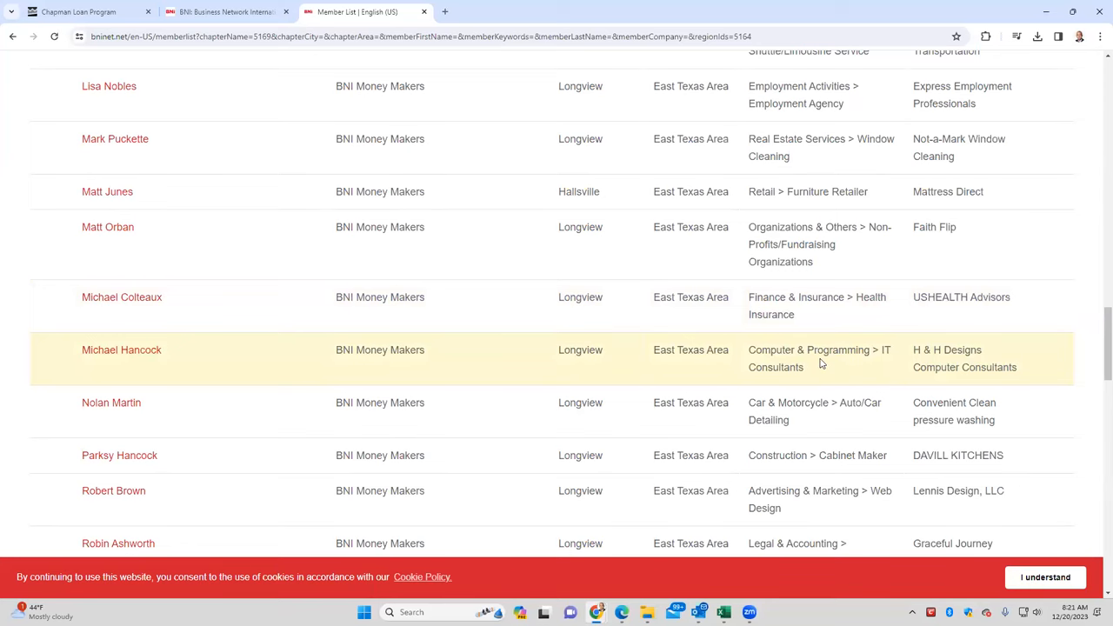
scroll("down", 3)
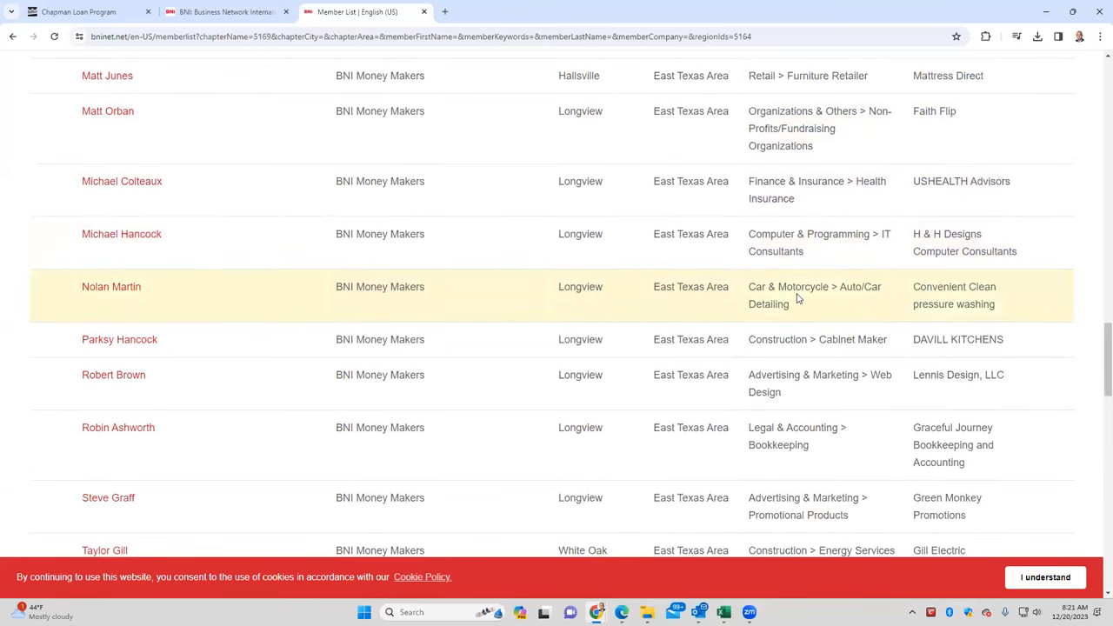
scroll("down", 3)
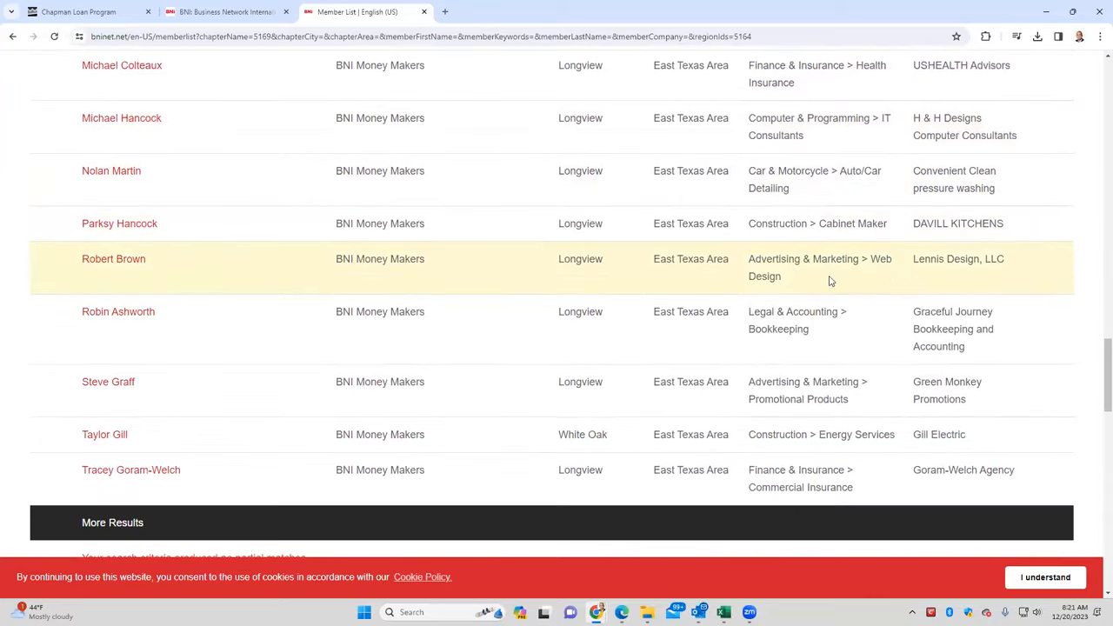
mouse_move(119, 311)
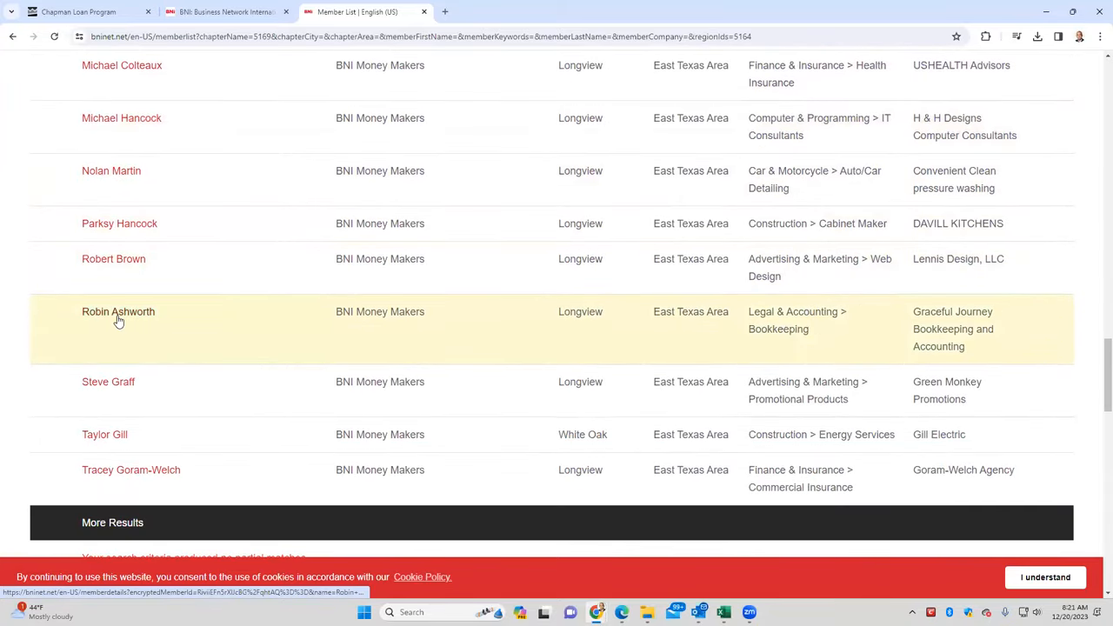
mouse_move(146, 326)
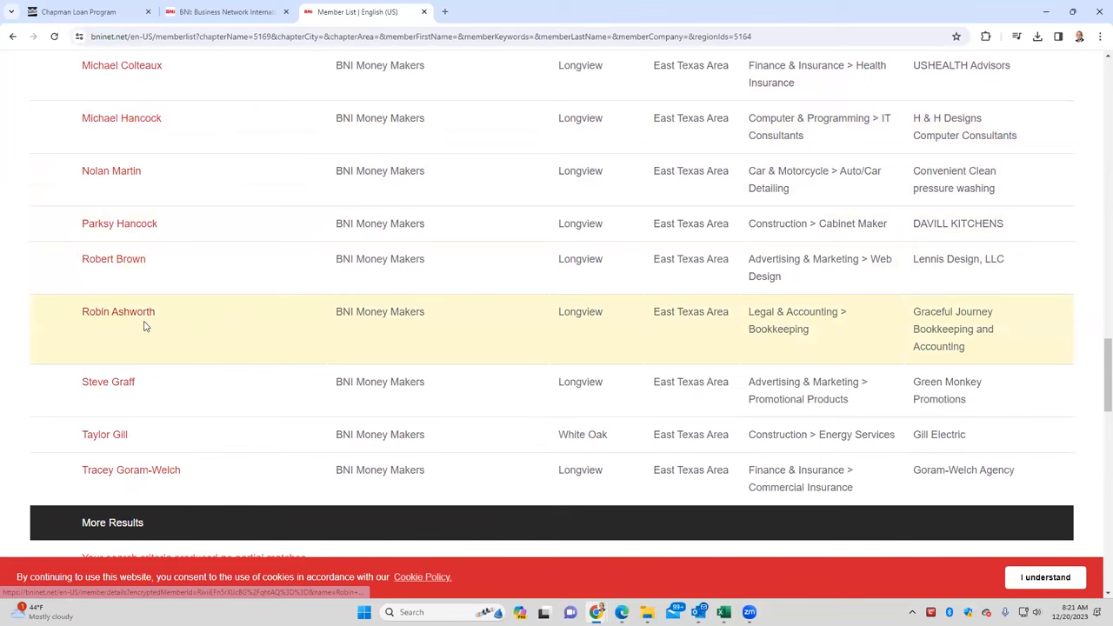
mouse_move(720, 315)
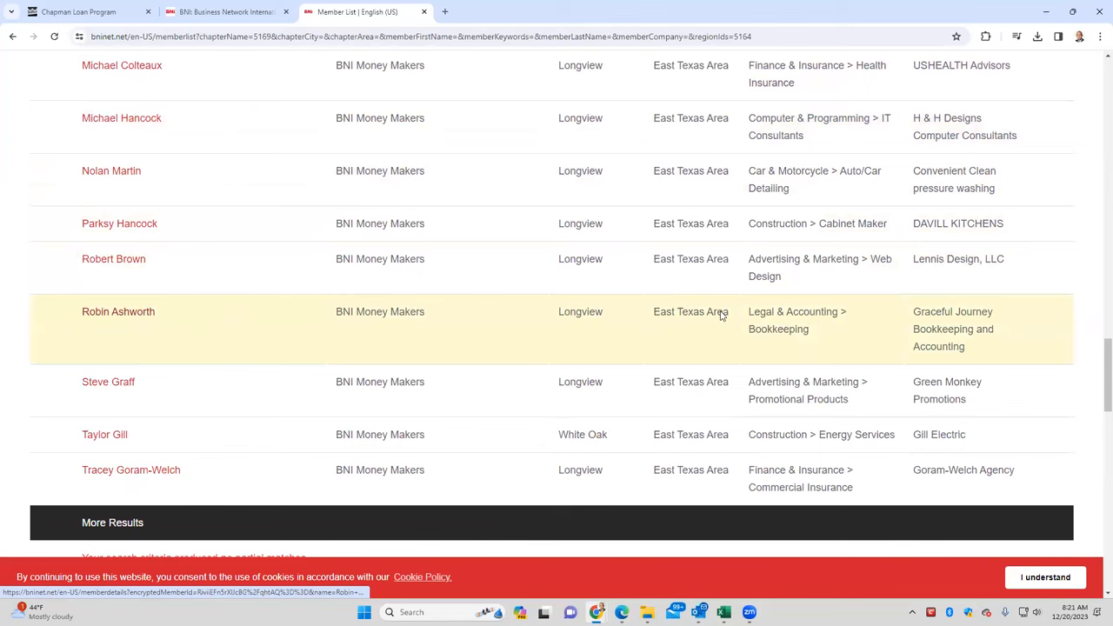
mouse_move(788, 325)
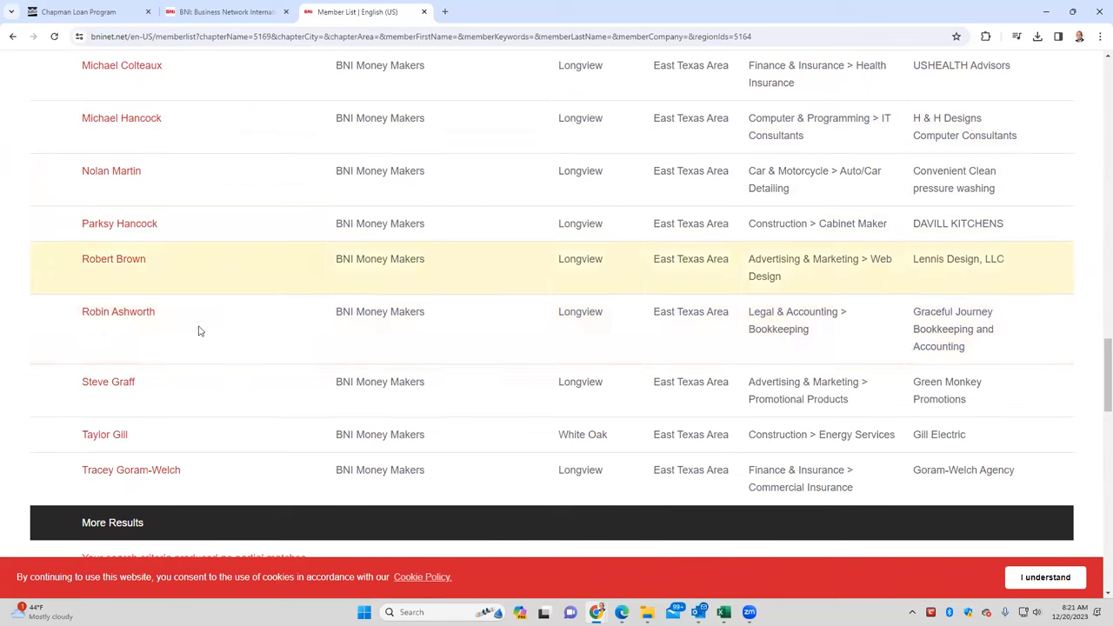
scroll("down", 3)
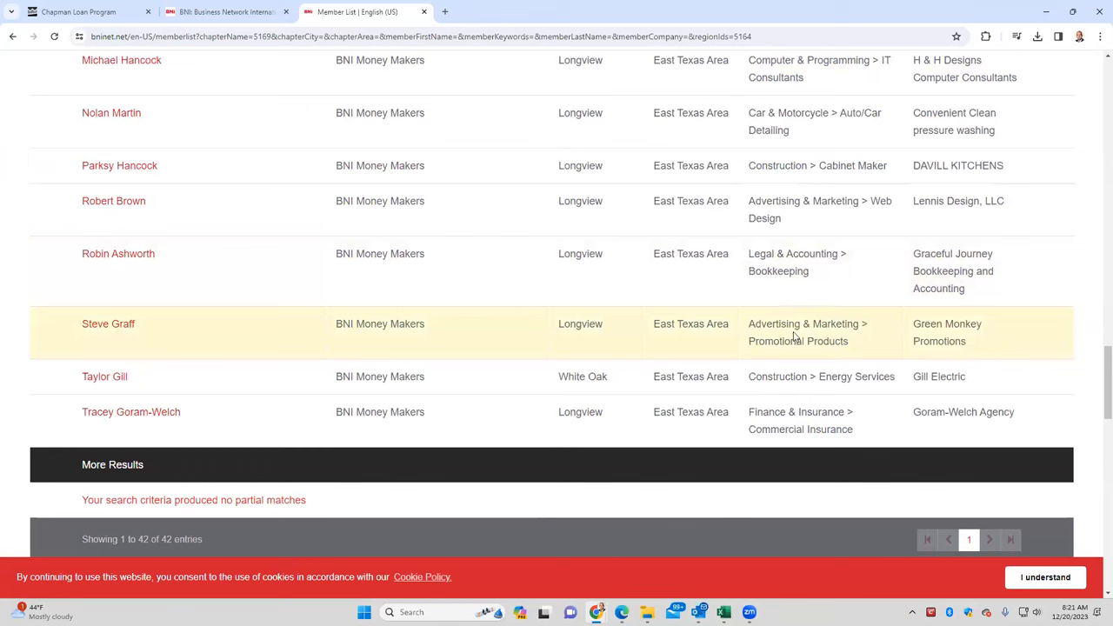
mouse_move(108, 324)
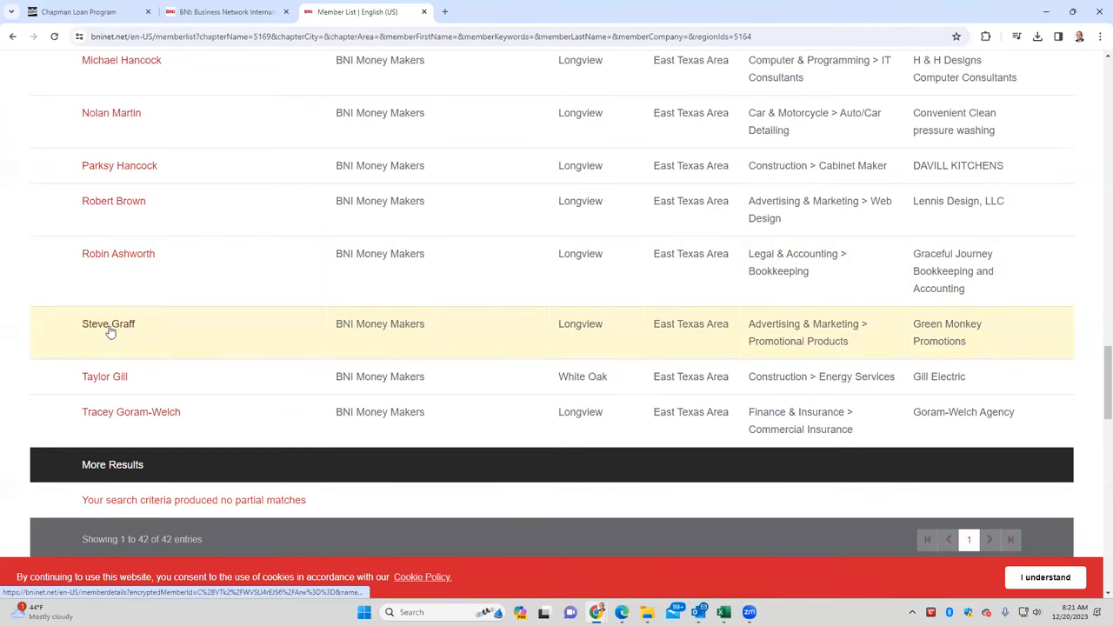
mouse_move(779, 337)
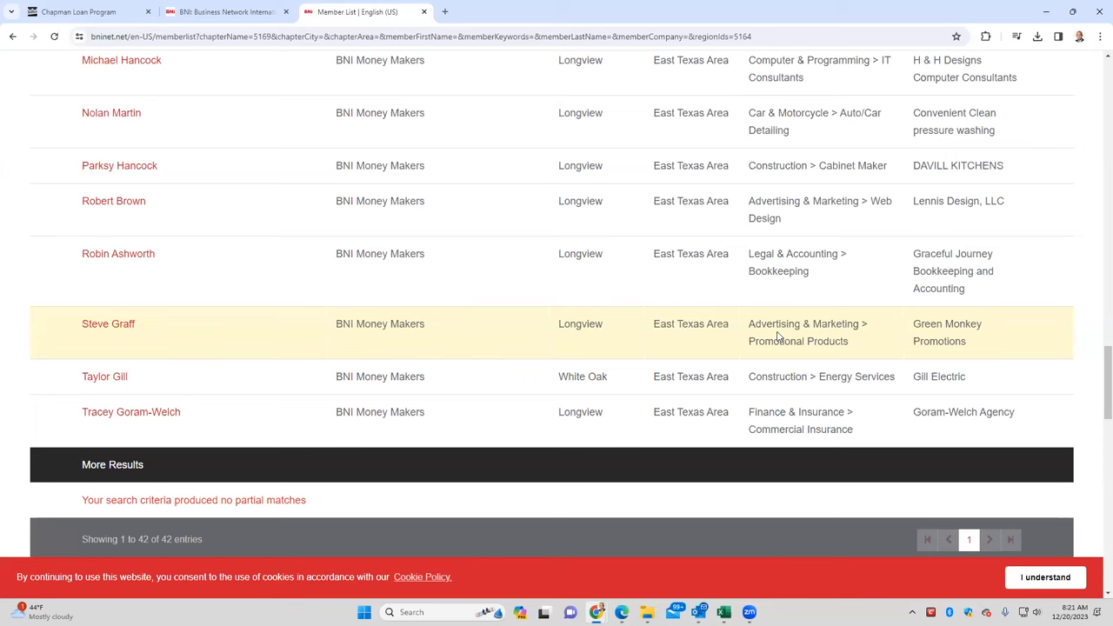
mouse_move(839, 387)
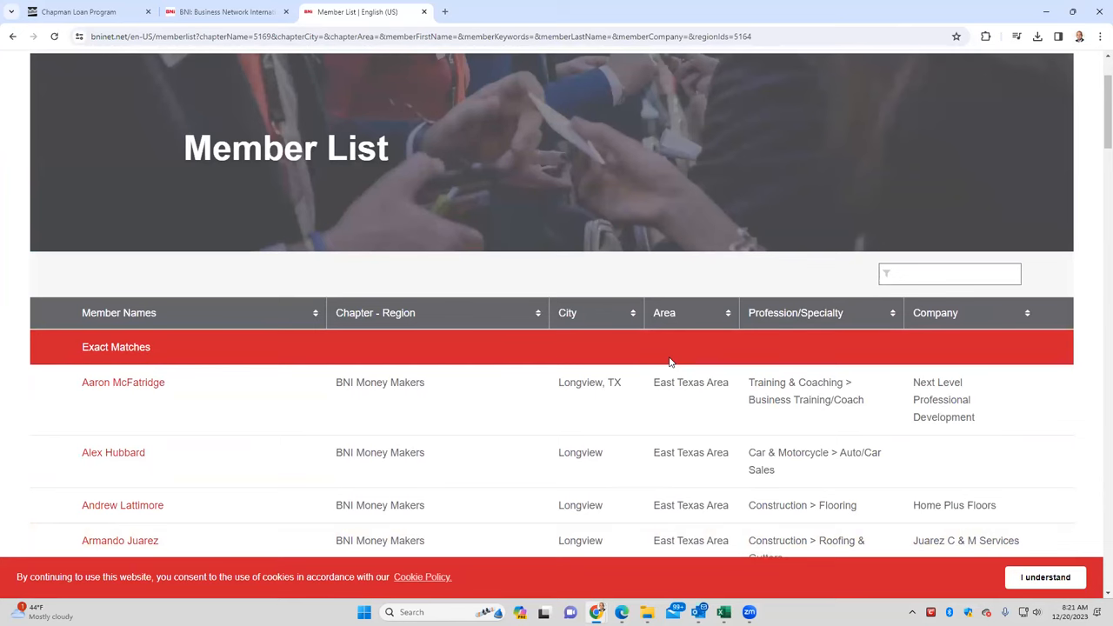
left_click(226, 11)
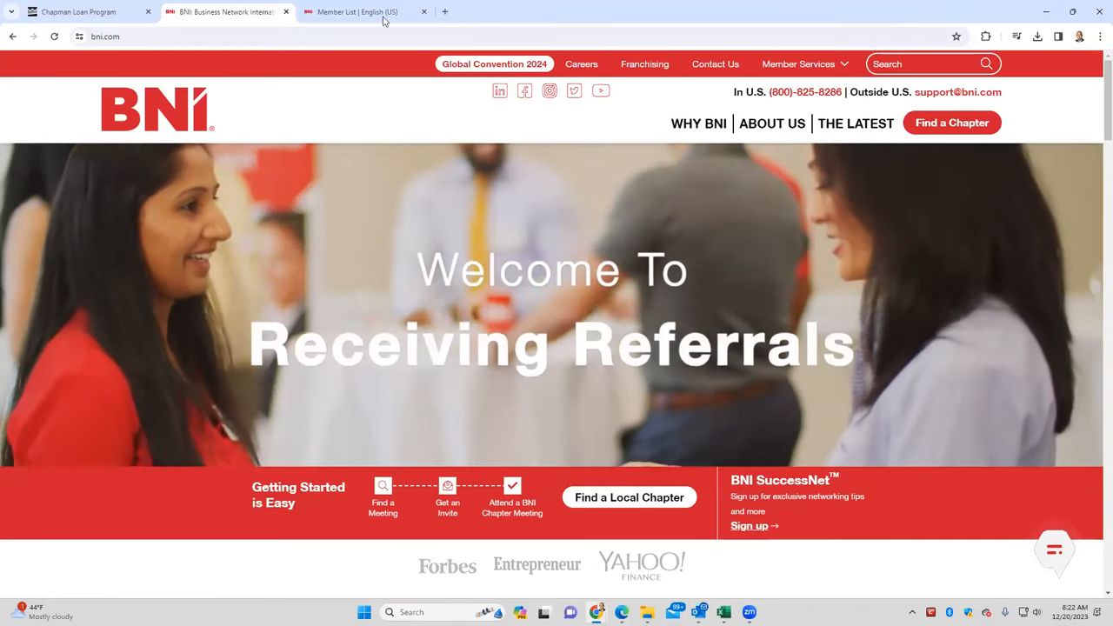
left_click(357, 12)
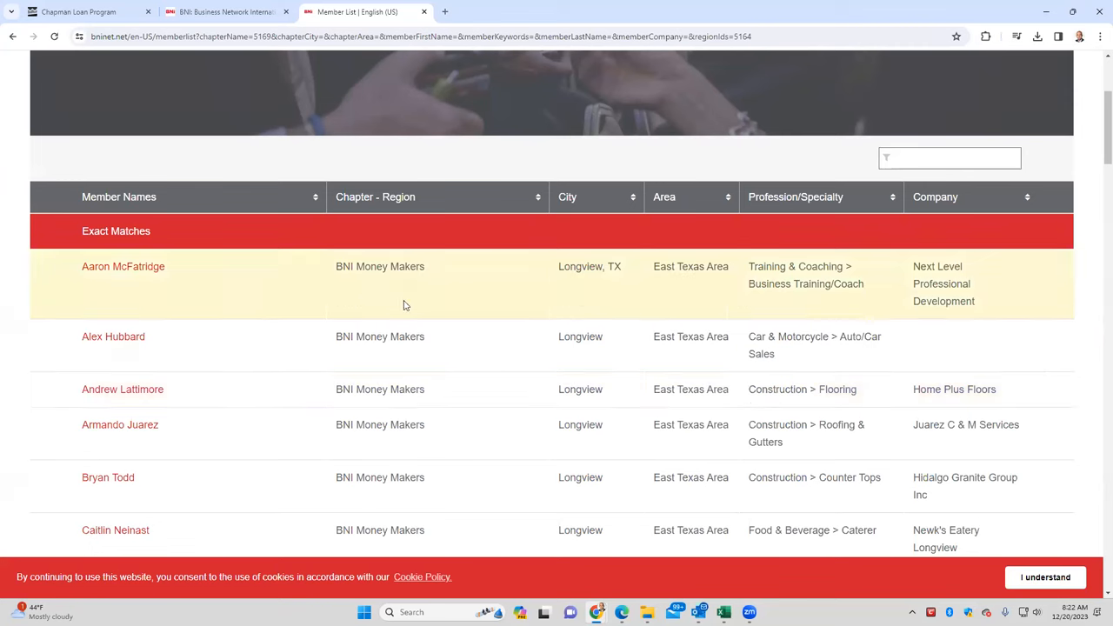
mouse_move(122, 266)
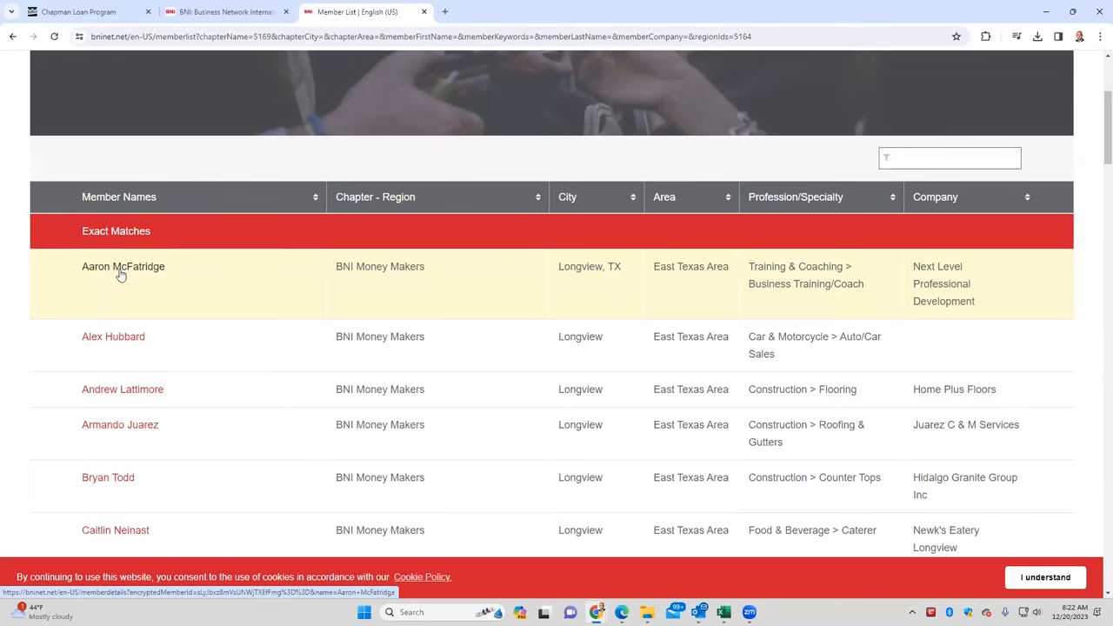
mouse_move(99, 272)
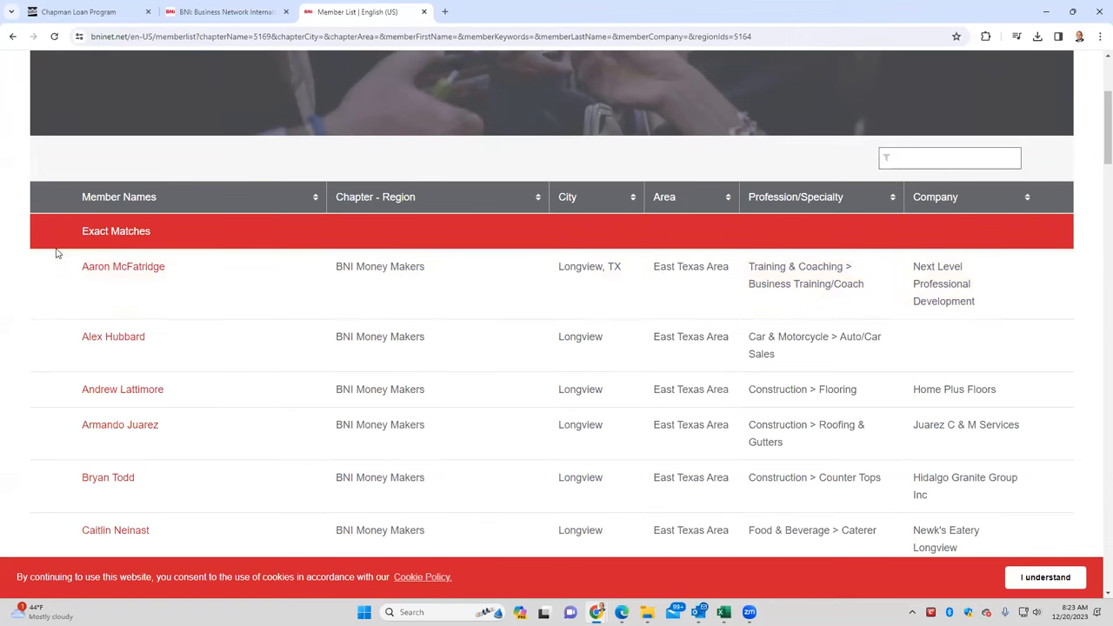
mouse_move(111, 283)
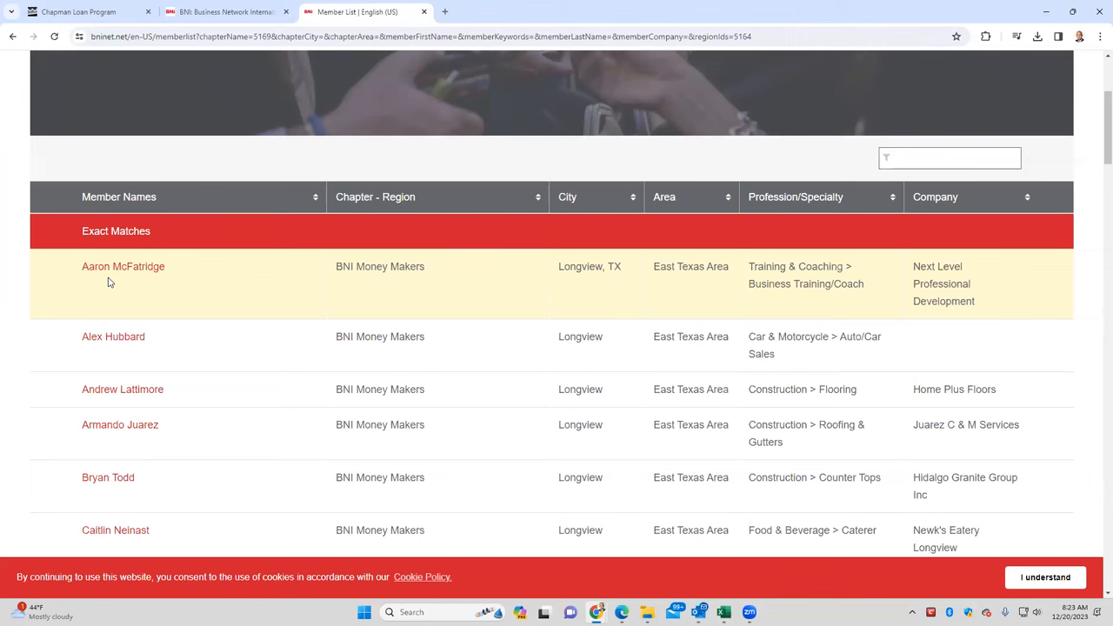
mouse_move(105, 272)
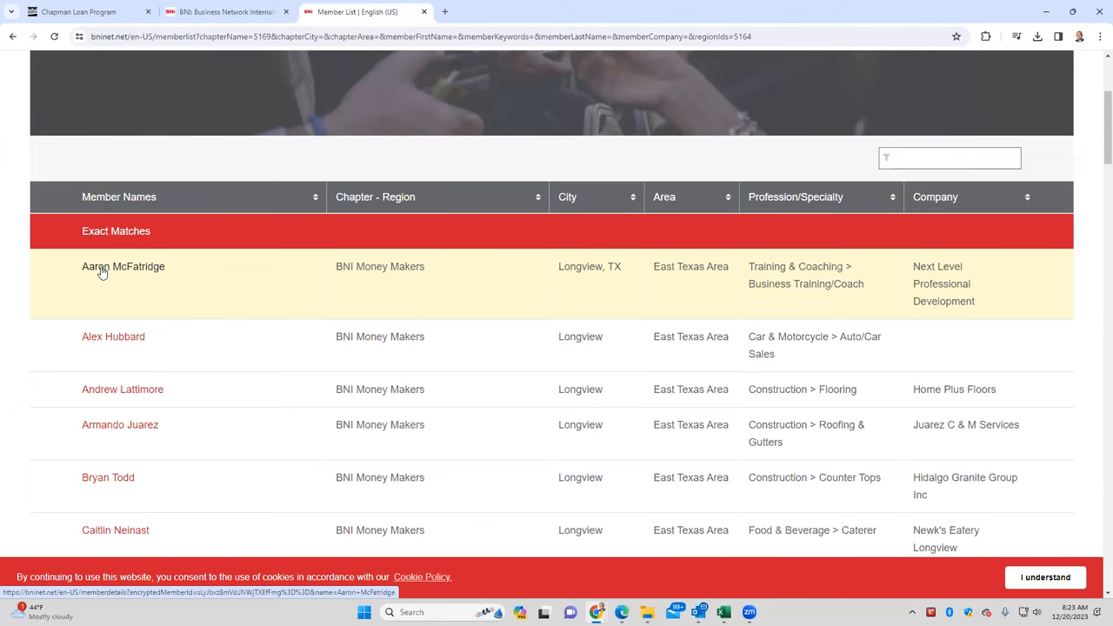
mouse_move(148, 278)
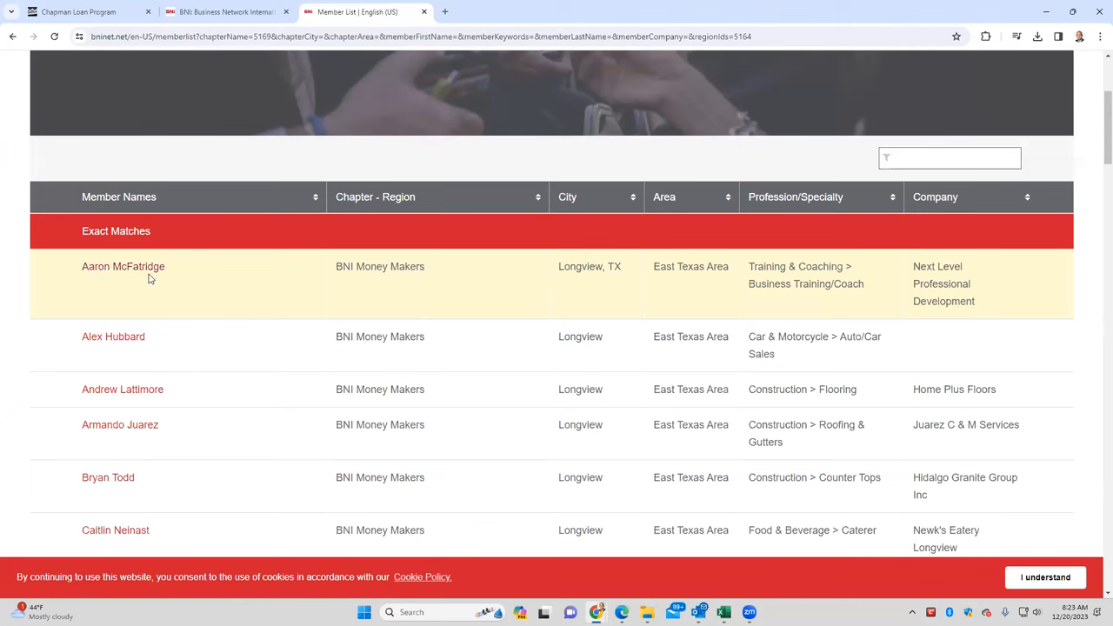
mouse_move(144, 281)
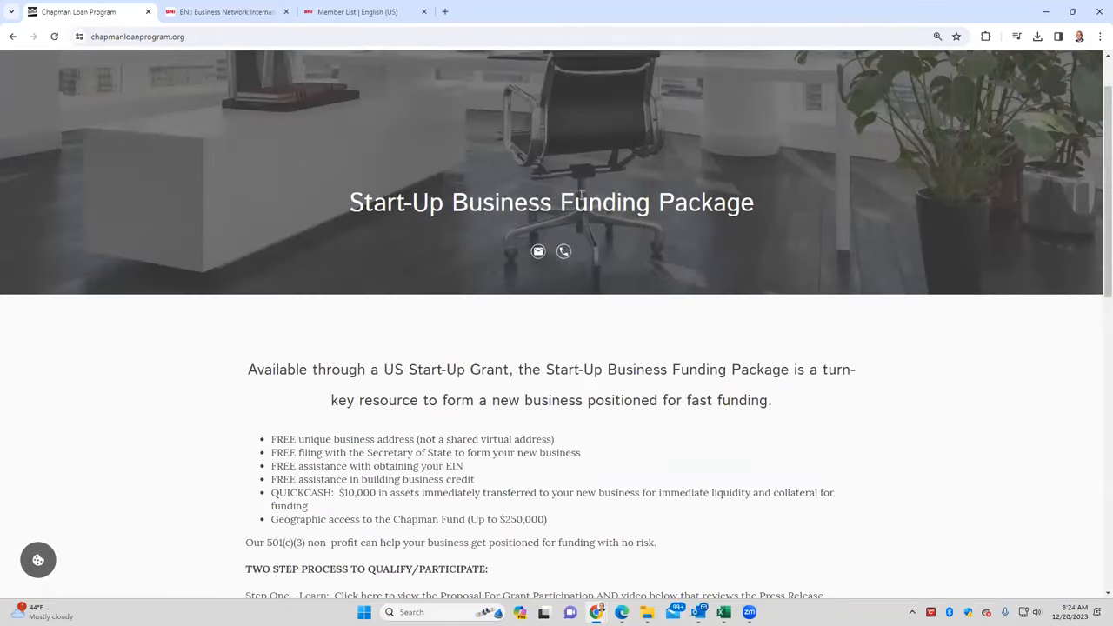
- Return to the bninet.net Money Makers member list tab
left_click(356, 12)
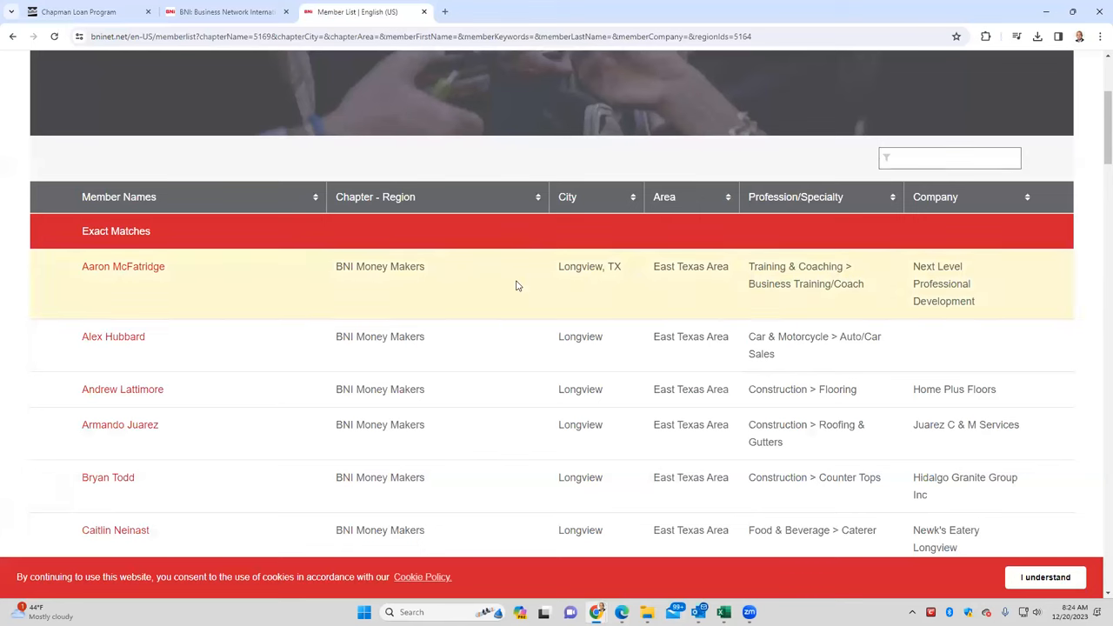
mouse_move(121, 290)
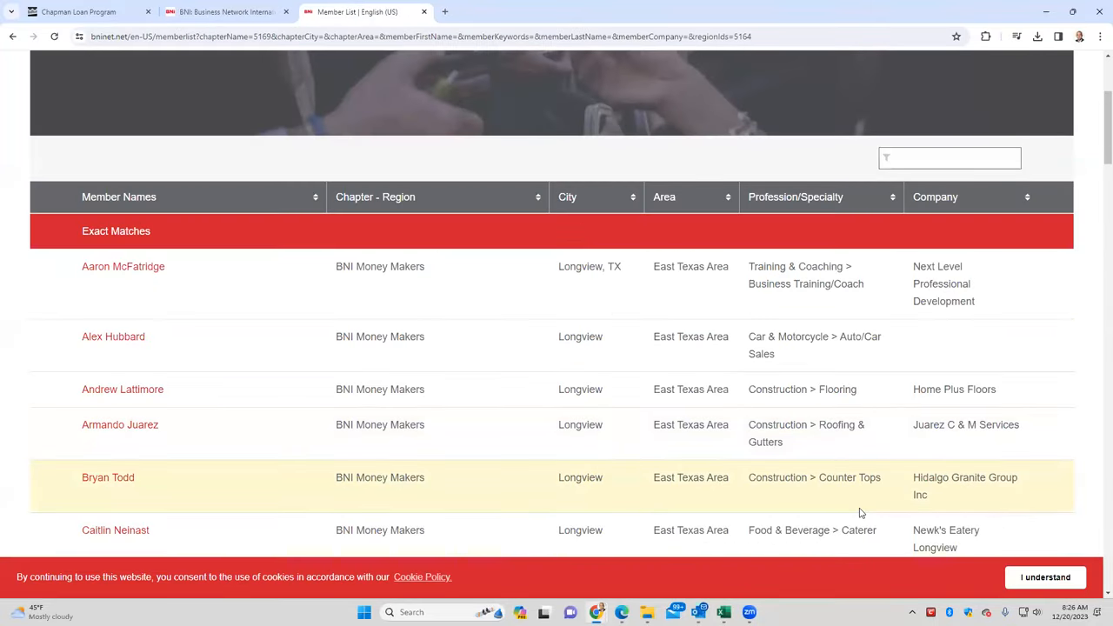
scroll("down", 3)
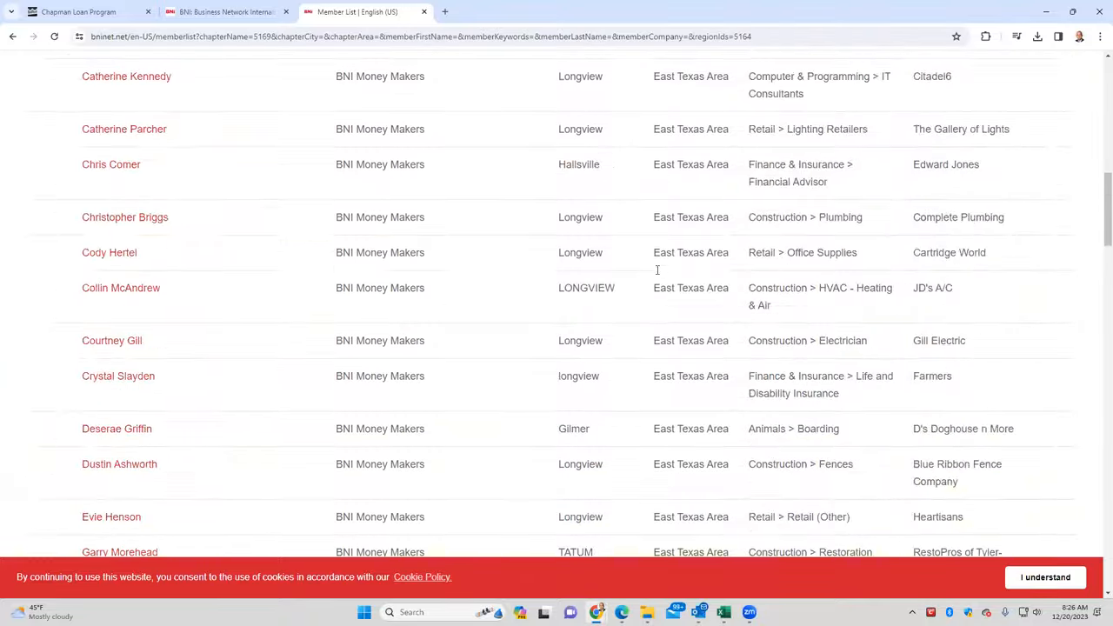
scroll("down", 3)
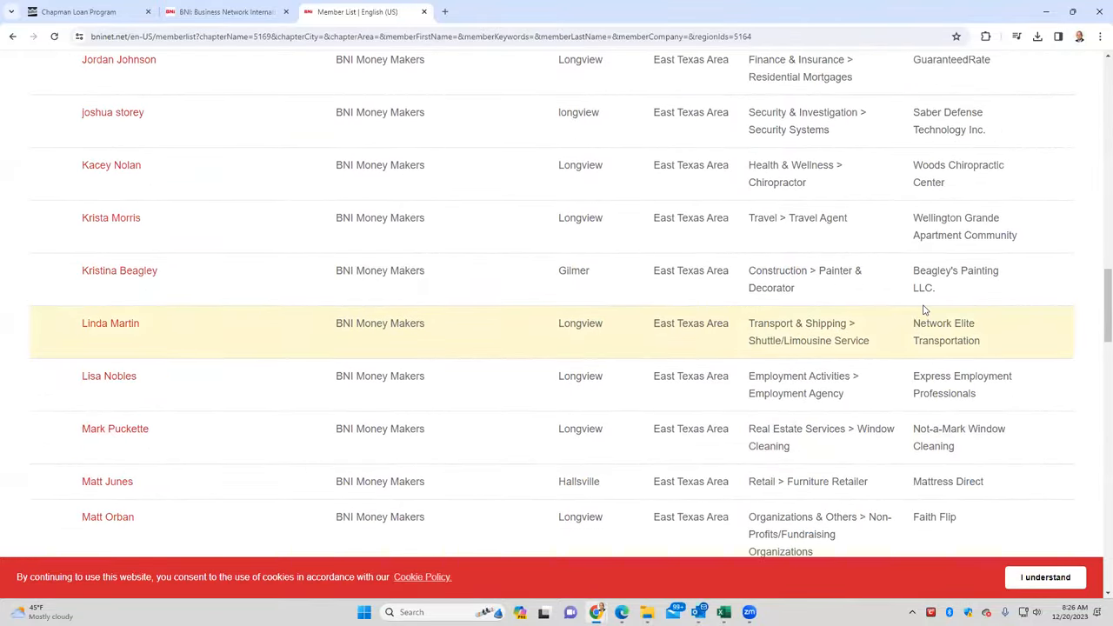
scroll("up", 3)
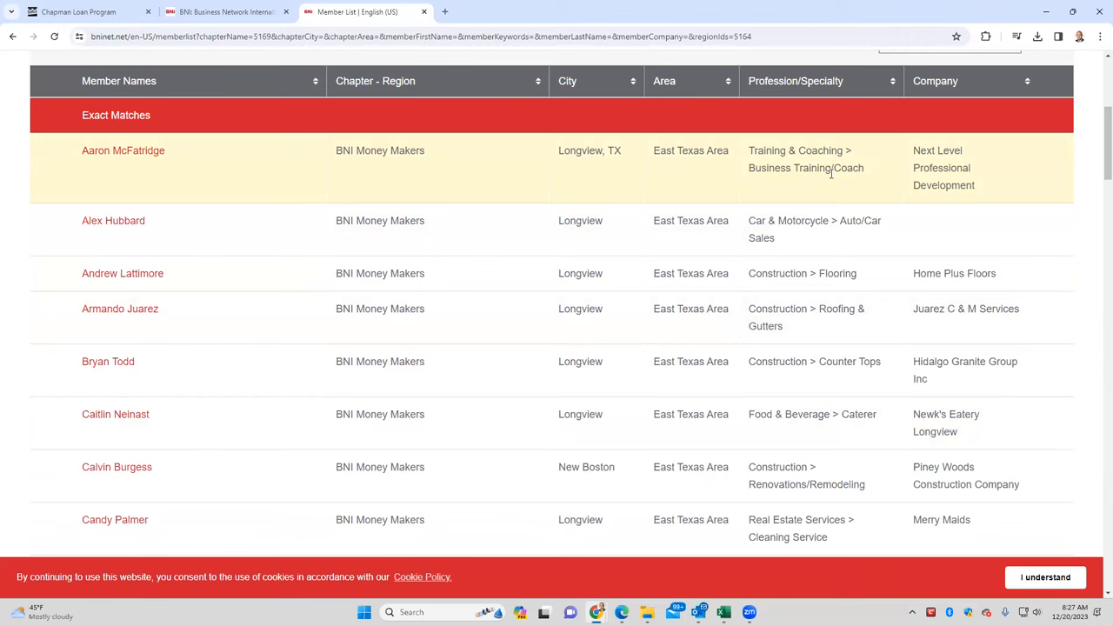
mouse_move(830, 178)
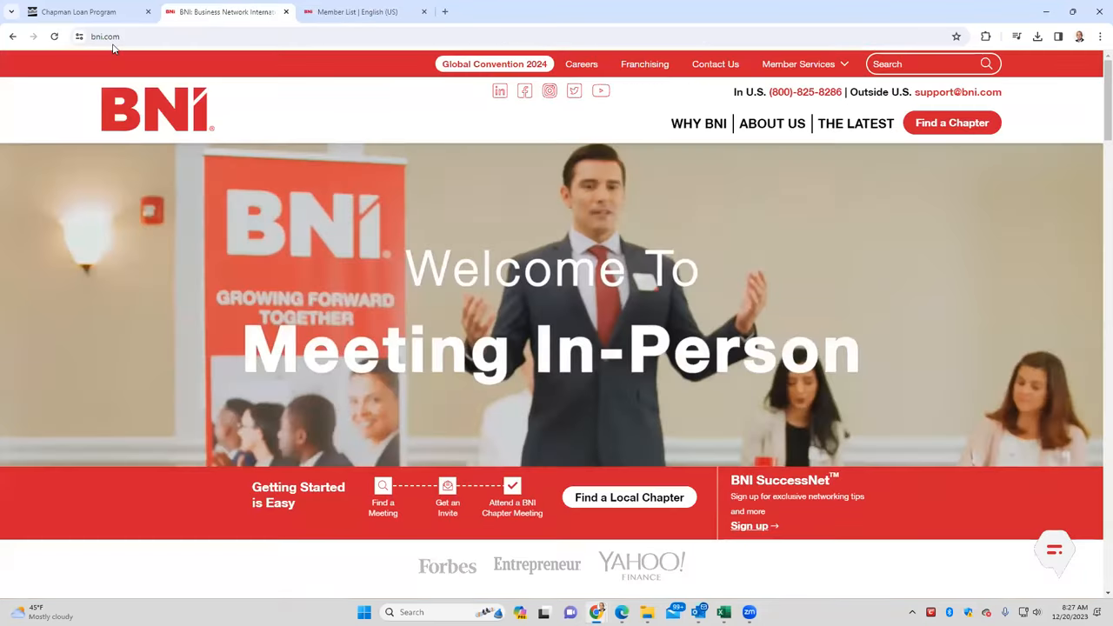
- Scroll through bni.com's referral-networking stats, then switch back to the Member List tab
scroll("down", 3)
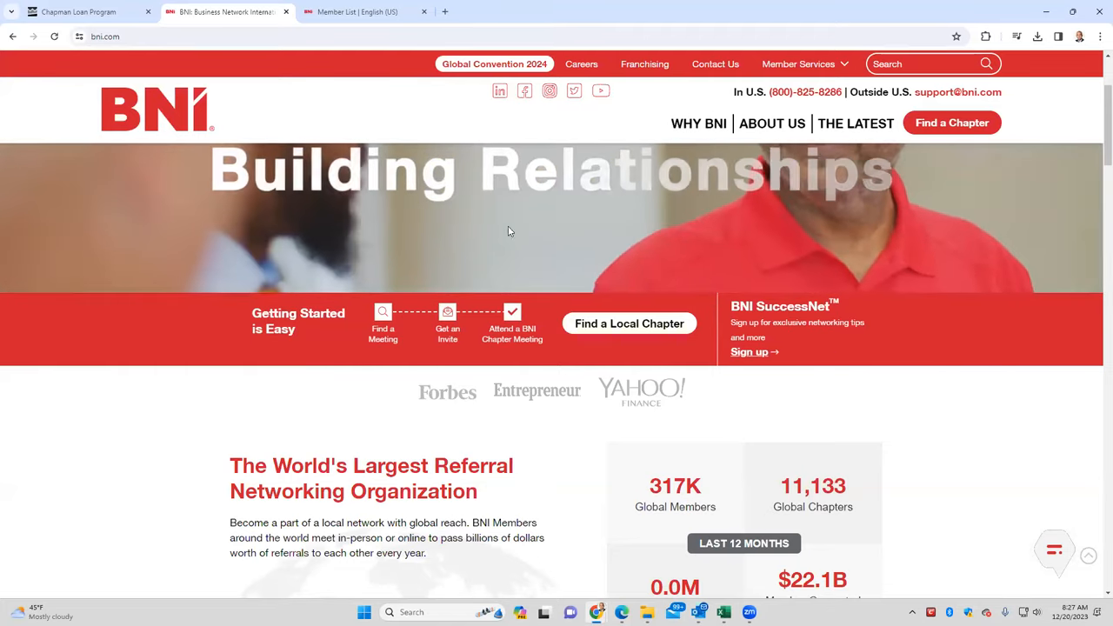
scroll("down", 3)
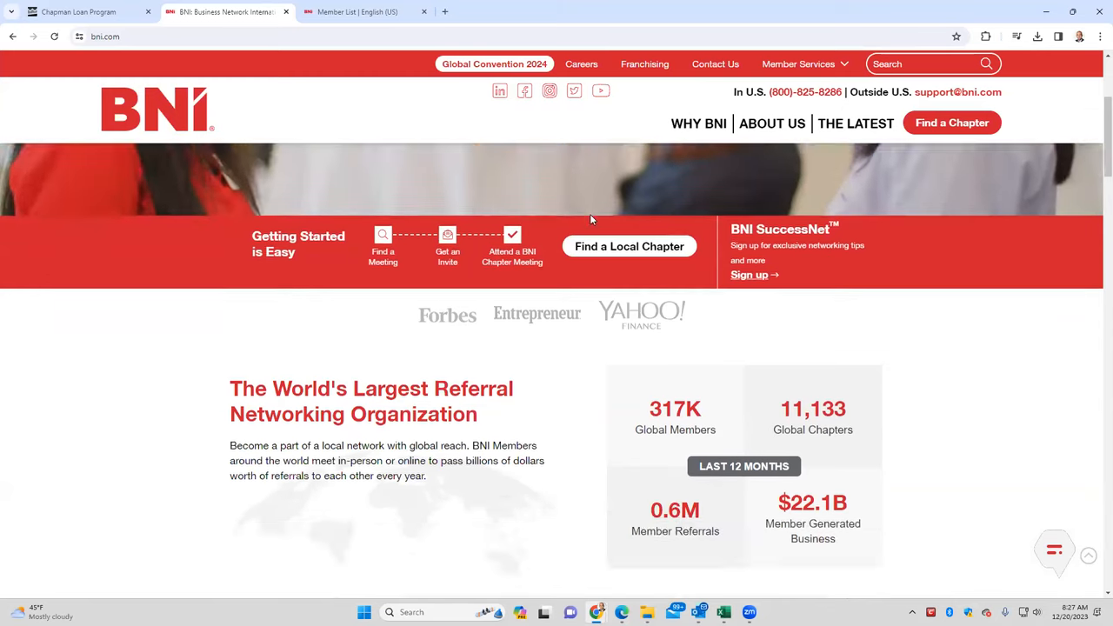
scroll("down", 3)
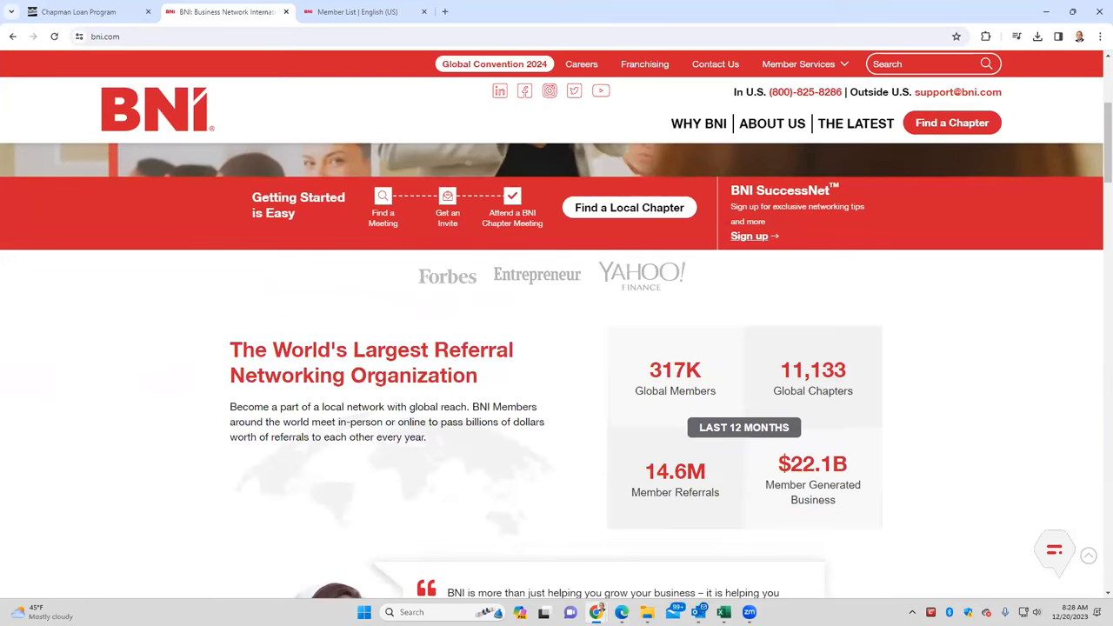
left_click(357, 12)
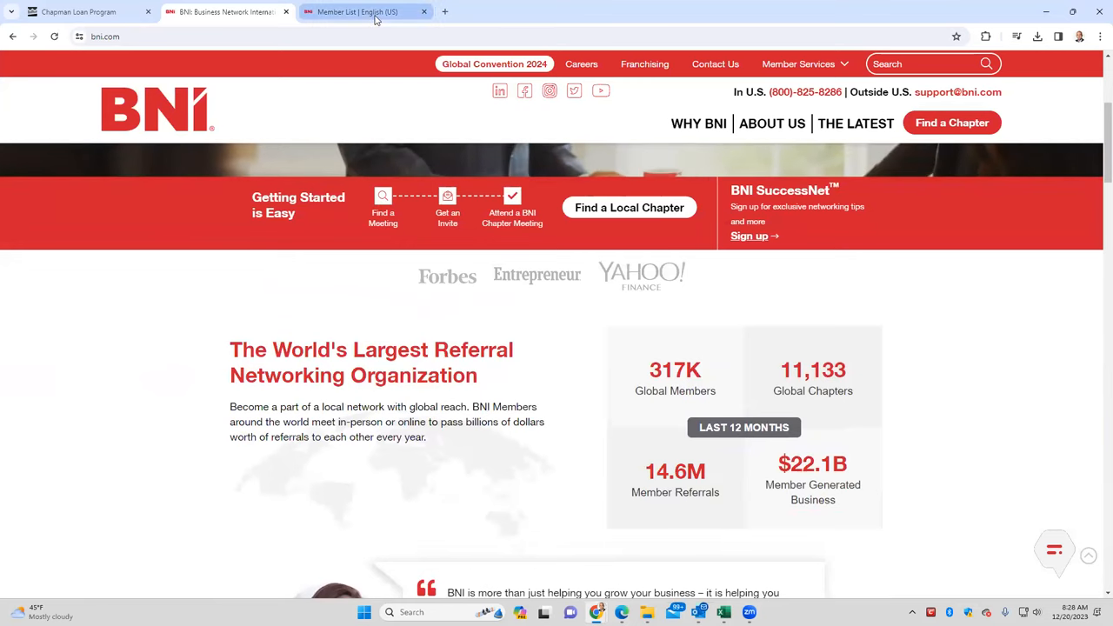
left_click(356, 11)
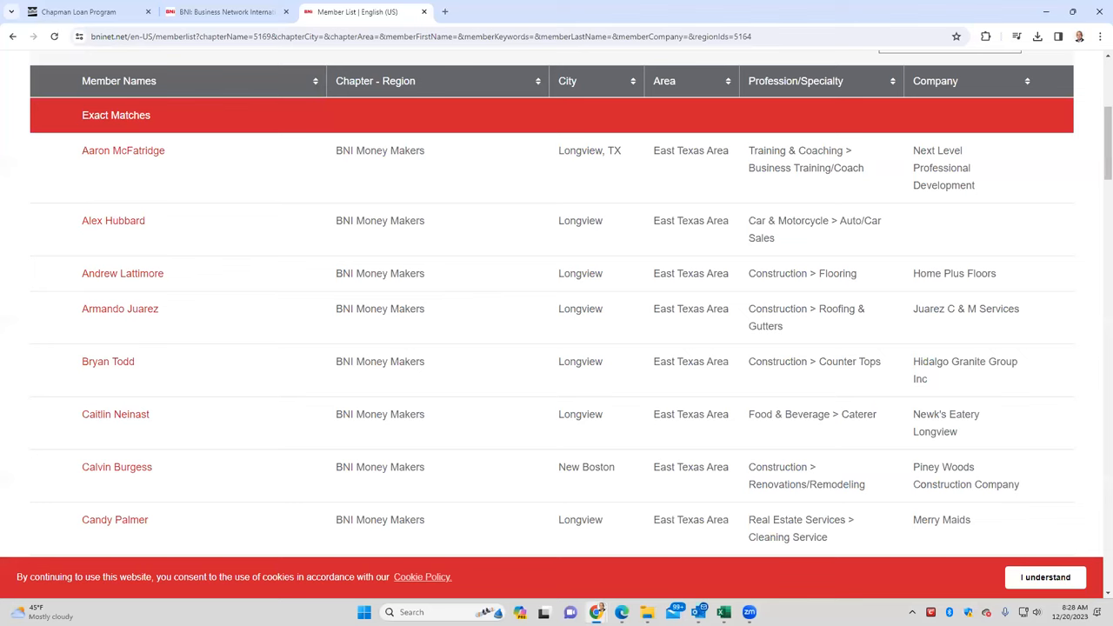
- Scroll up and down through the Money Makers member table
scroll("up", 3)
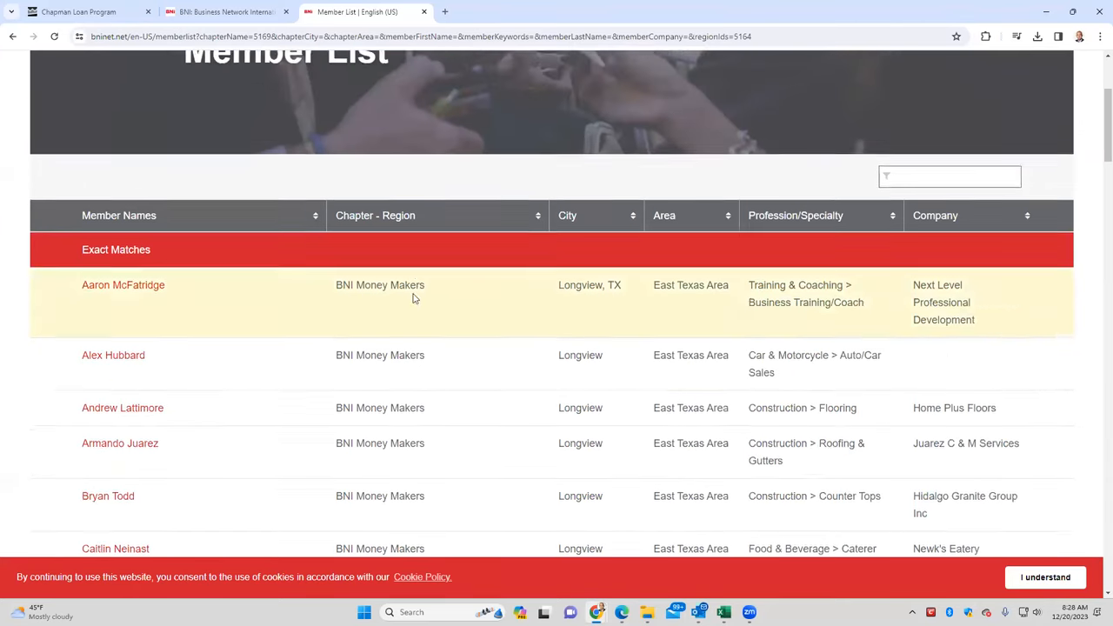
scroll("down", 3)
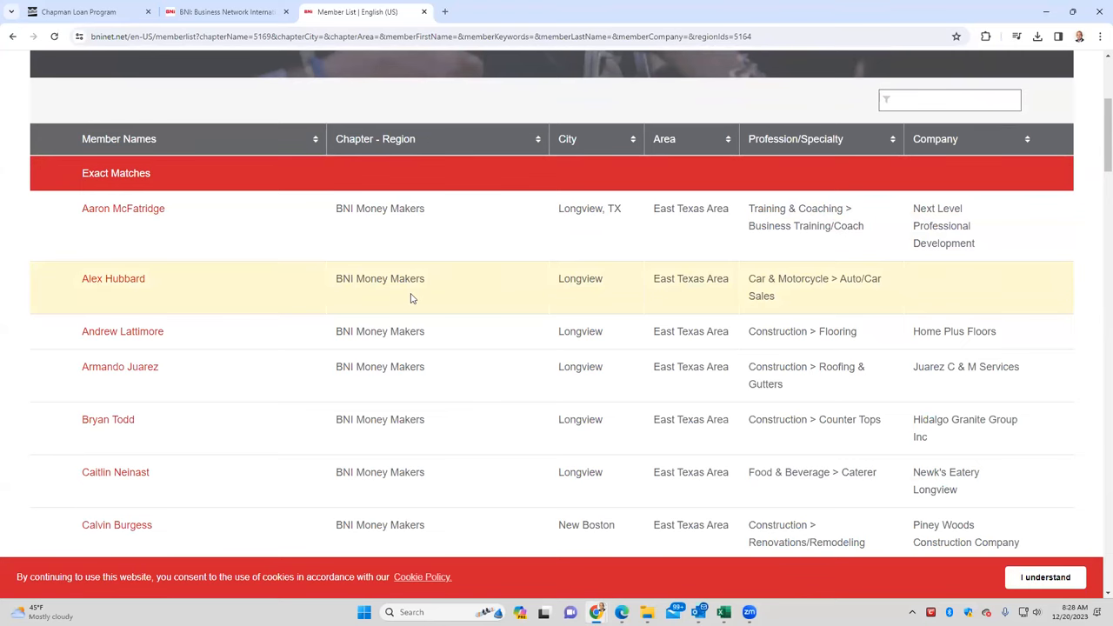
scroll("down", 3)
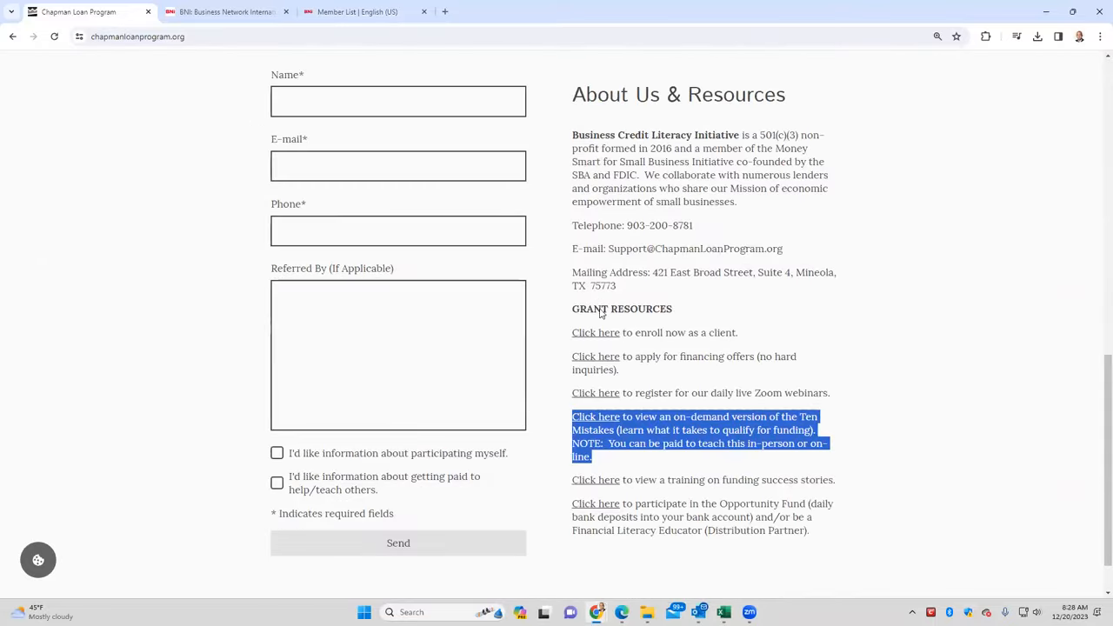
- Scroll the Chapman Loan Program funding overview and open a new blank tab
scroll("down", 3)
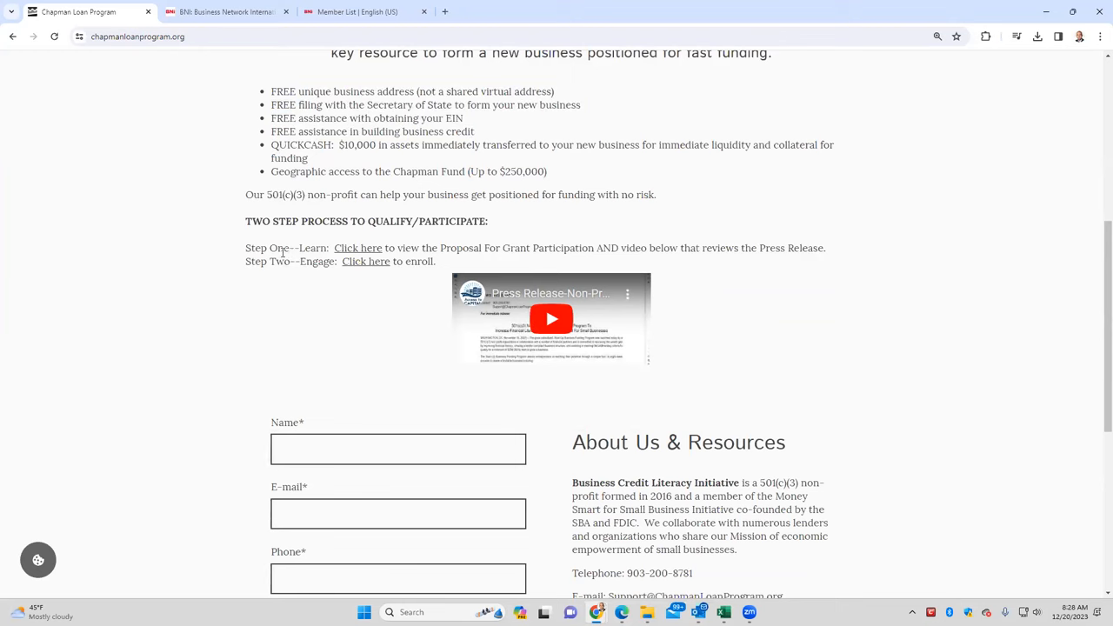
left_click(227, 12)
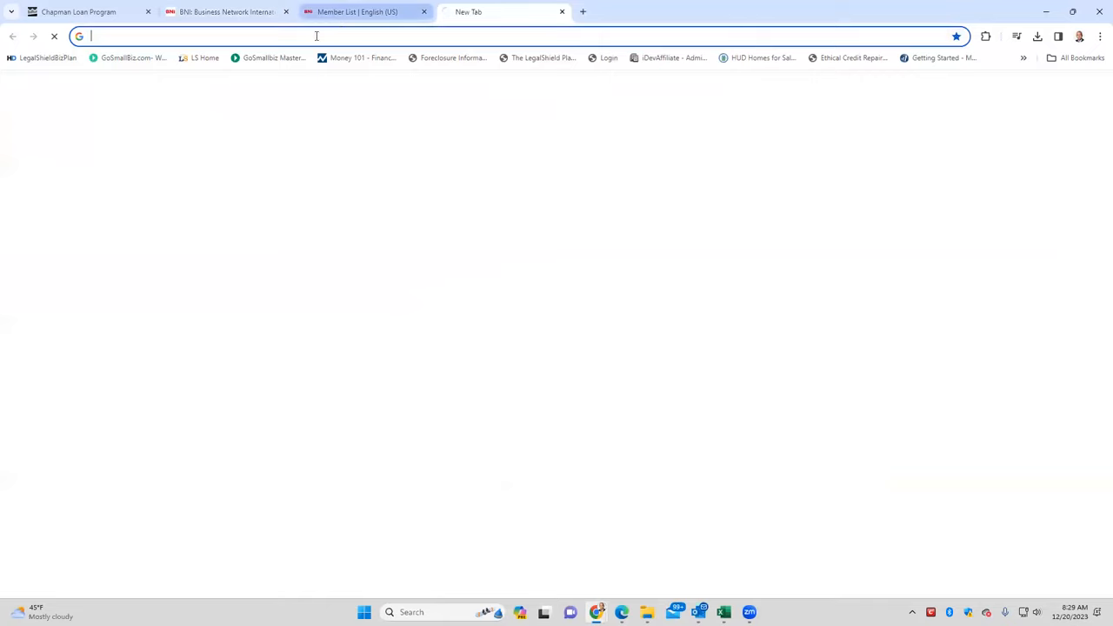
- Go to vistaprint.com and open the Business Cards catalogue
type("vu")
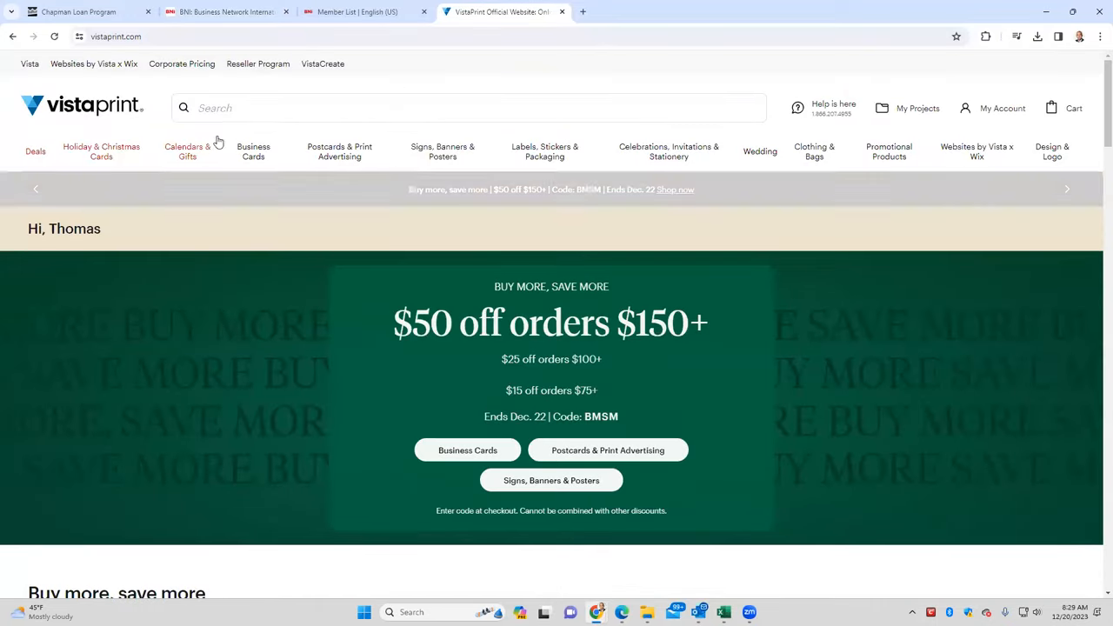
left_click(253, 152)
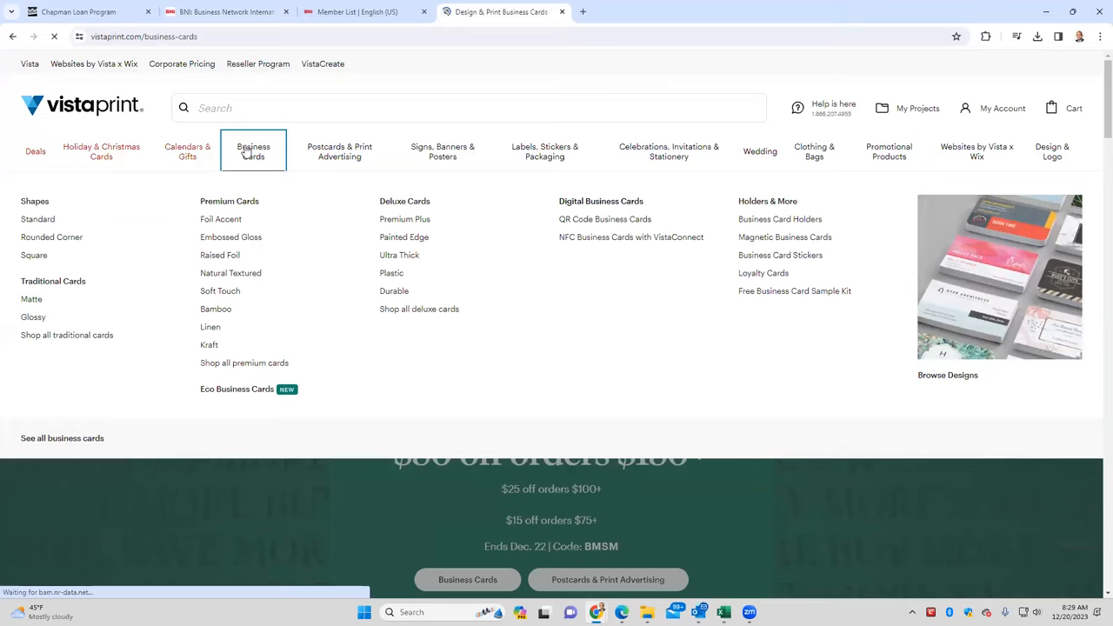
left_click(253, 151)
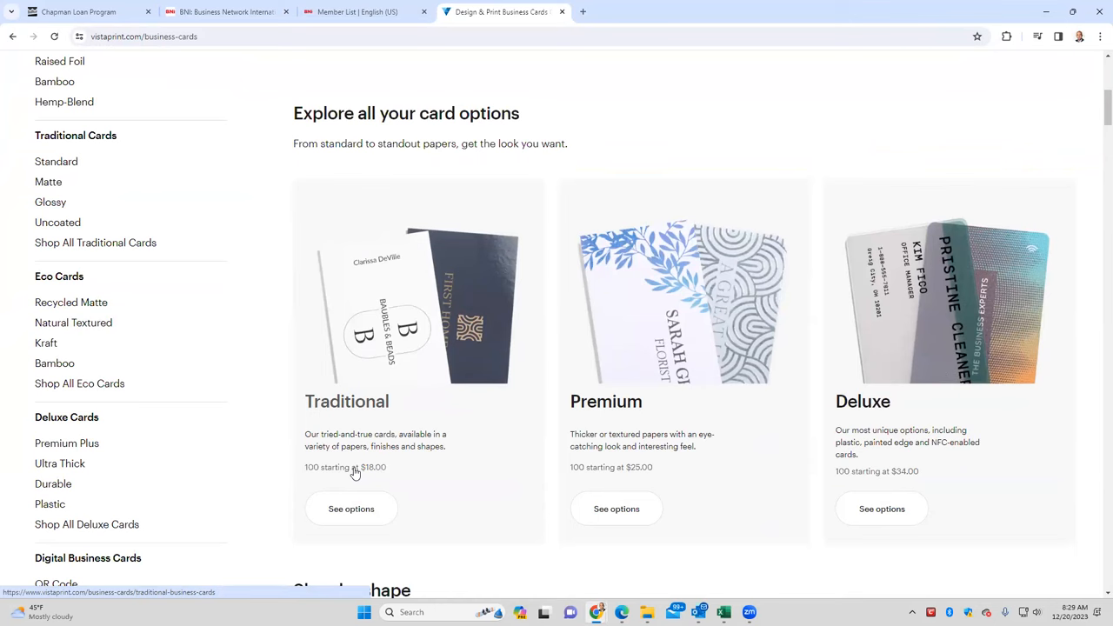
mouse_move(554, 380)
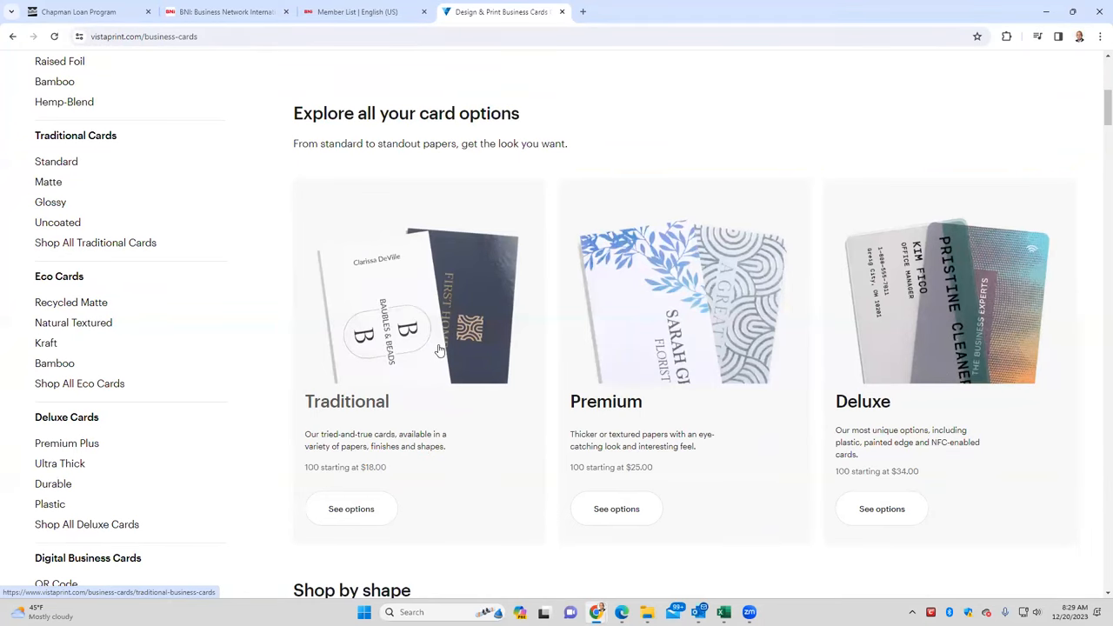
- Switch through the bni.com homepage tab back to the BNI member list
left_click(228, 11)
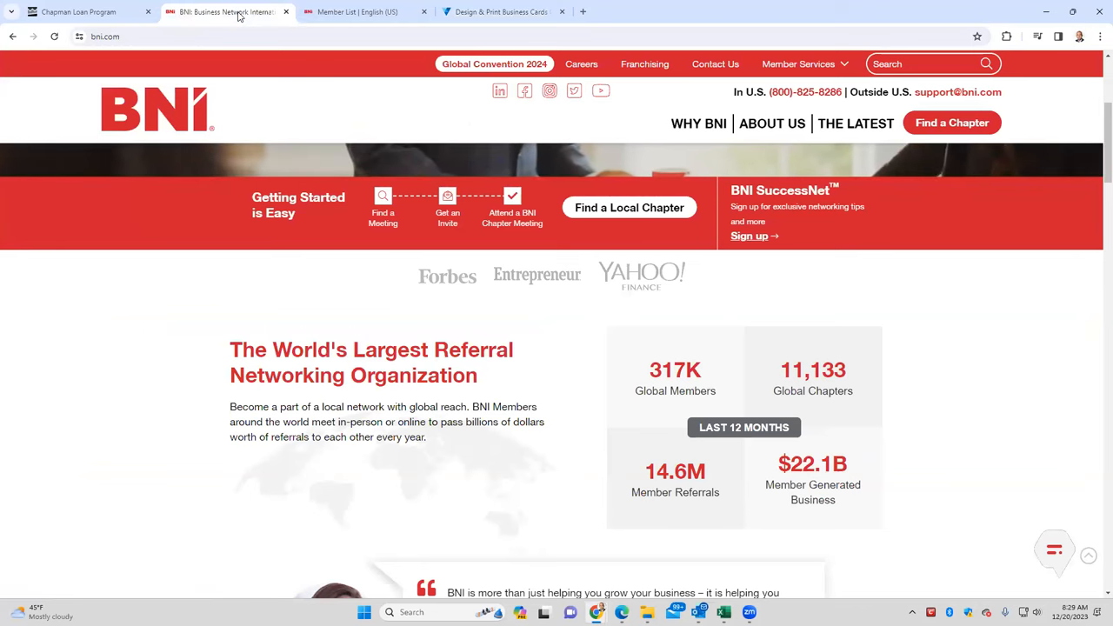
left_click(365, 11)
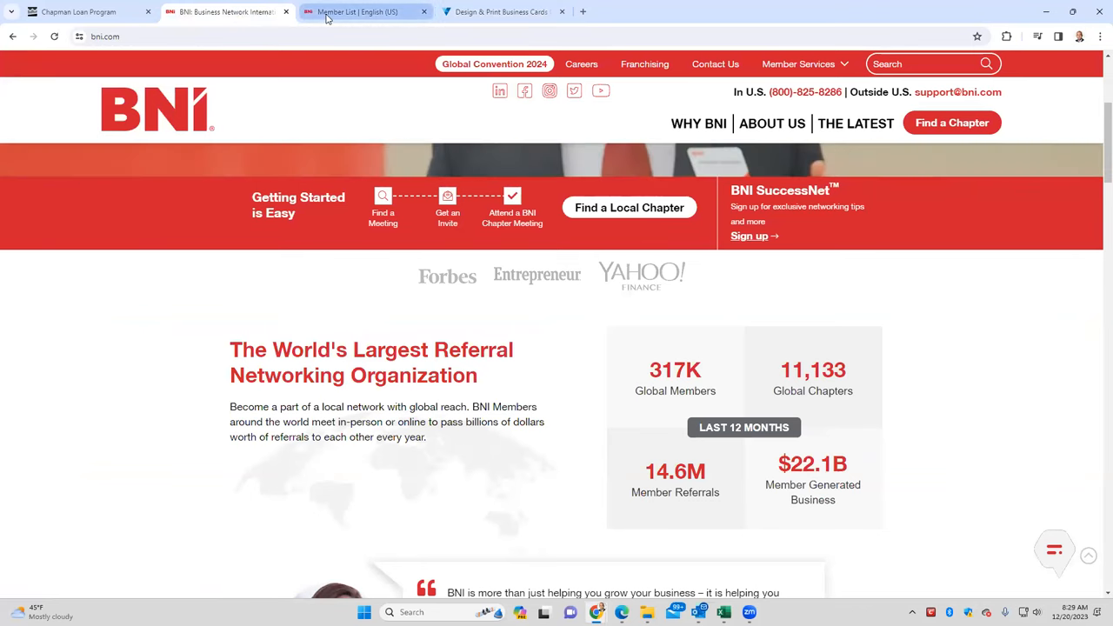
left_click(357, 11)
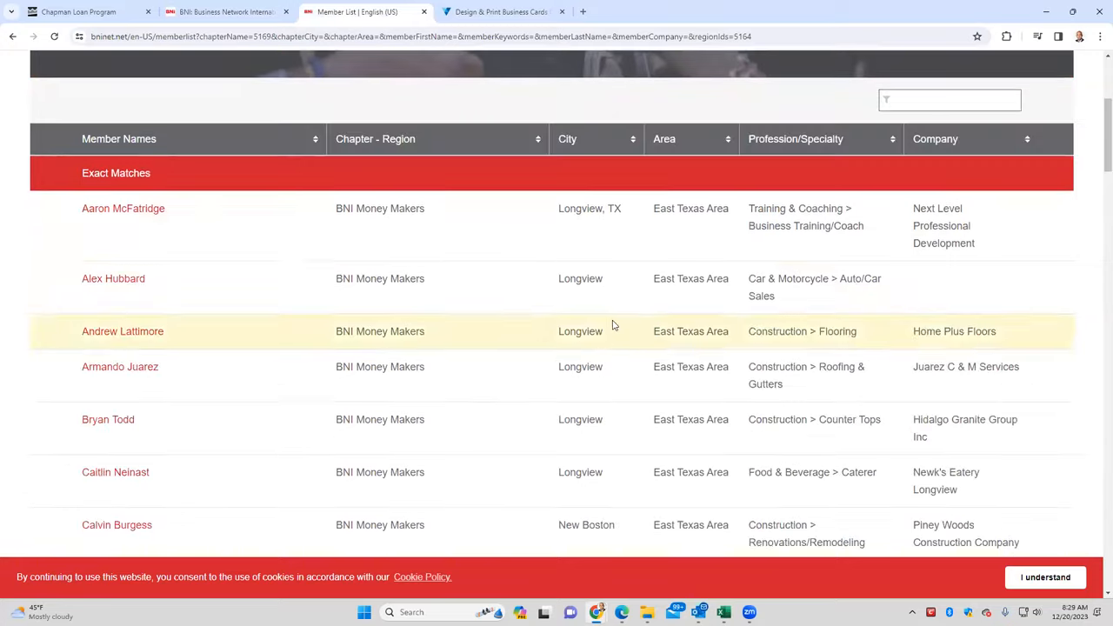
mouse_move(767, 321)
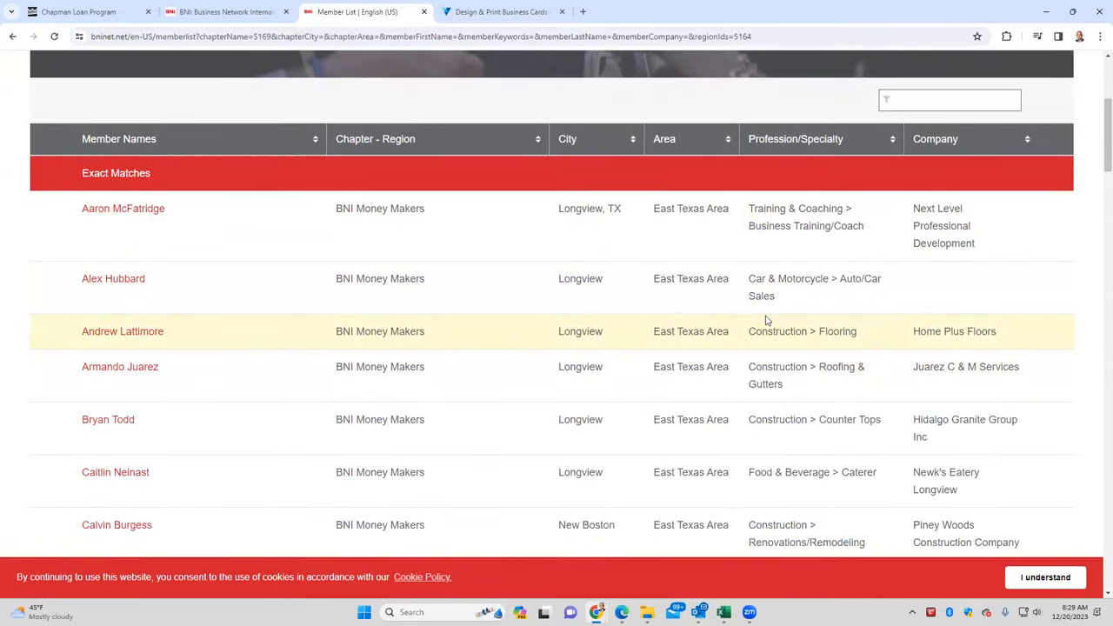
mouse_move(134, 217)
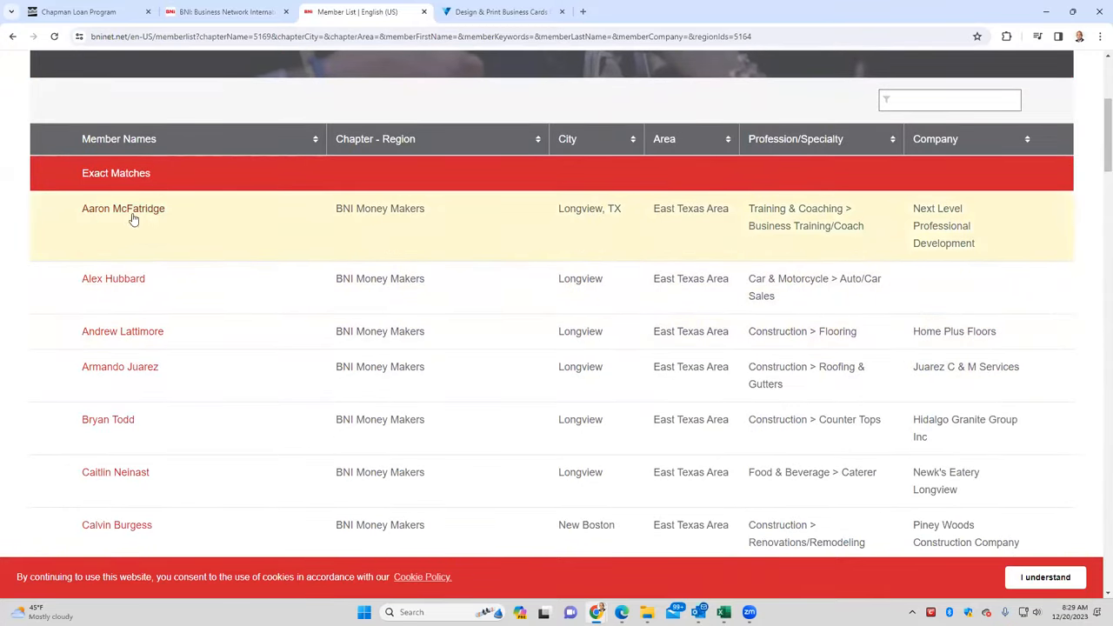
mouse_move(142, 366)
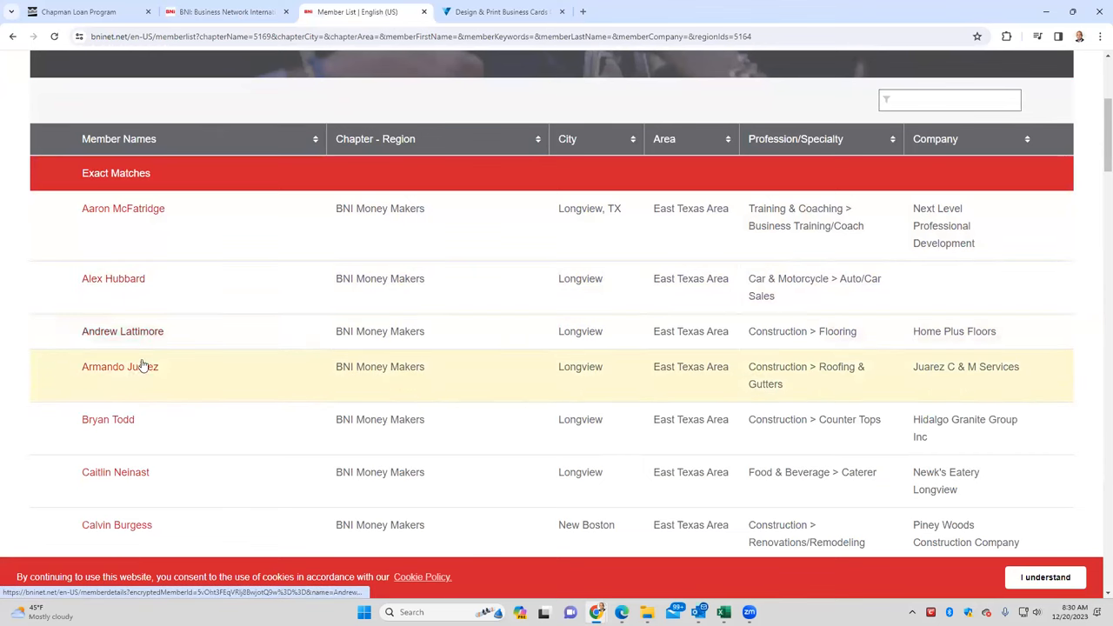
- Scroll through the Money Makers roster, then return to Vistaprint's business cards tab
scroll("down", 3)
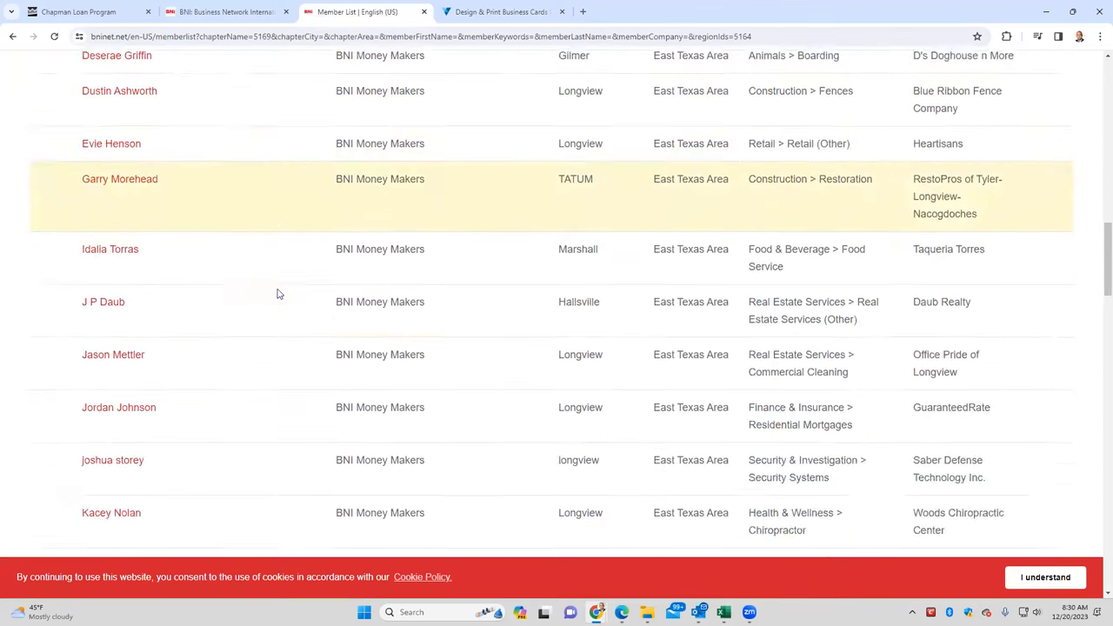
scroll("down", 3)
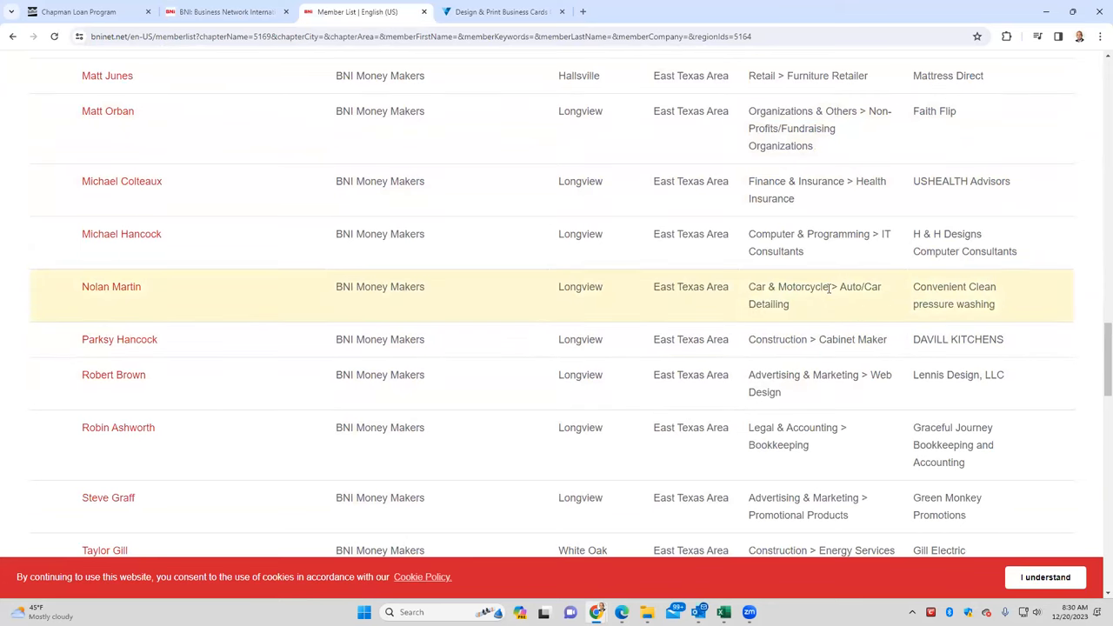
mouse_move(842, 281)
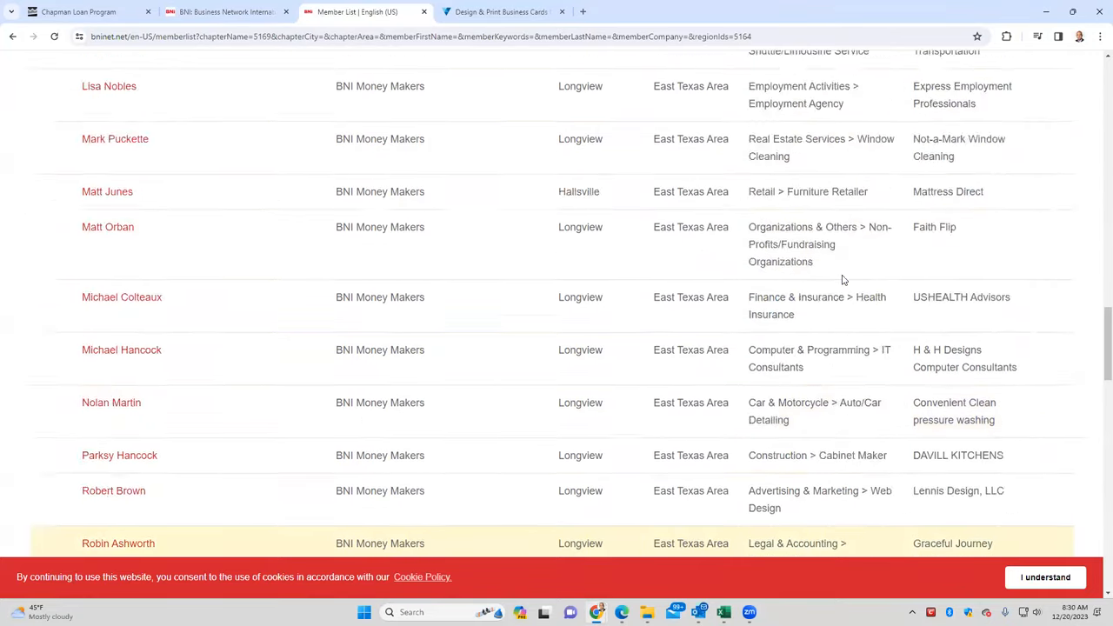
scroll("down", 3)
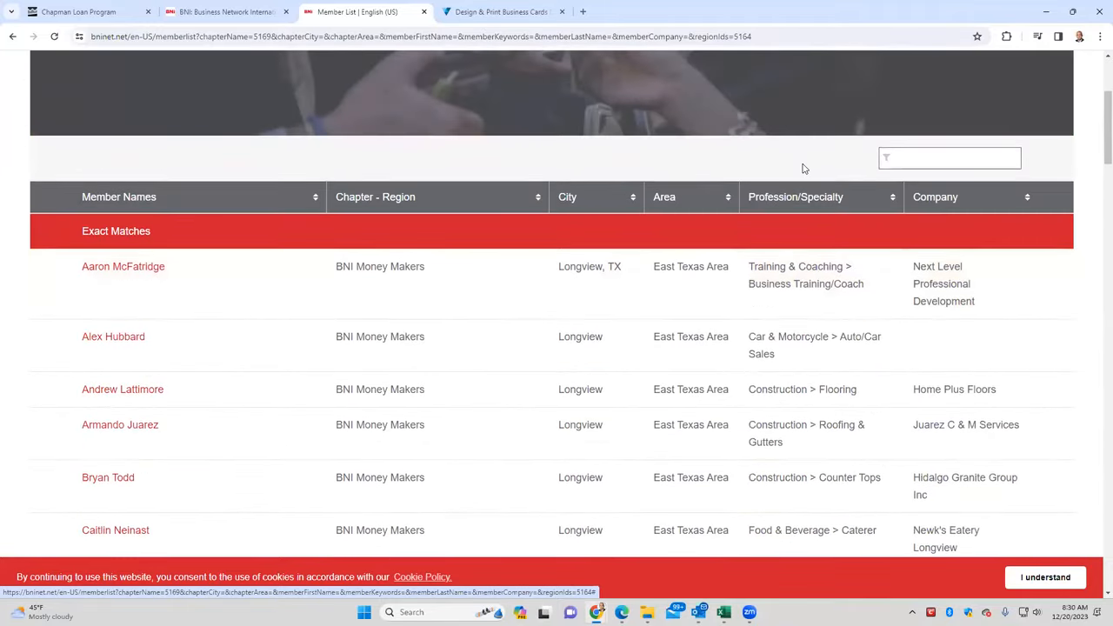
left_click(500, 11)
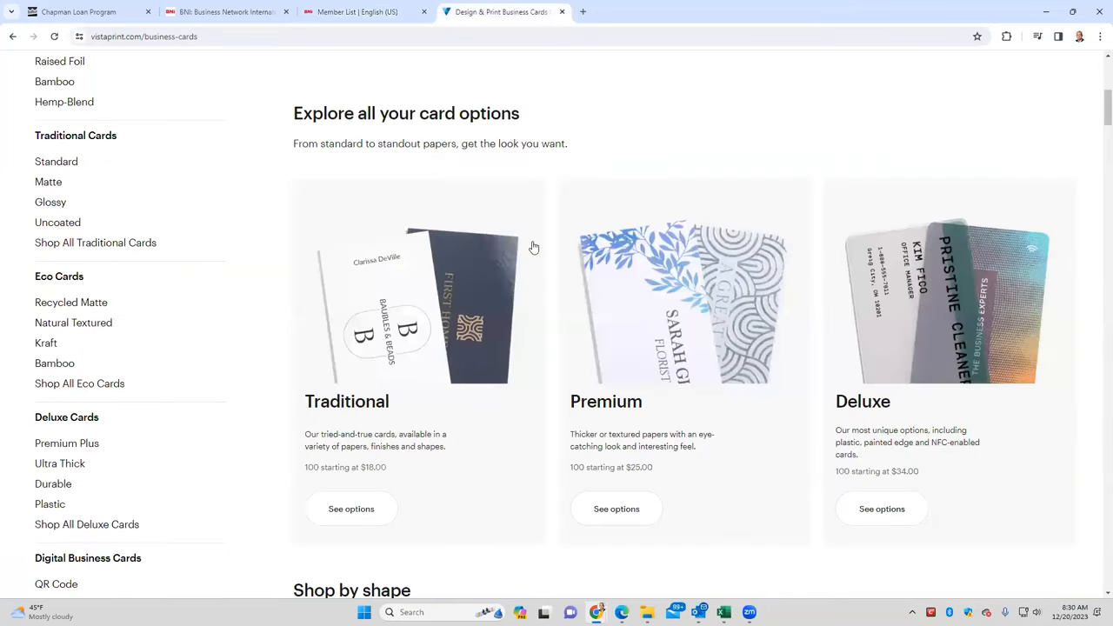
mouse_move(392, 295)
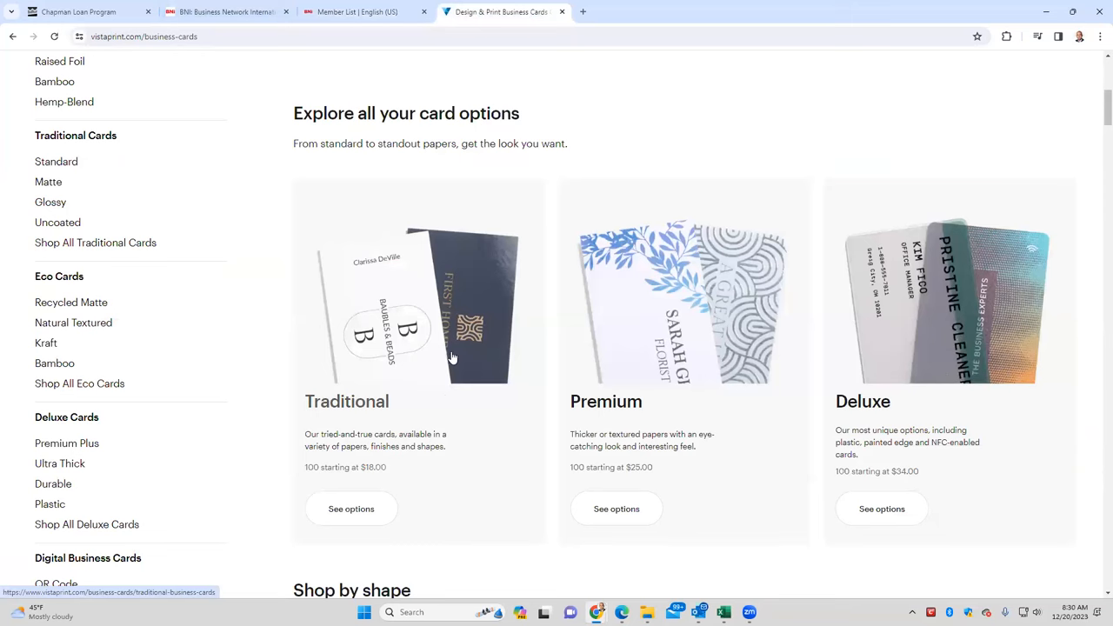
- Switch to the Chapman Loan Program tab with its funding benefits and contact form
left_click(79, 11)
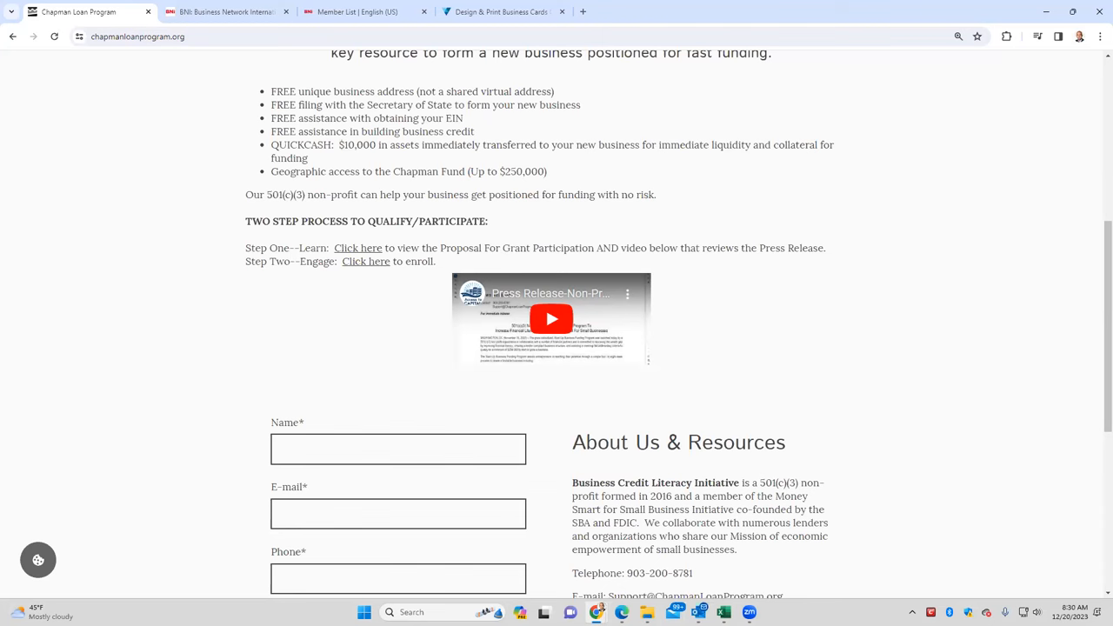
mouse_move(1009, 329)
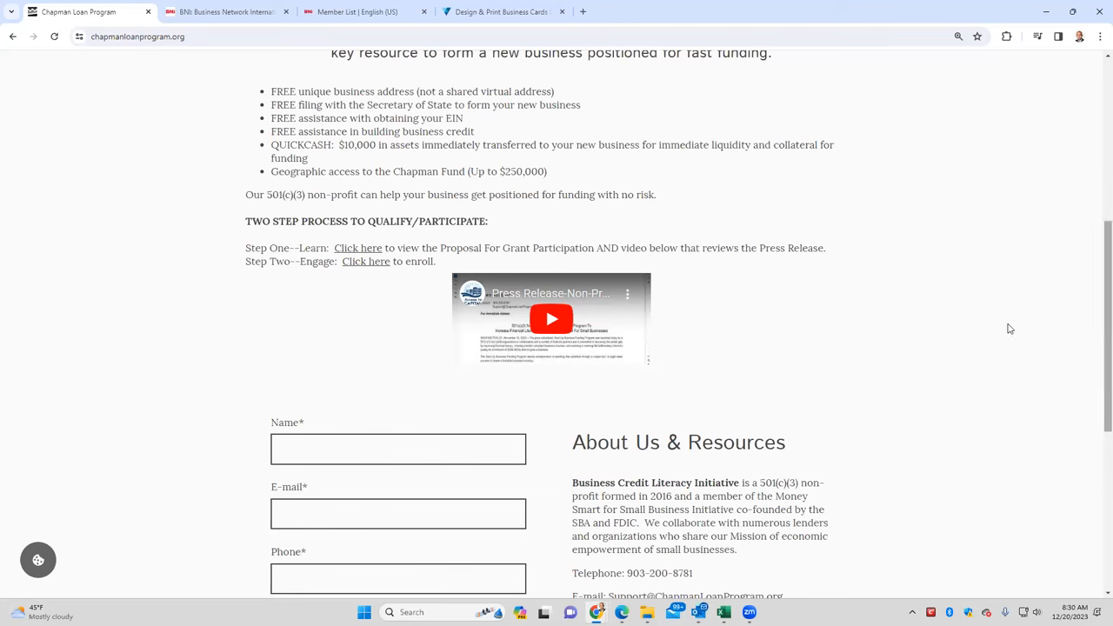
scroll("down", 3)
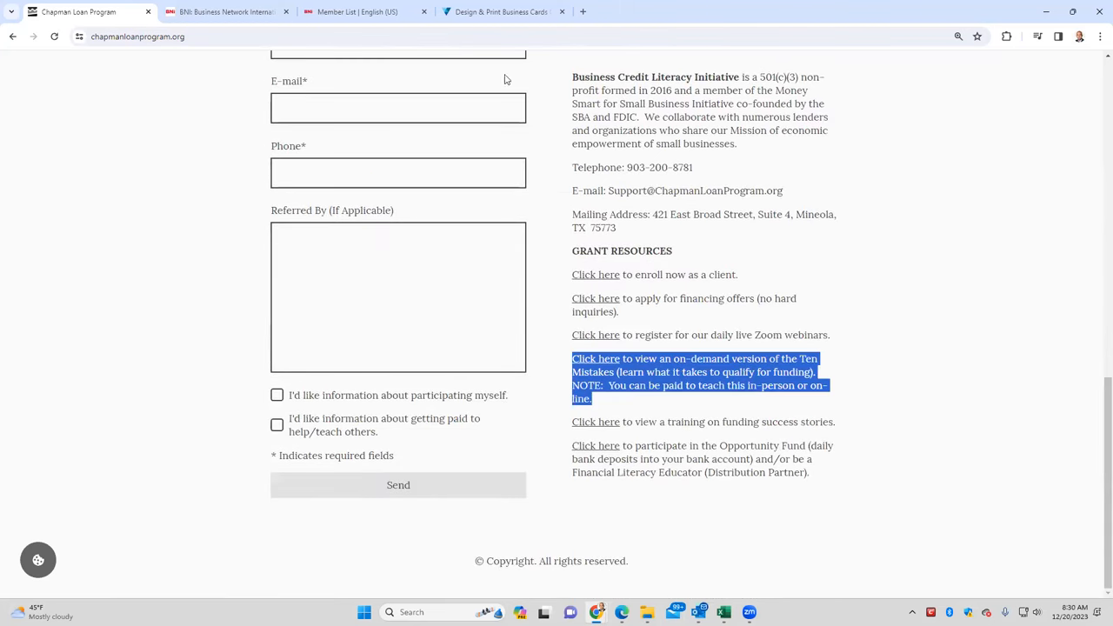
left_click(357, 11)
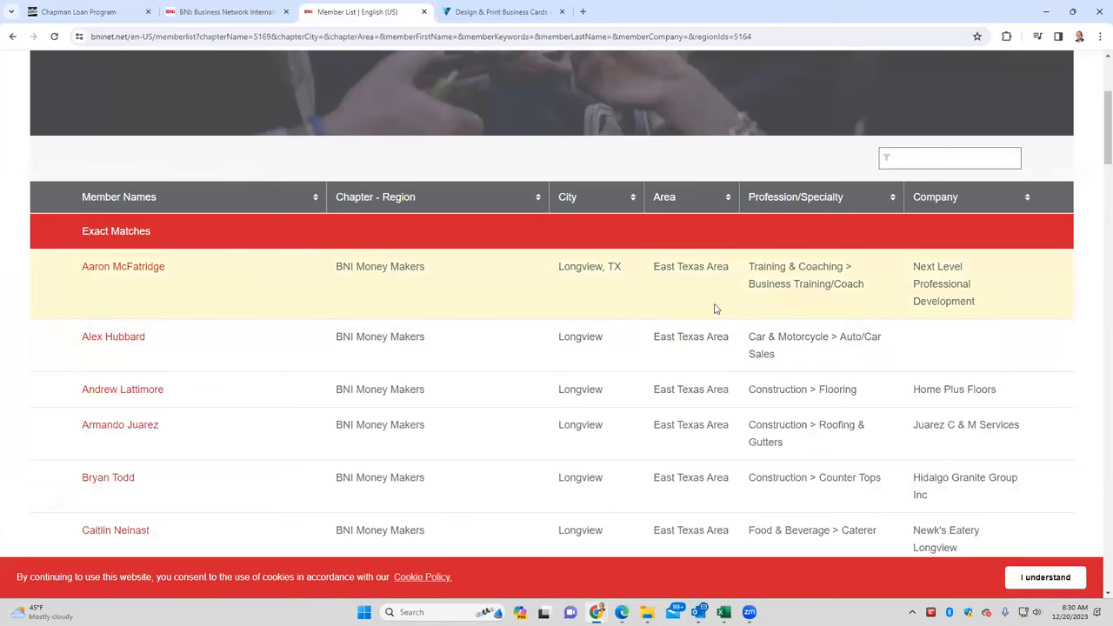
mouse_move(603, 477)
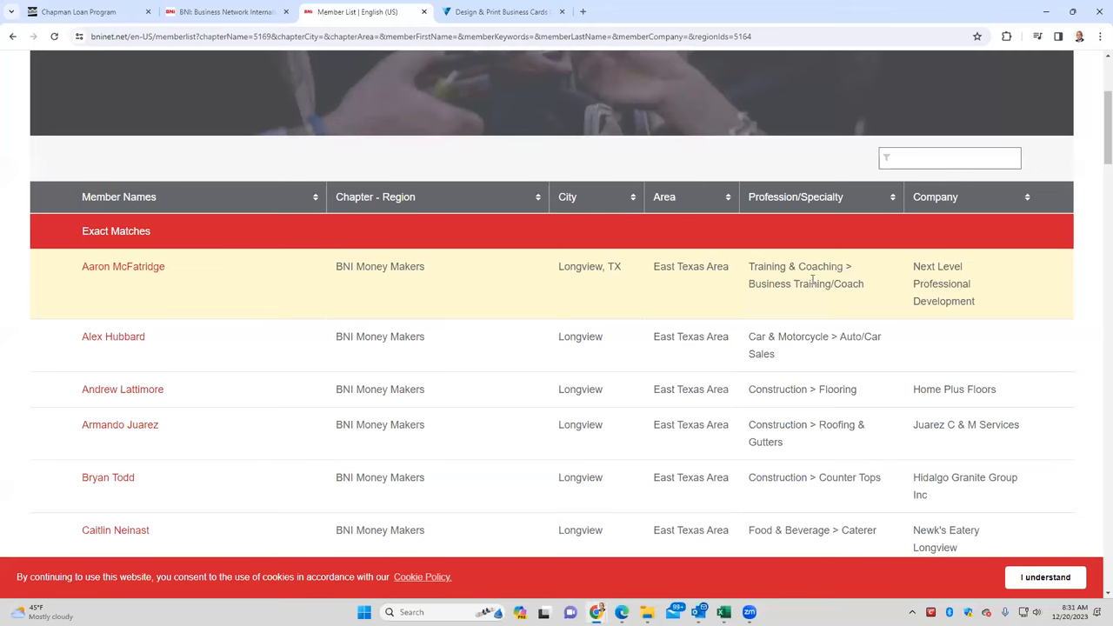
scroll("down", 3)
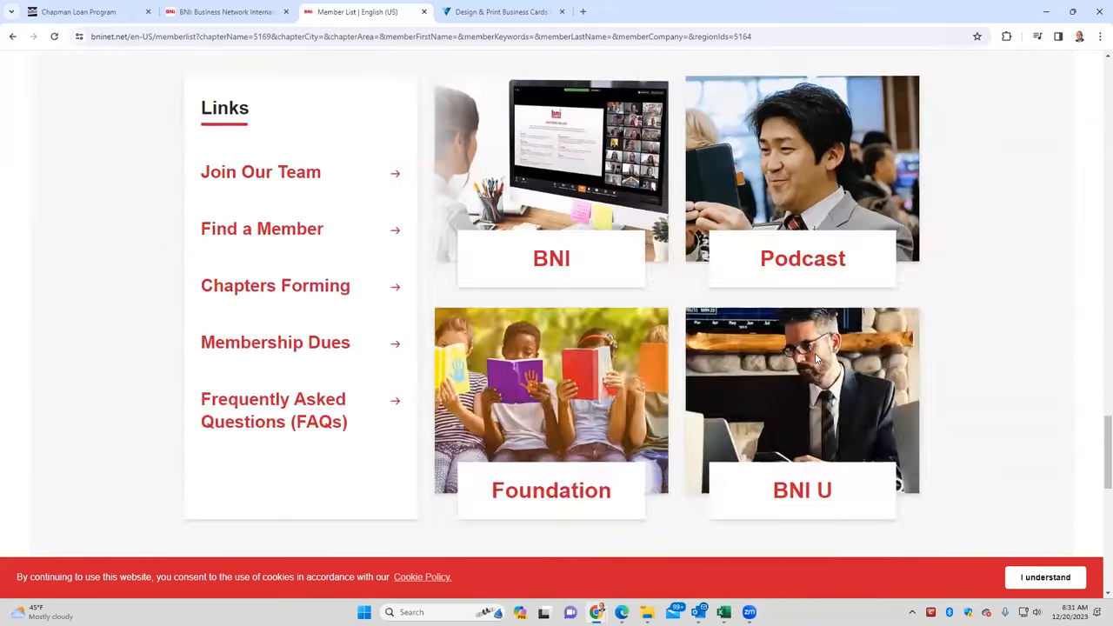
scroll("down", 3)
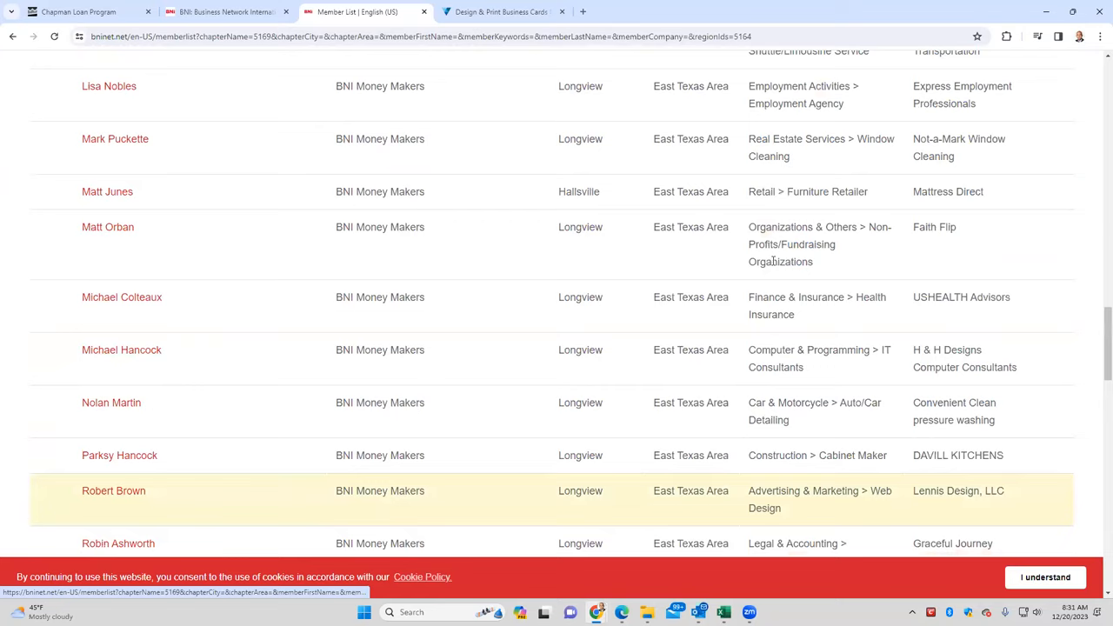
- Briefly view Chapman Loan Program's grant resources, then return to the Money Makers roster
left_click(78, 12)
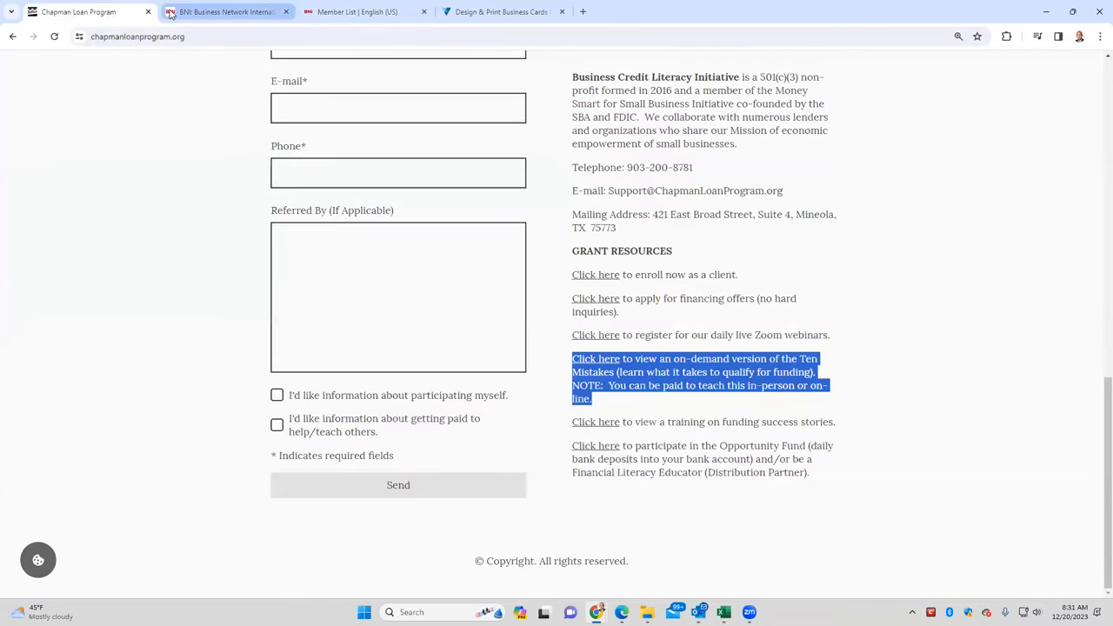
mouse_move(226, 11)
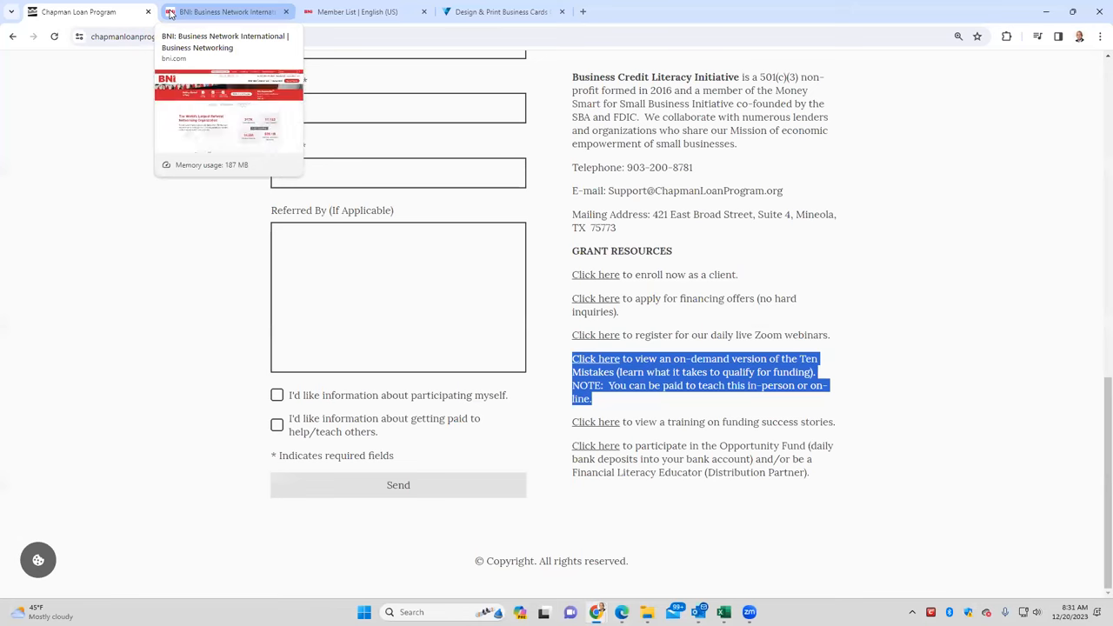
mouse_move(562, 419)
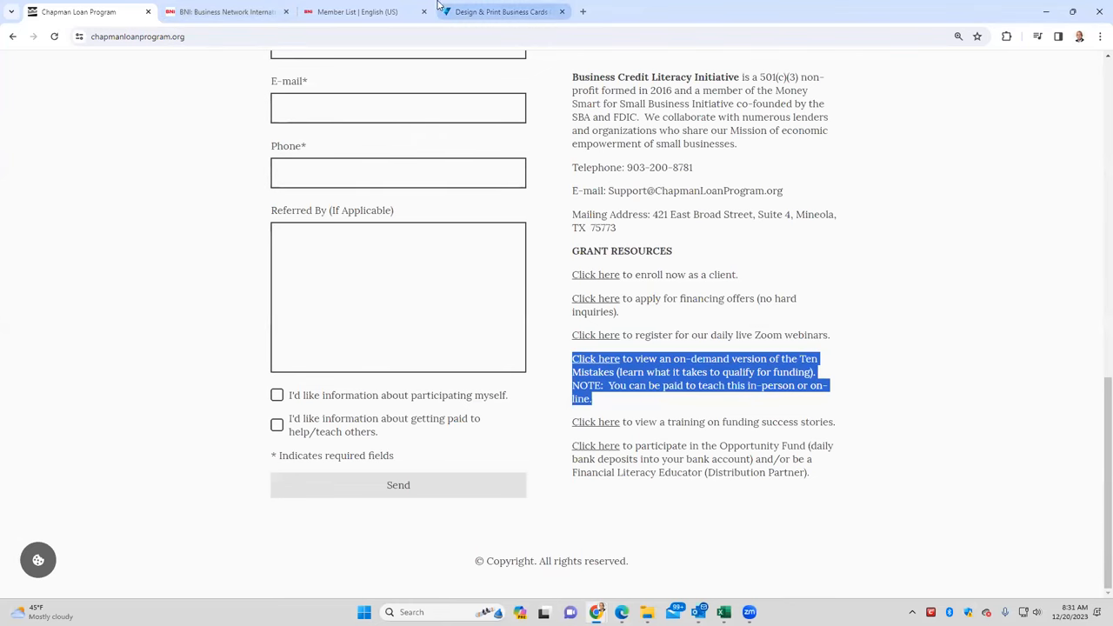
left_click(357, 12)
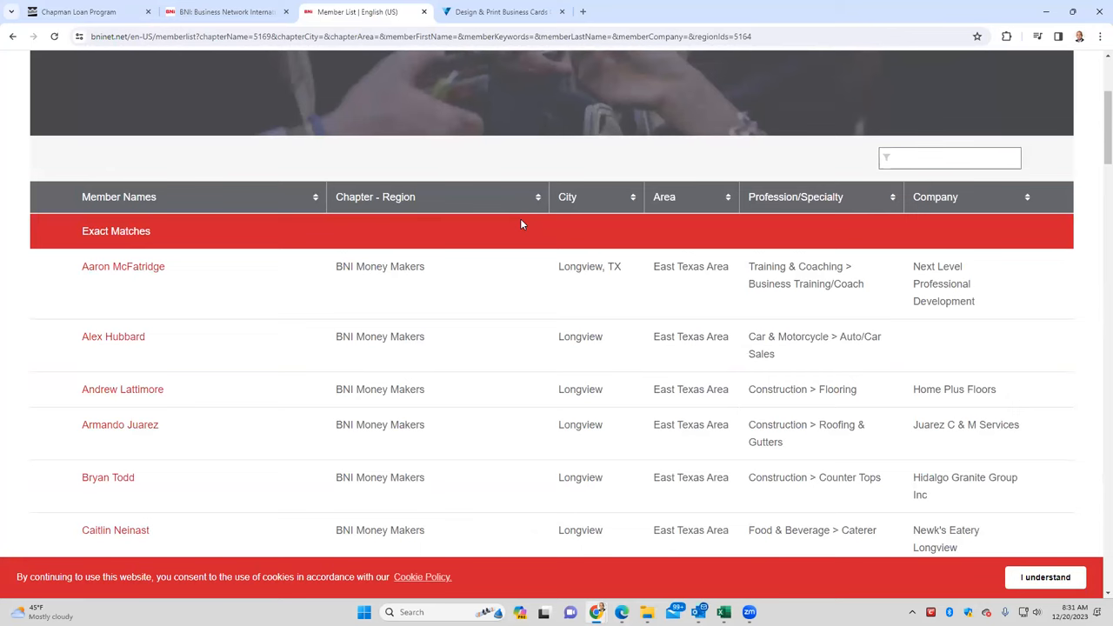
mouse_move(306, 95)
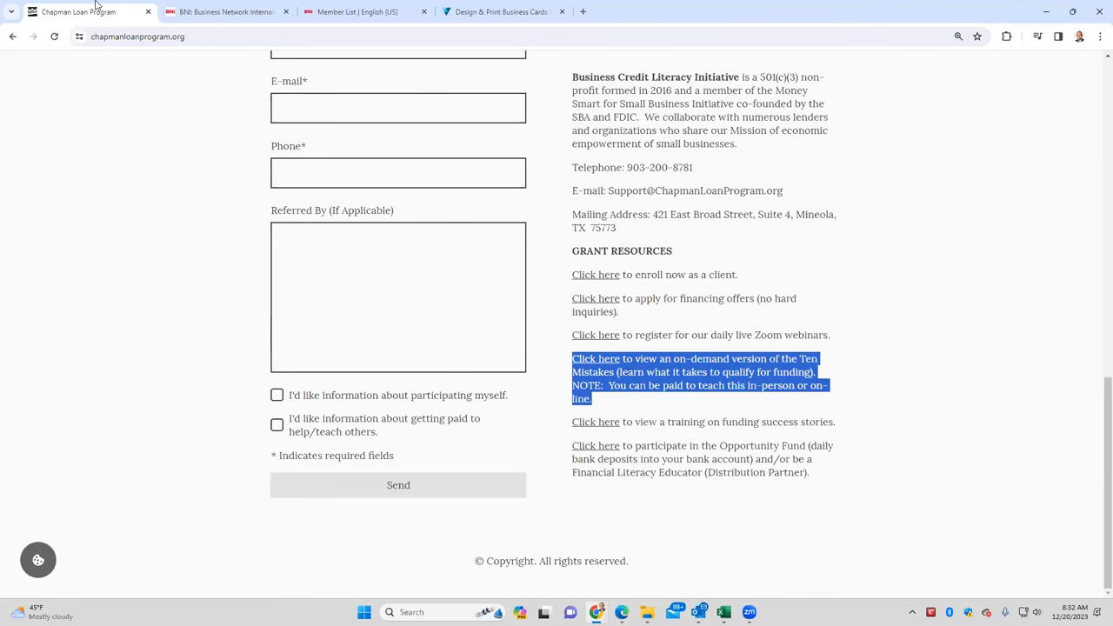
mouse_move(128, 24)
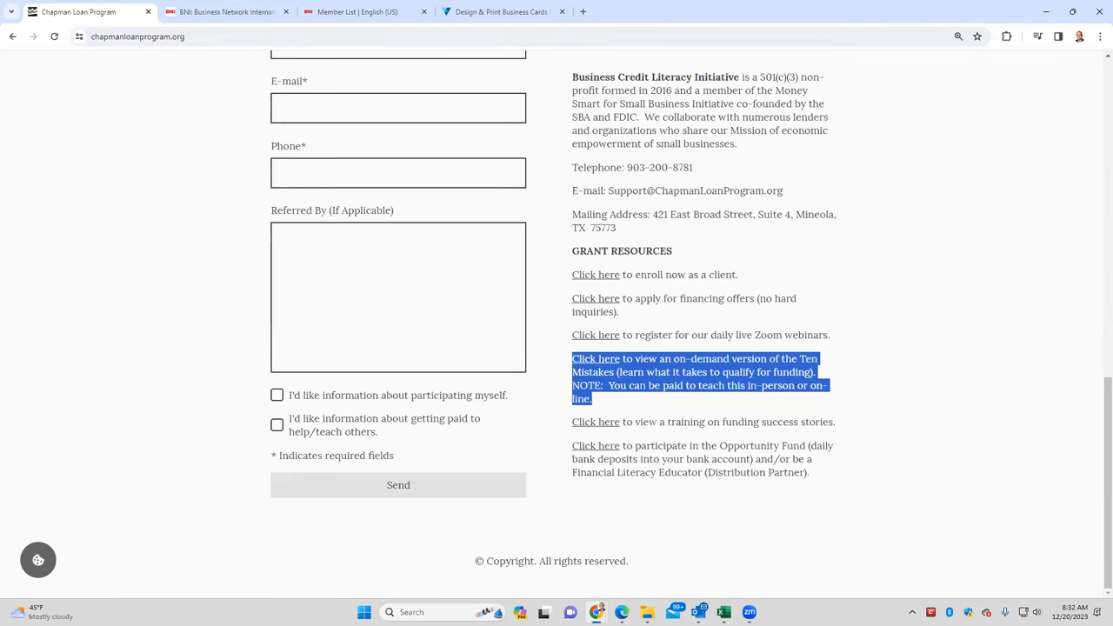
mouse_move(716, 254)
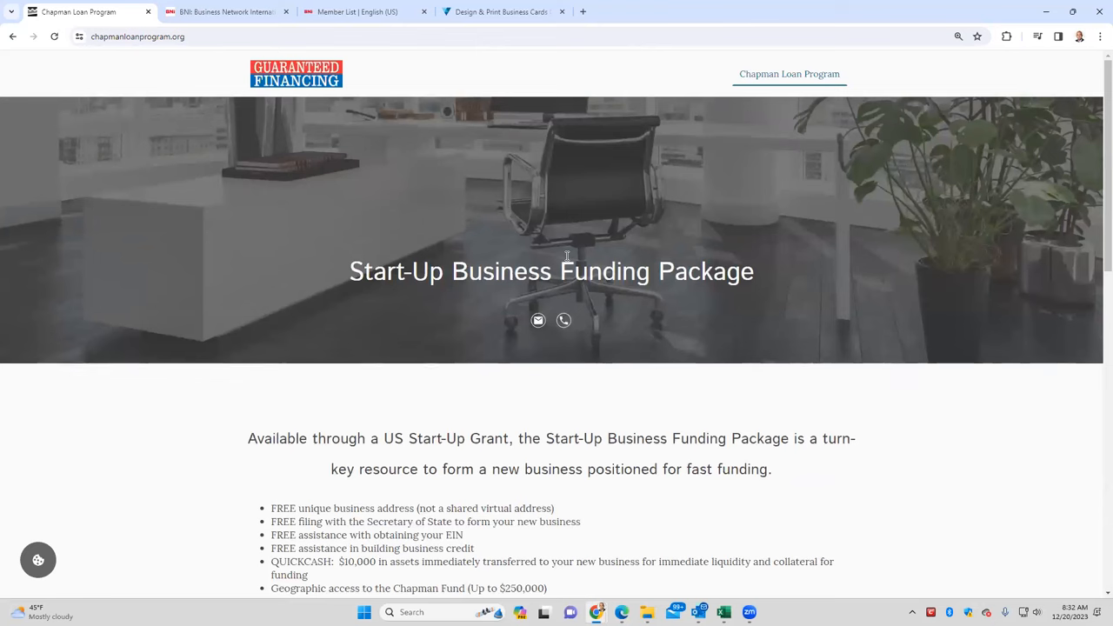
- Return to the bni.com homepage and scroll past referral stats to the Getting Started is Easy steps
left_click(226, 12)
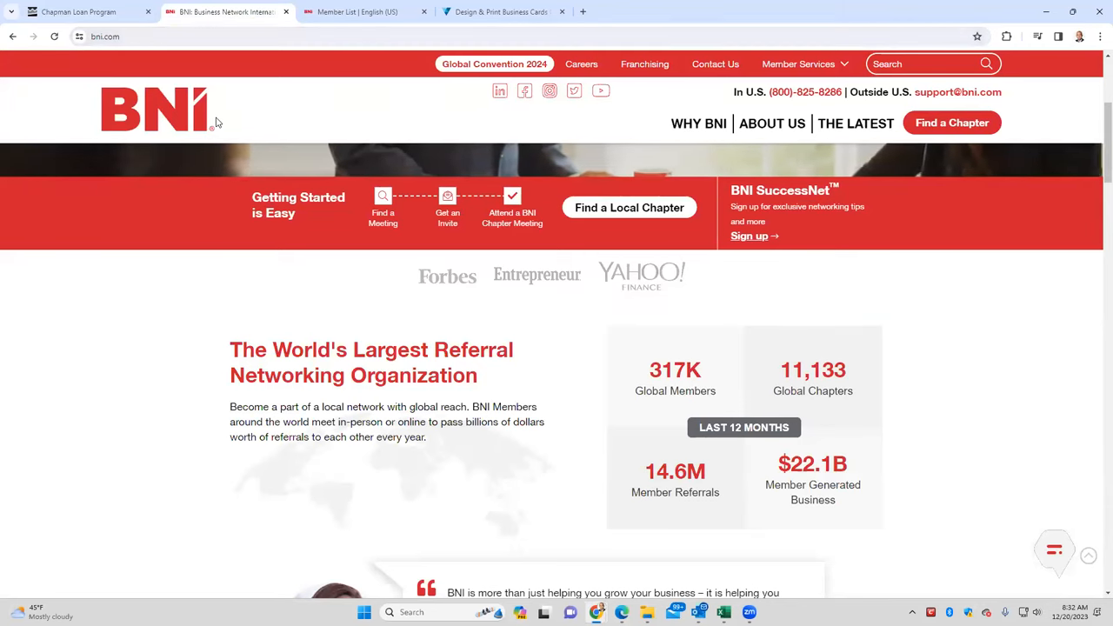
scroll("down", 3)
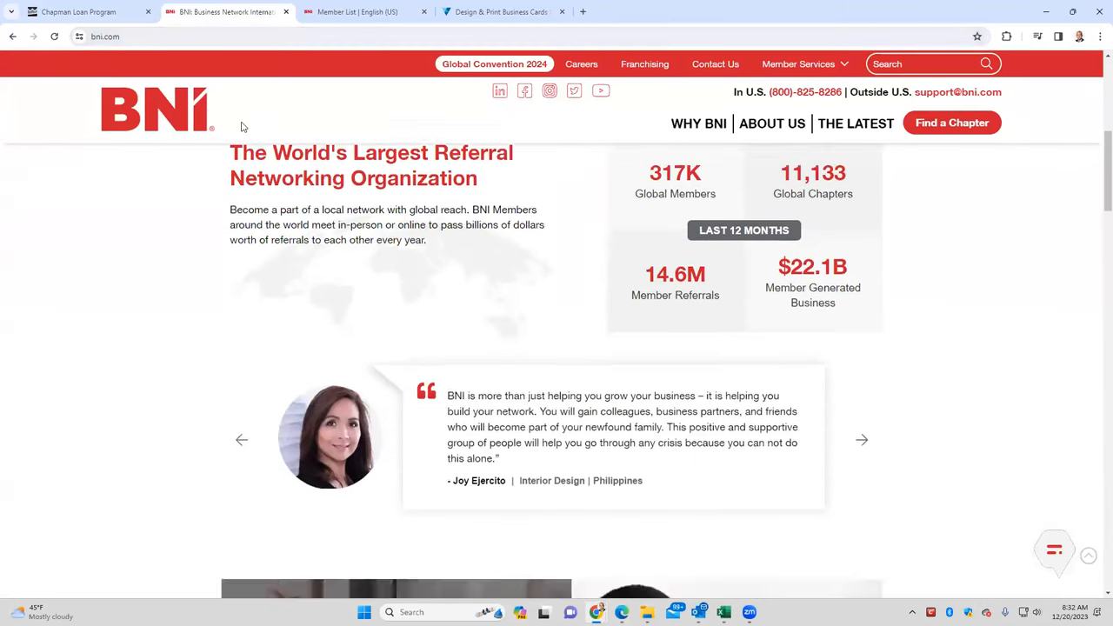
scroll("down", 3)
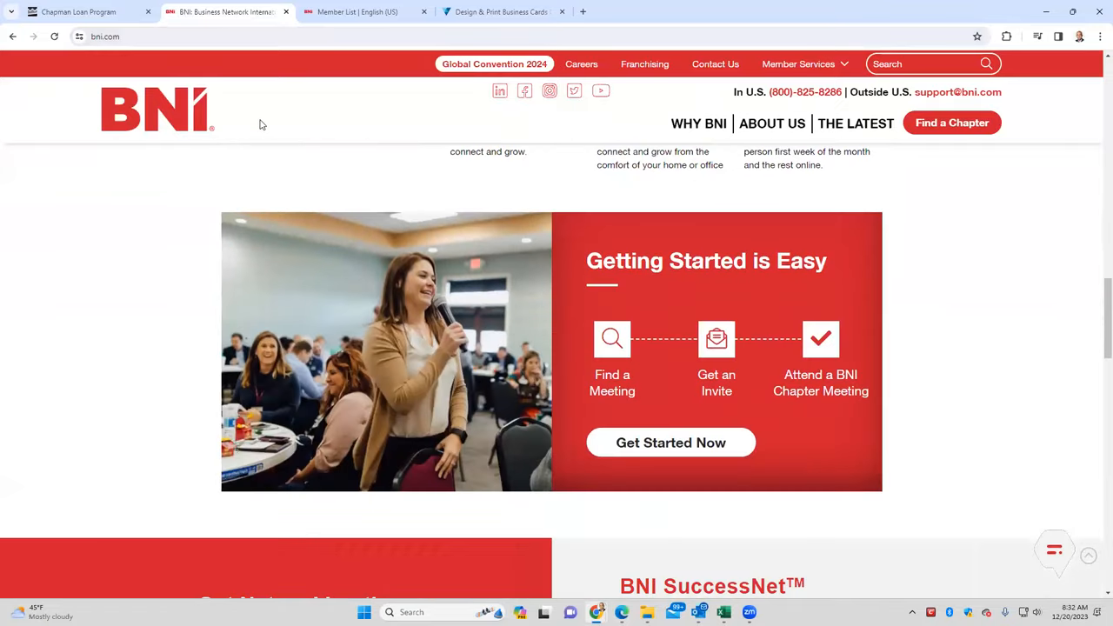
scroll("down", 3)
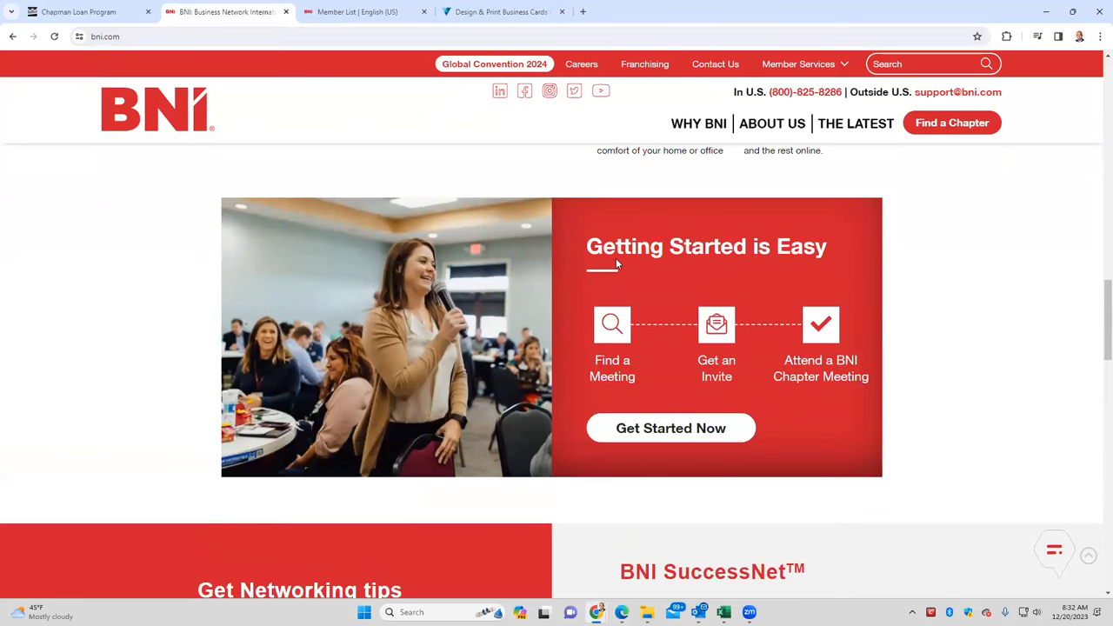
mouse_move(498, 201)
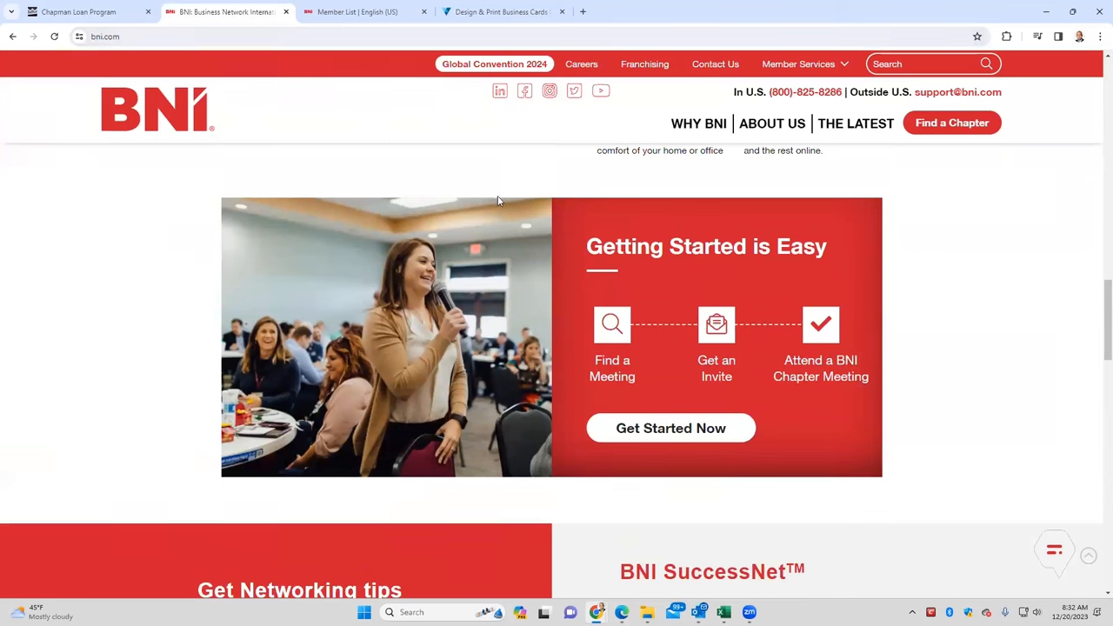
mouse_move(774, 331)
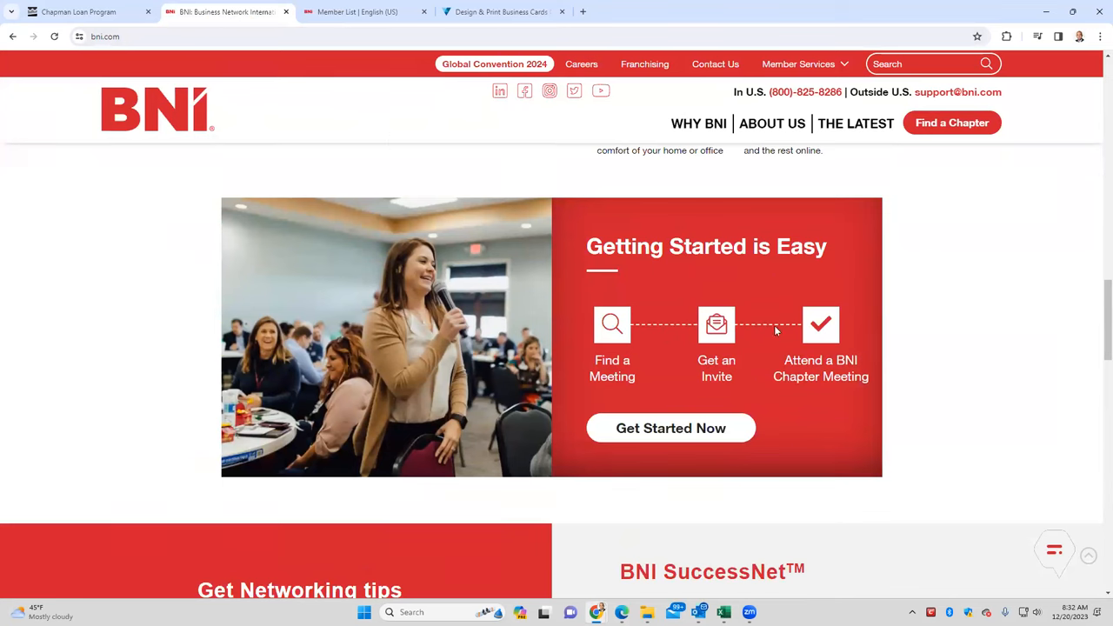
mouse_move(840, 338)
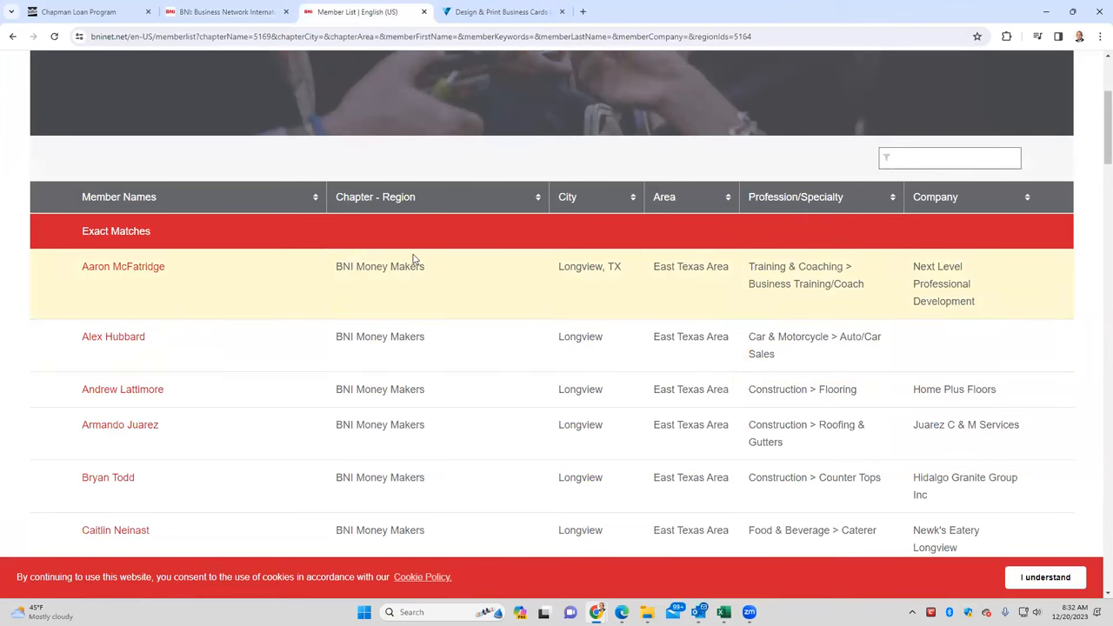
mouse_move(368, 266)
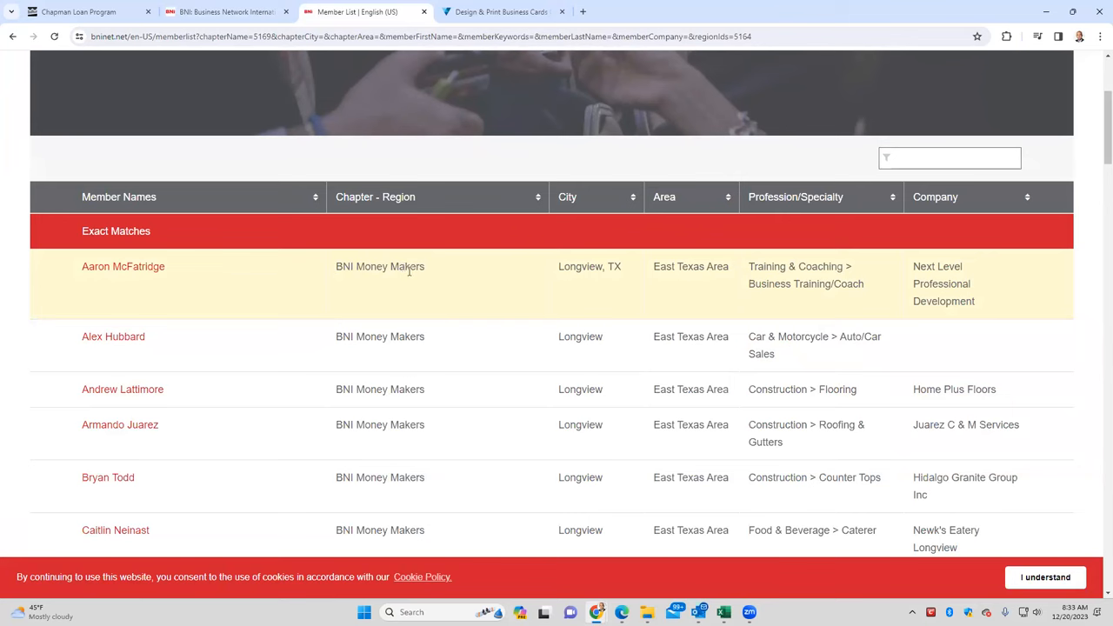
mouse_move(806, 277)
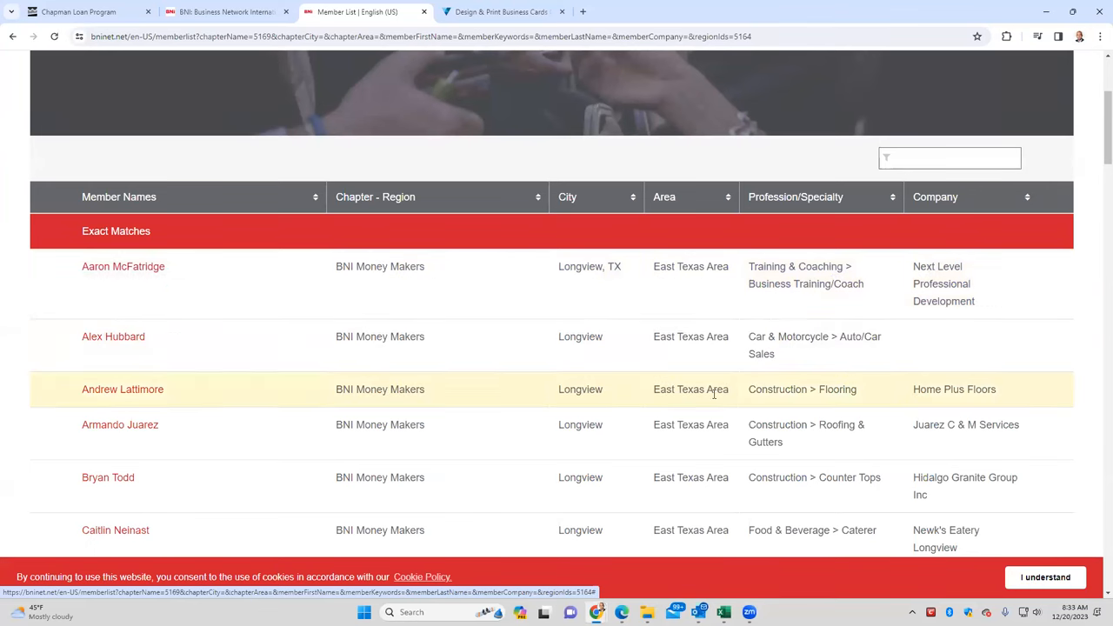
mouse_move(809, 407)
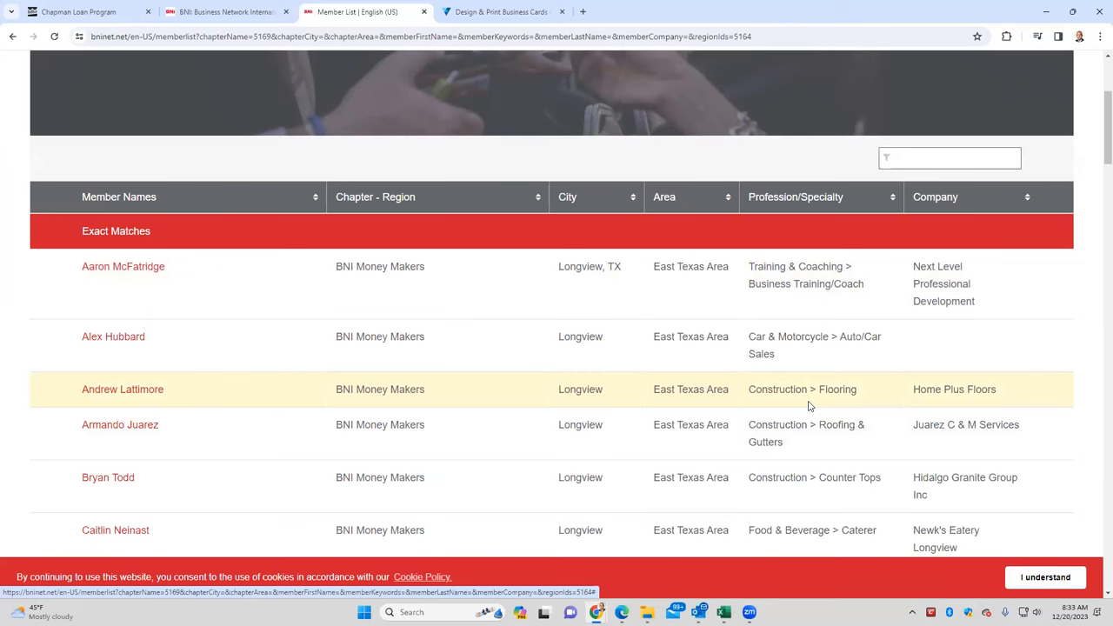
mouse_move(983, 357)
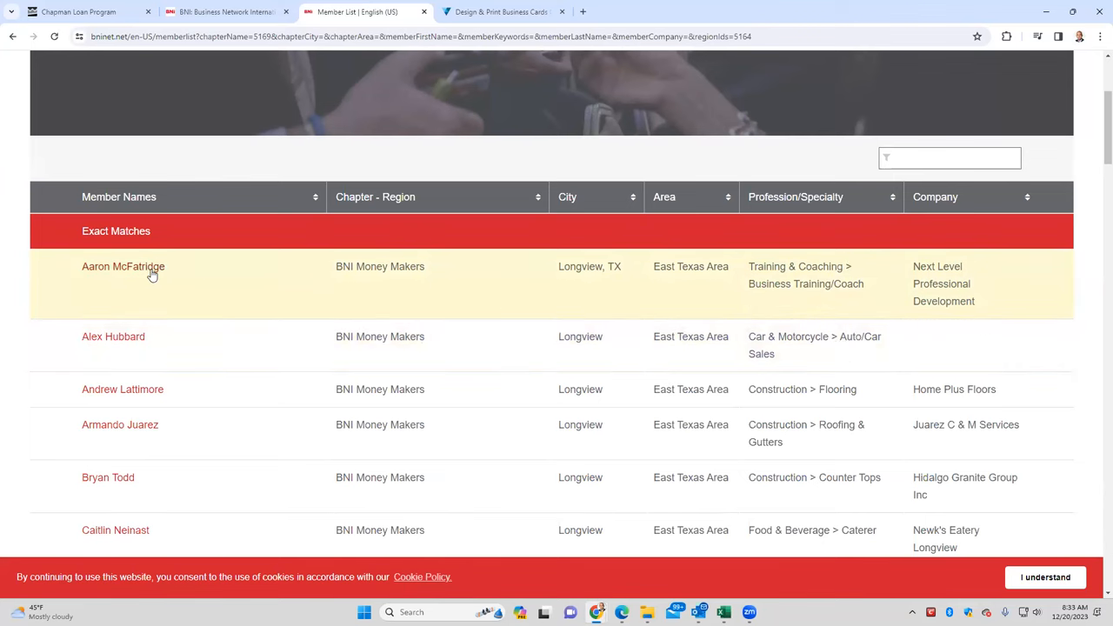
left_click(123, 266)
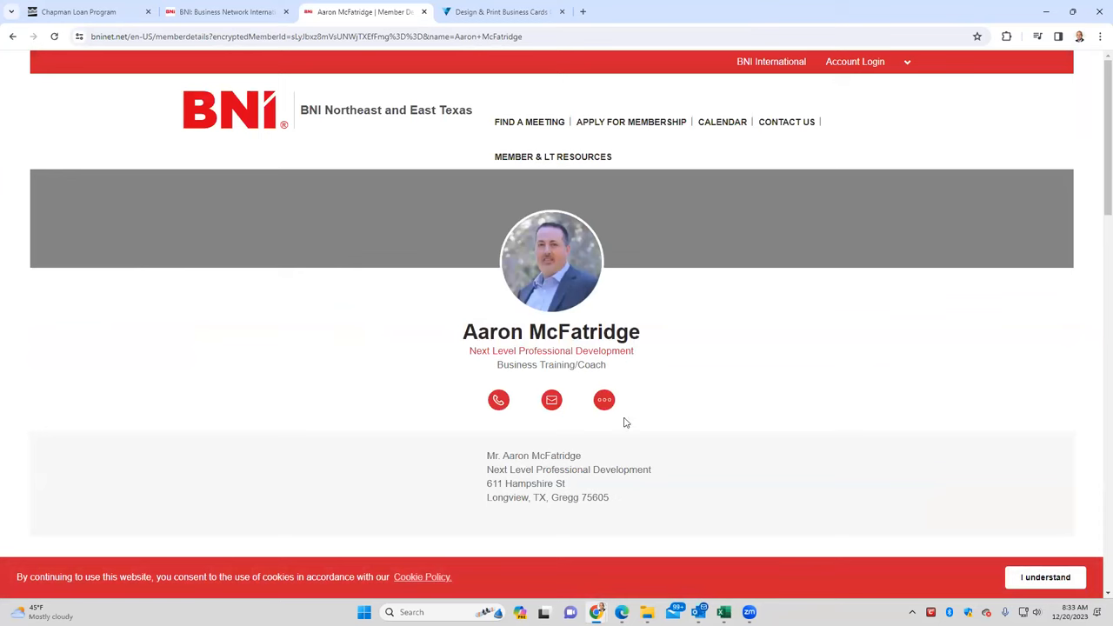
scroll("down", 3)
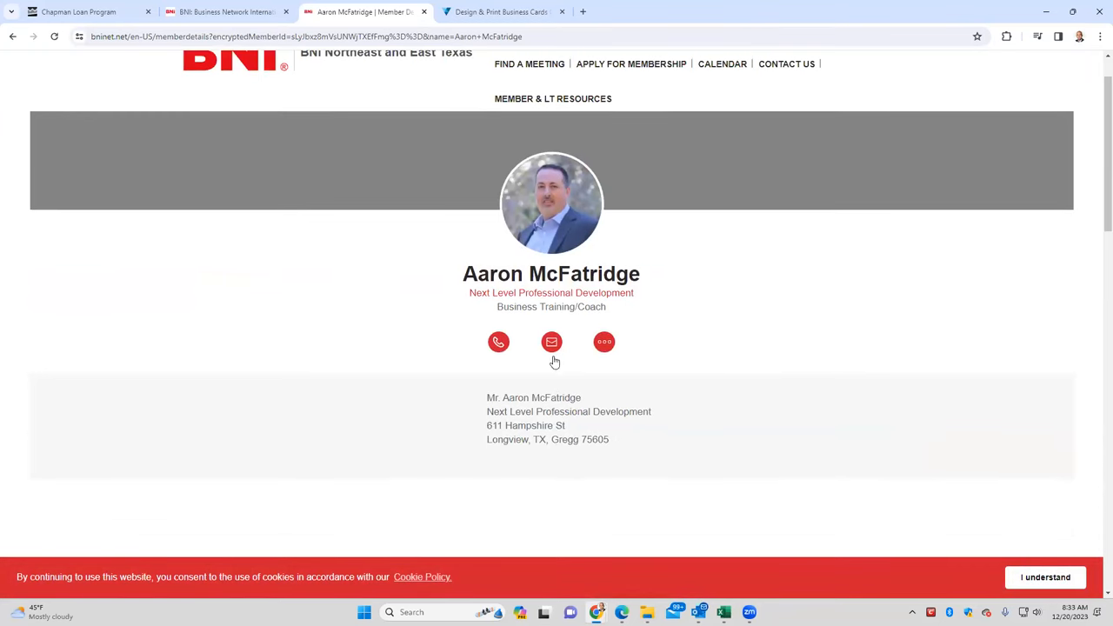
scroll("down", 3)
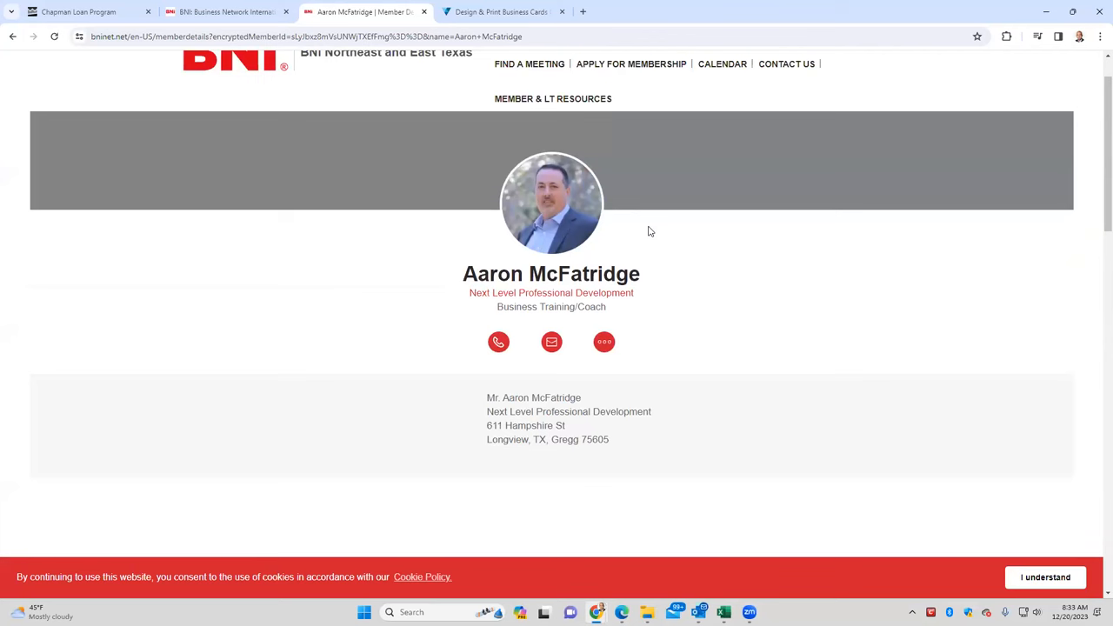
mouse_move(508, 151)
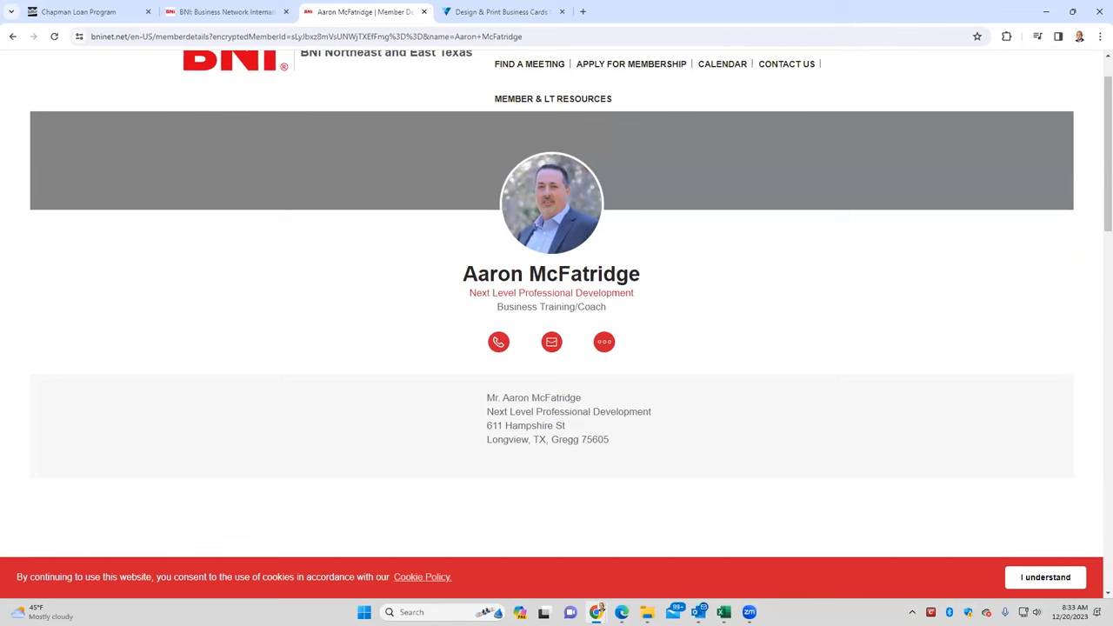
mouse_move(932, 170)
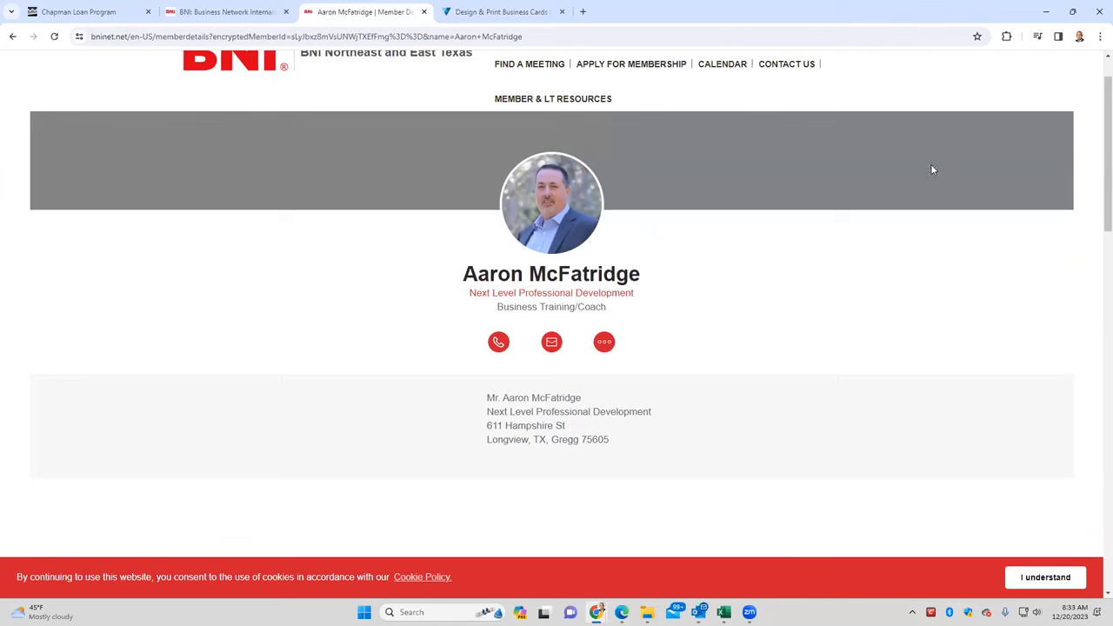